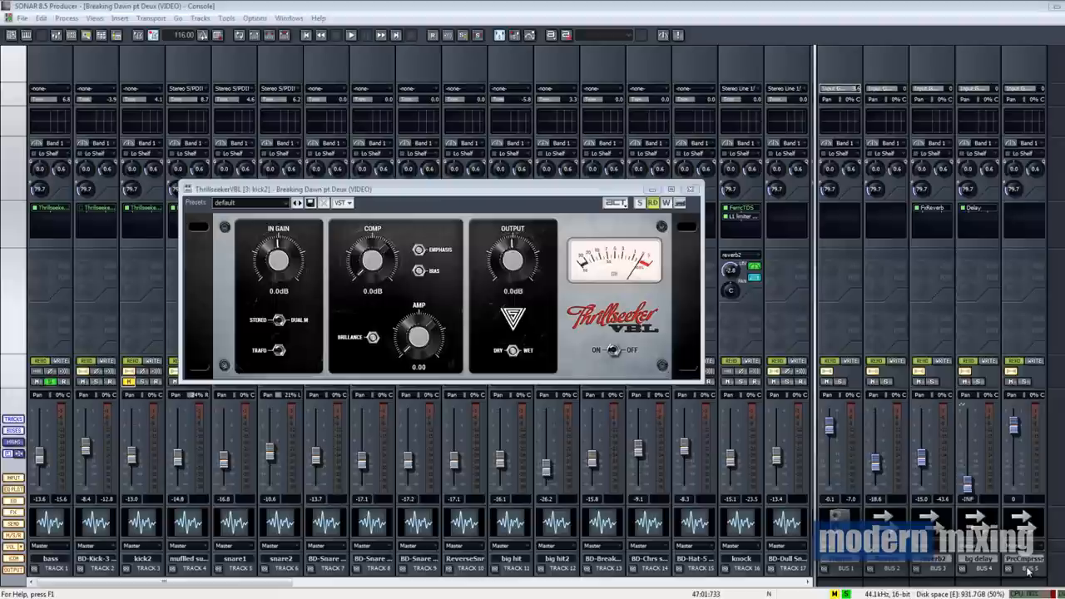
mouse_move(682, 339)
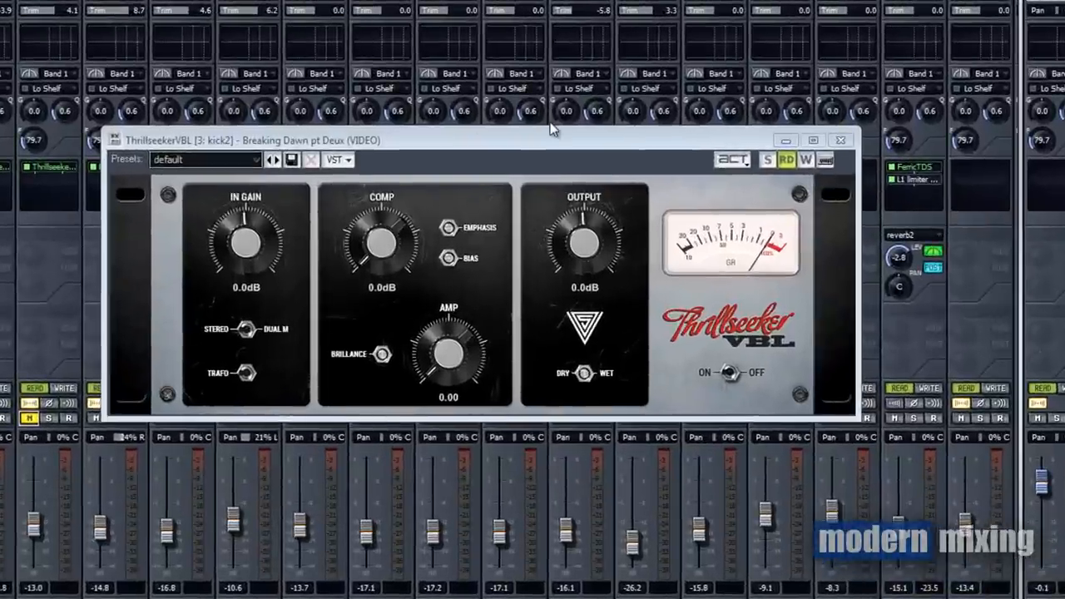
mouse_move(689, 356)
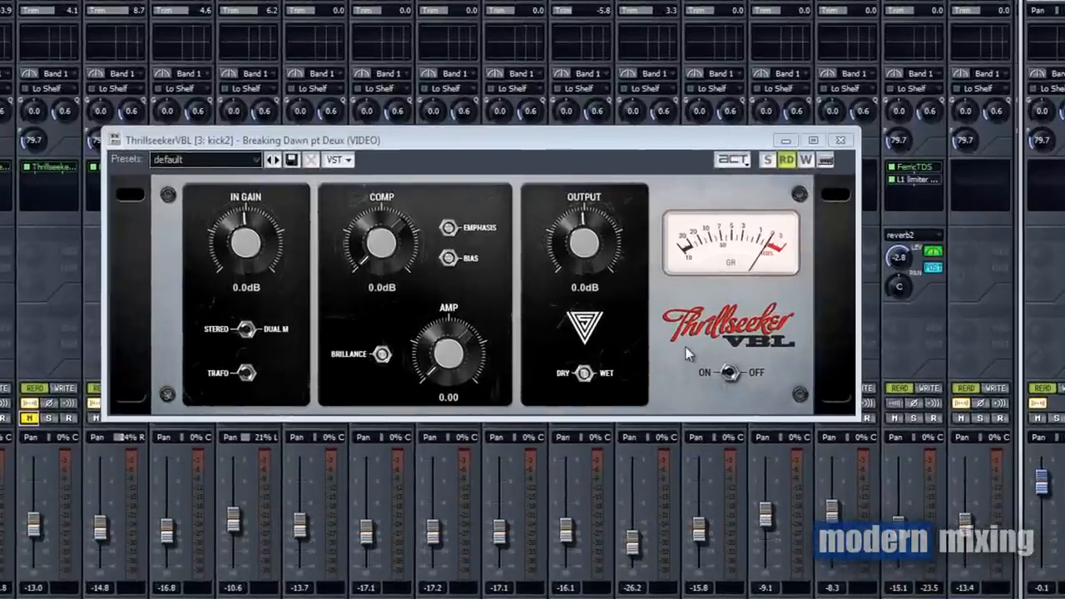
mouse_move(580, 414)
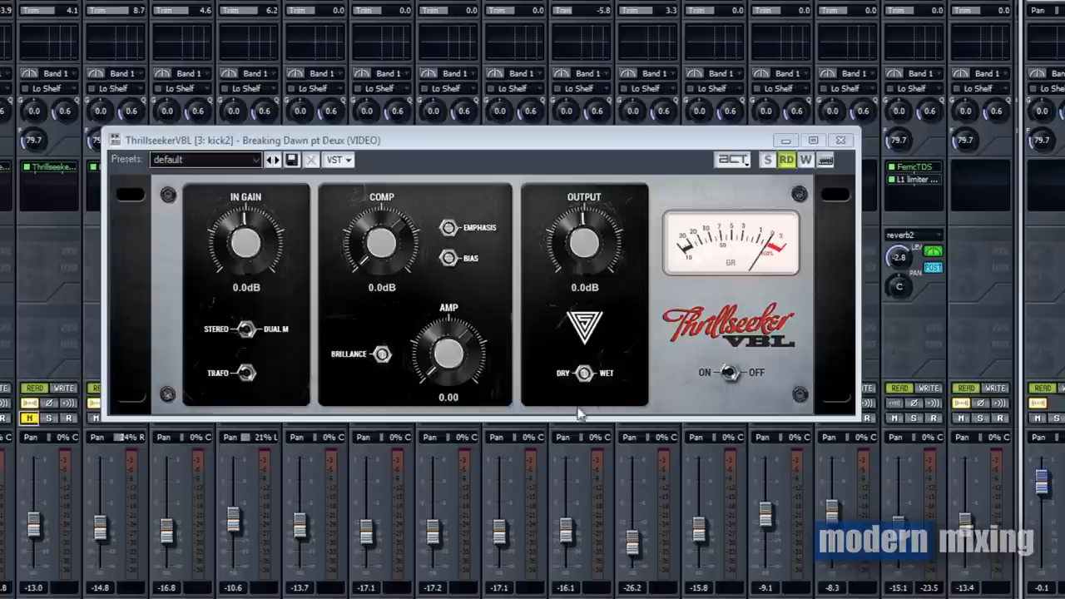
mouse_move(731, 541)
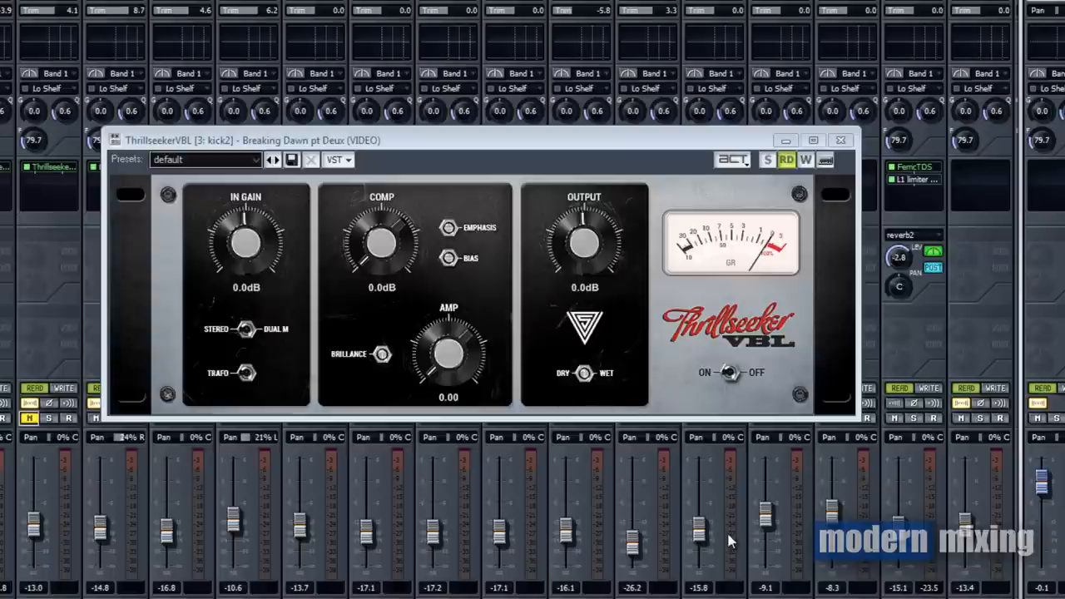
mouse_move(296, 332)
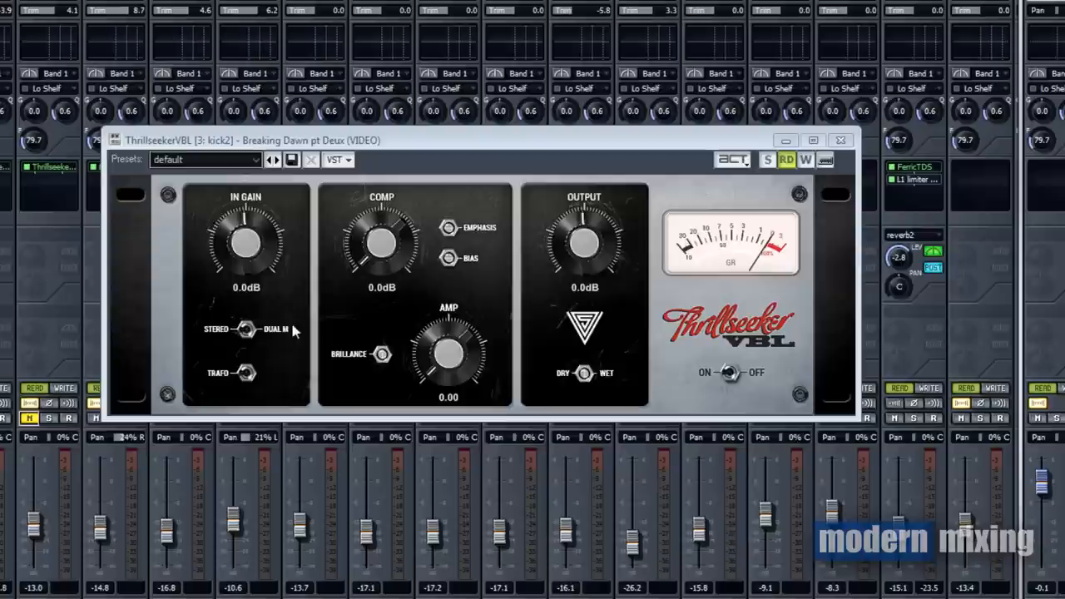
mouse_move(523, 260)
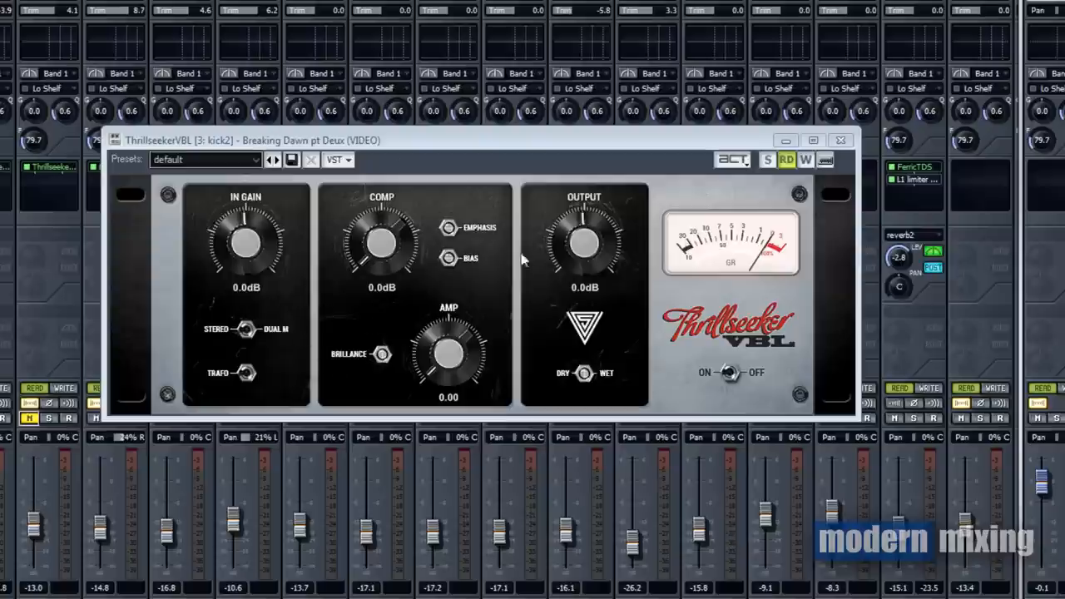
mouse_move(514, 359)
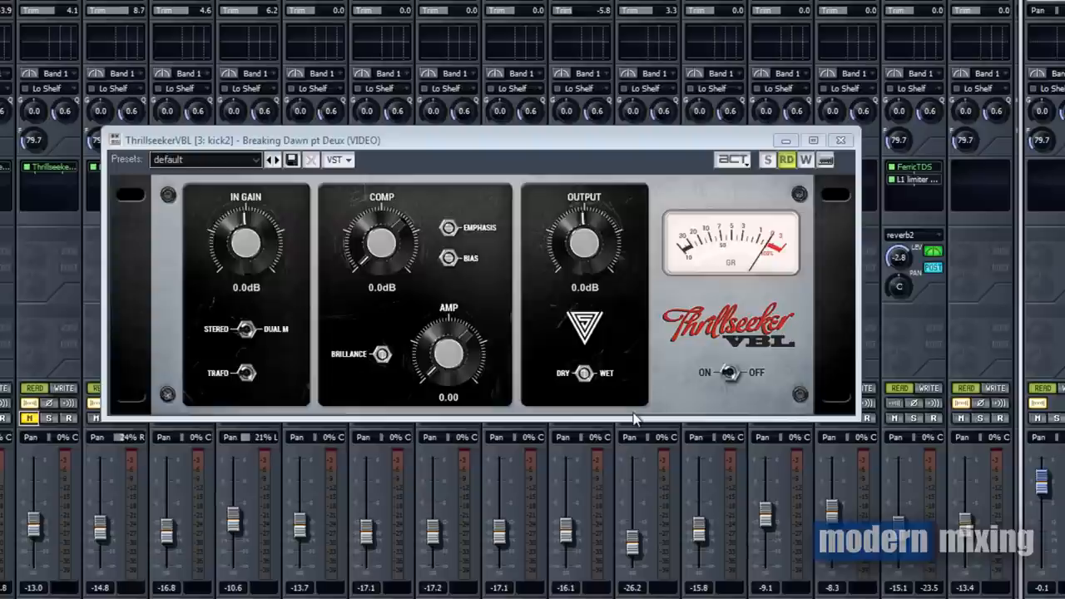
mouse_move(296, 289)
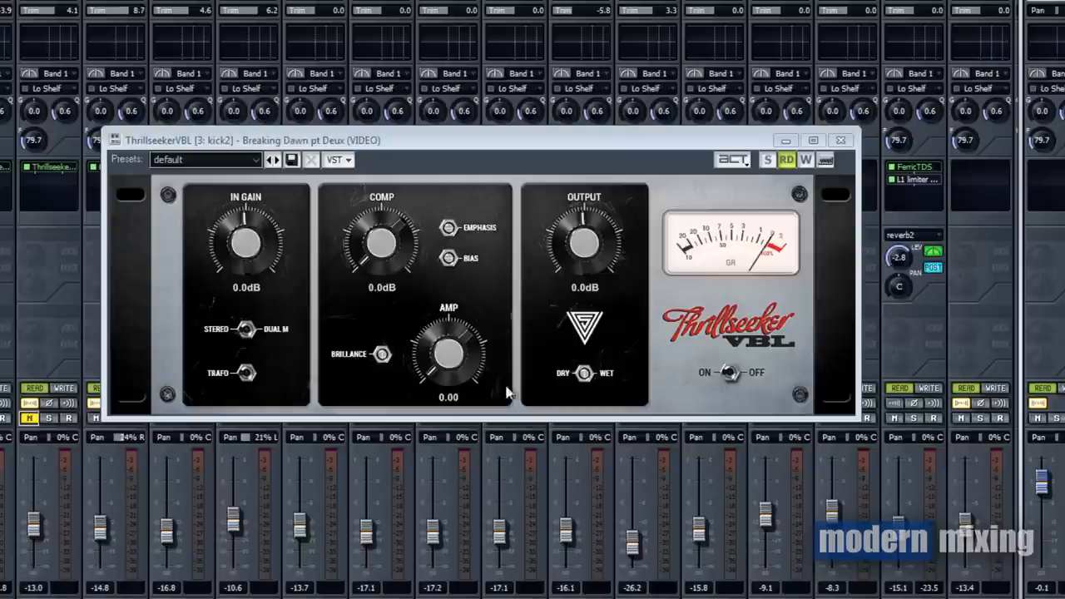
mouse_move(231, 210)
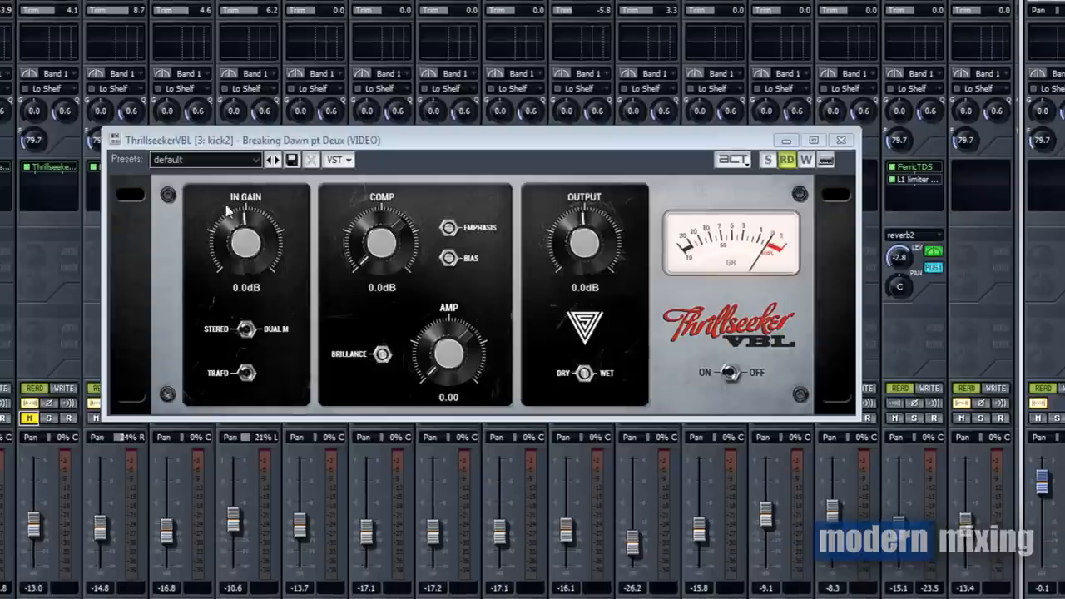
mouse_move(234, 296)
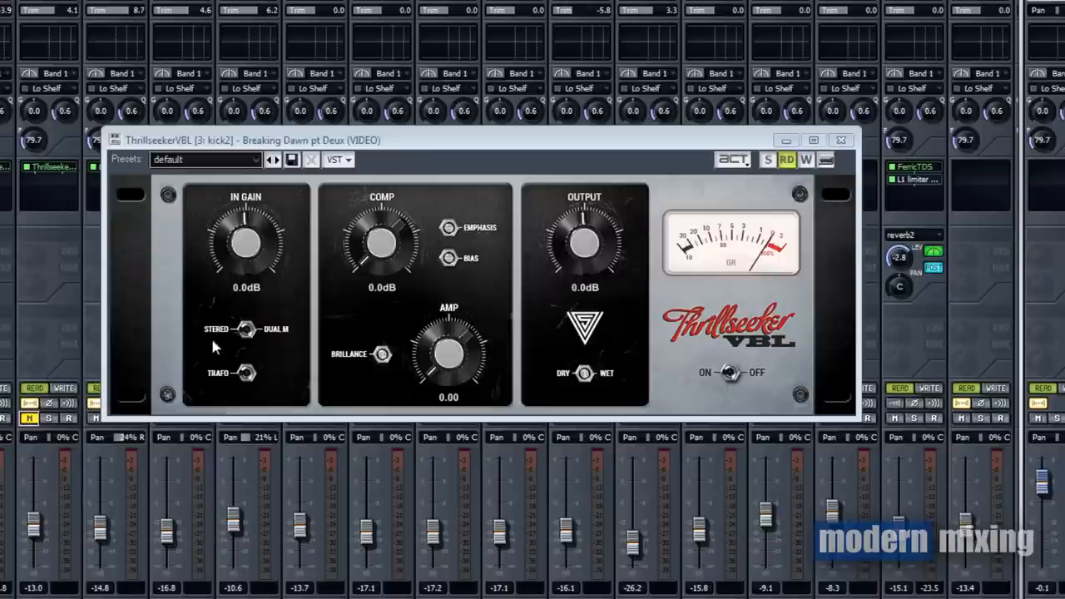
mouse_move(292, 333)
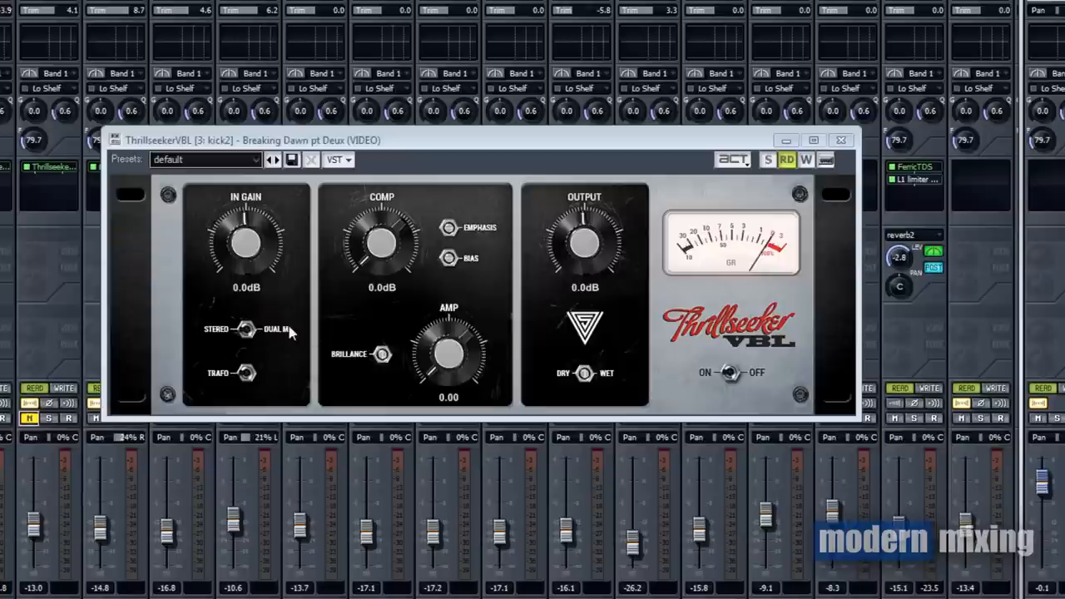
mouse_move(291, 333)
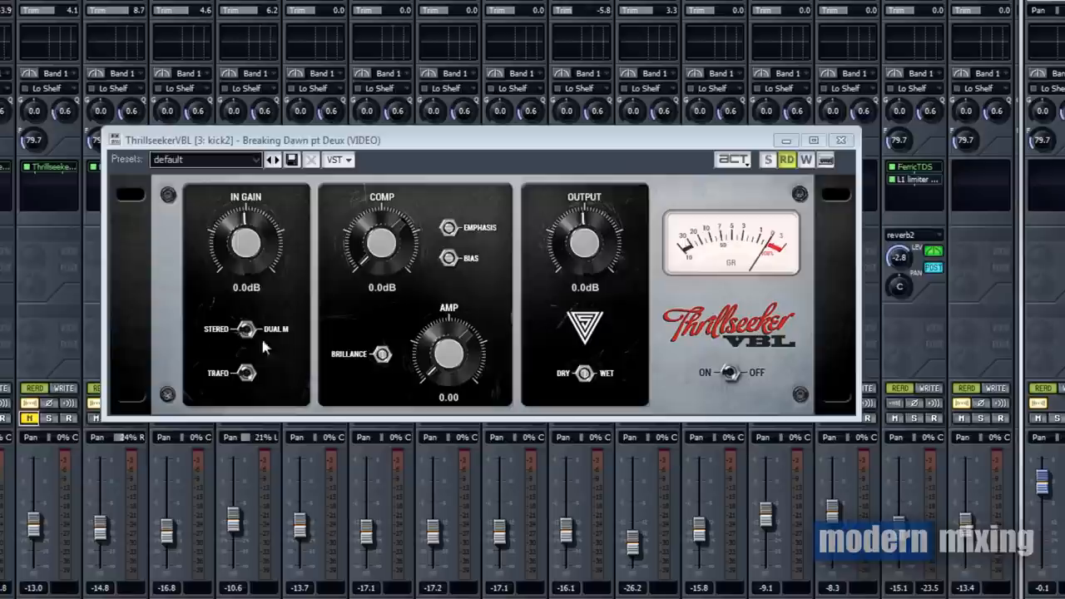
mouse_move(218, 347)
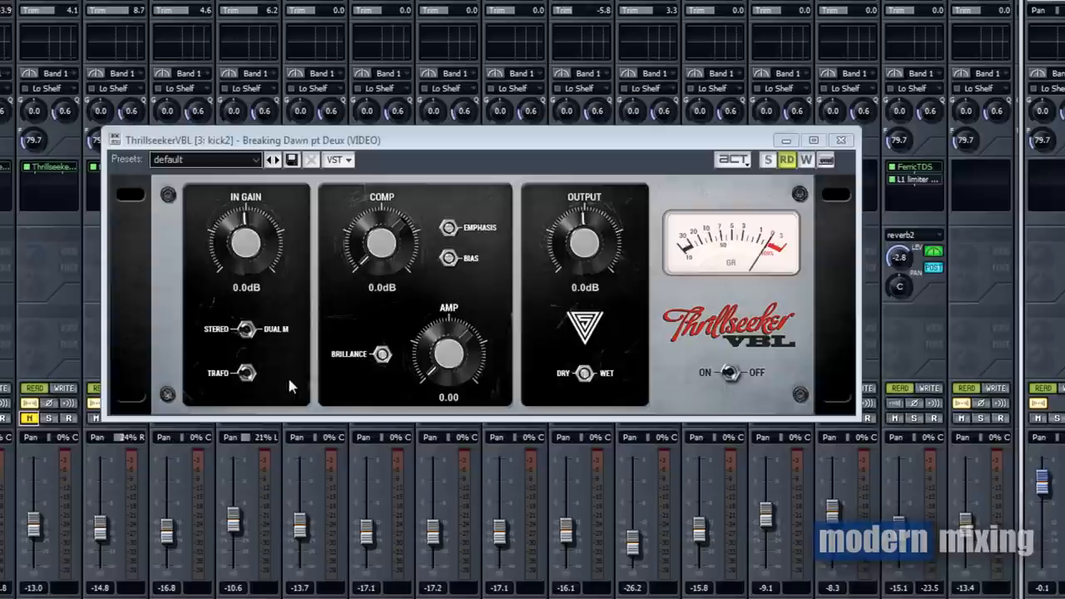
mouse_move(269, 366)
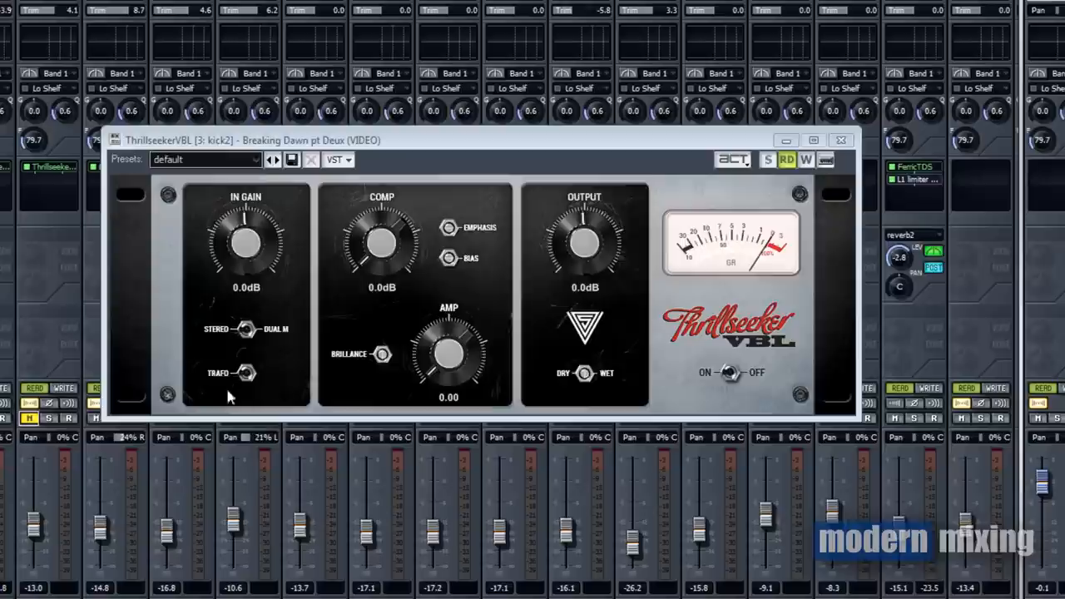
mouse_move(289, 382)
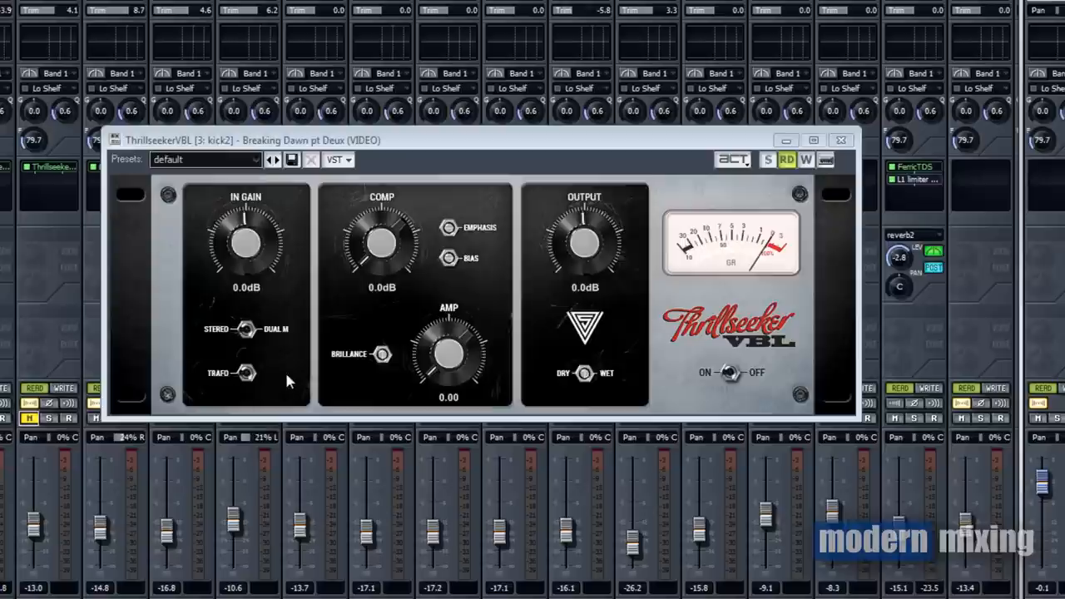
mouse_move(268, 354)
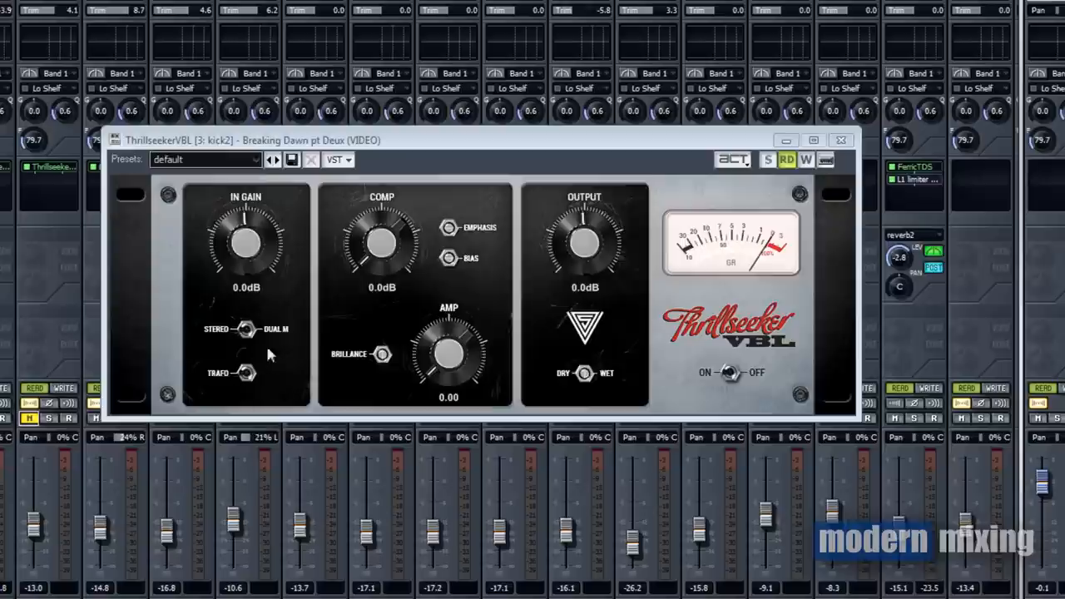
mouse_move(583, 376)
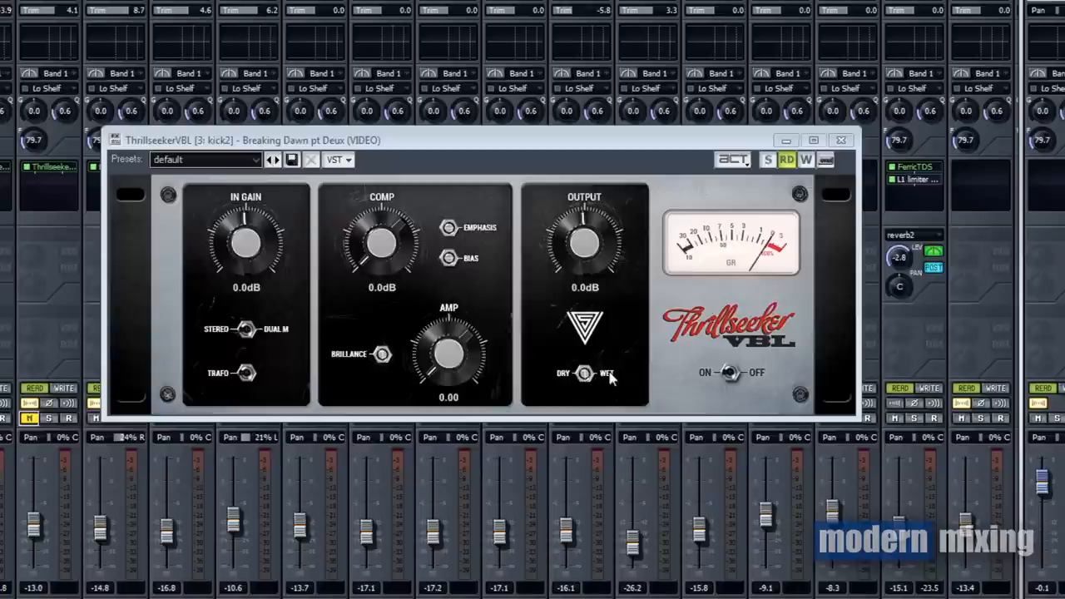
mouse_move(716, 435)
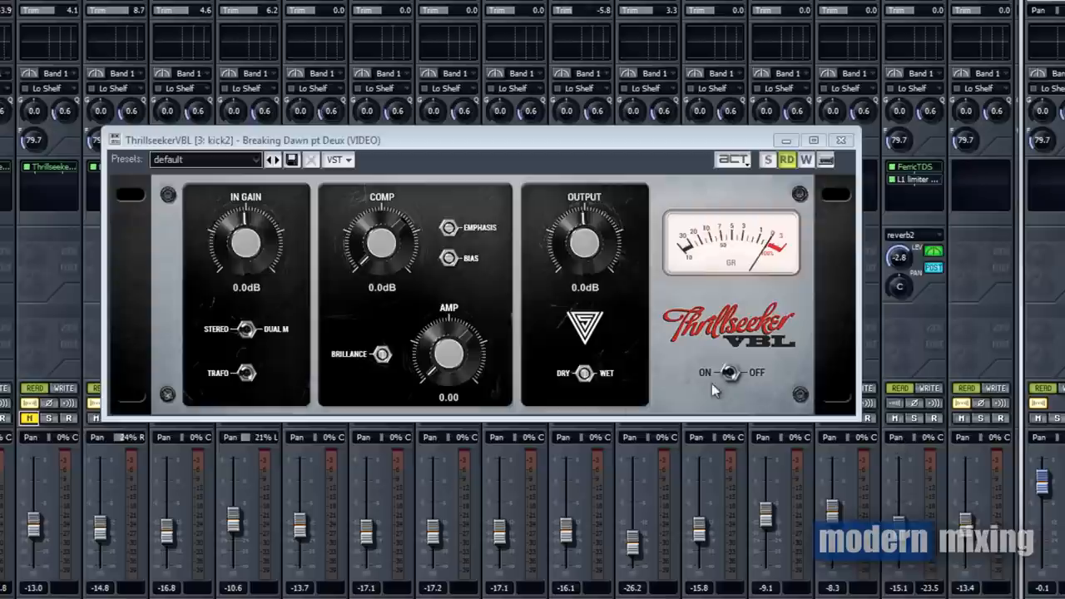
mouse_move(613, 382)
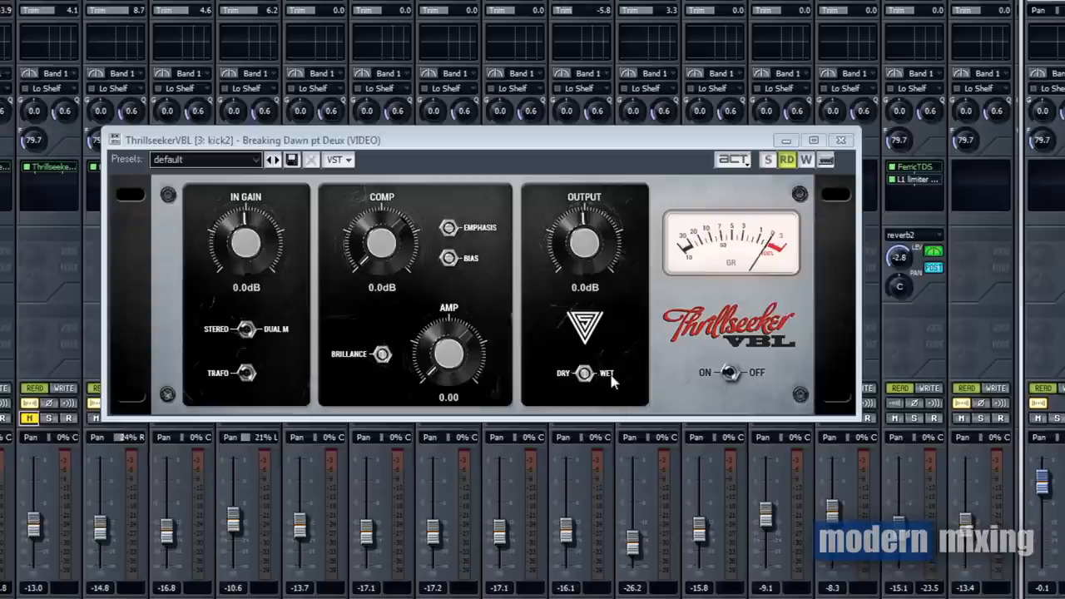
mouse_move(557, 395)
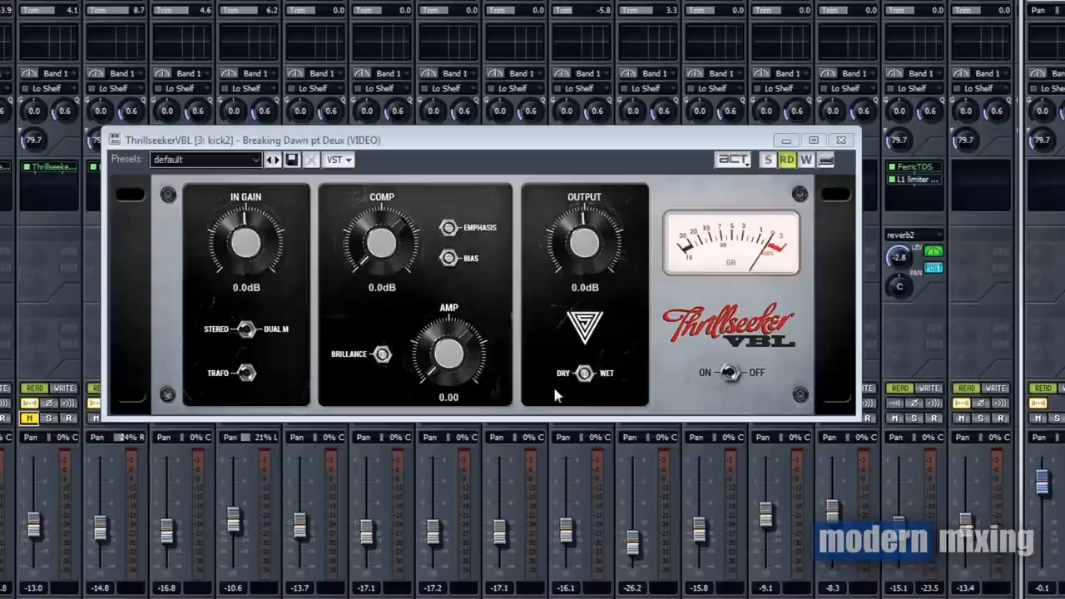
mouse_move(612, 374)
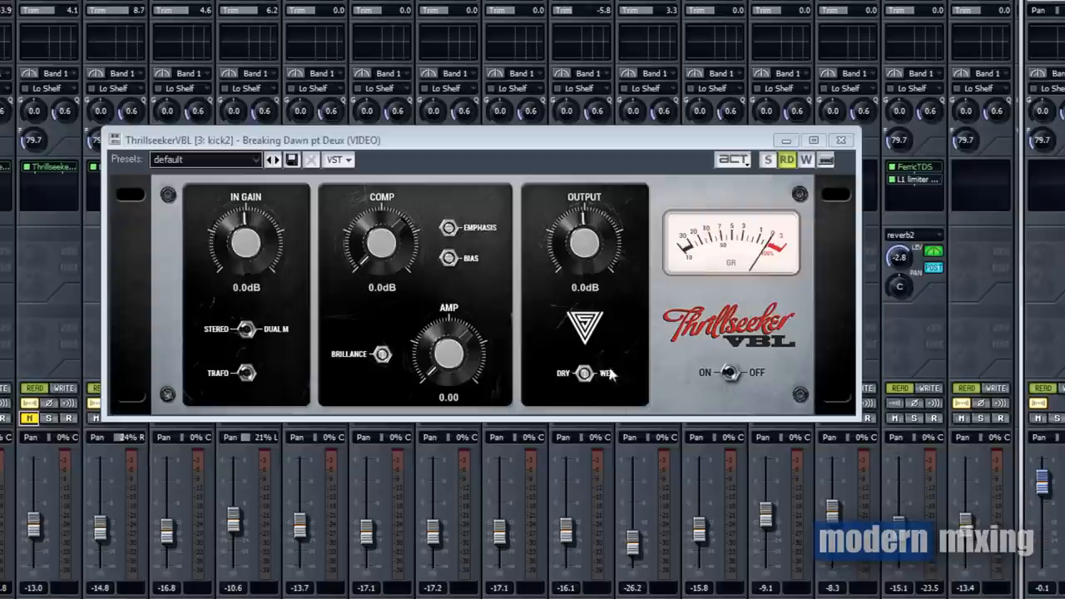
mouse_move(445, 196)
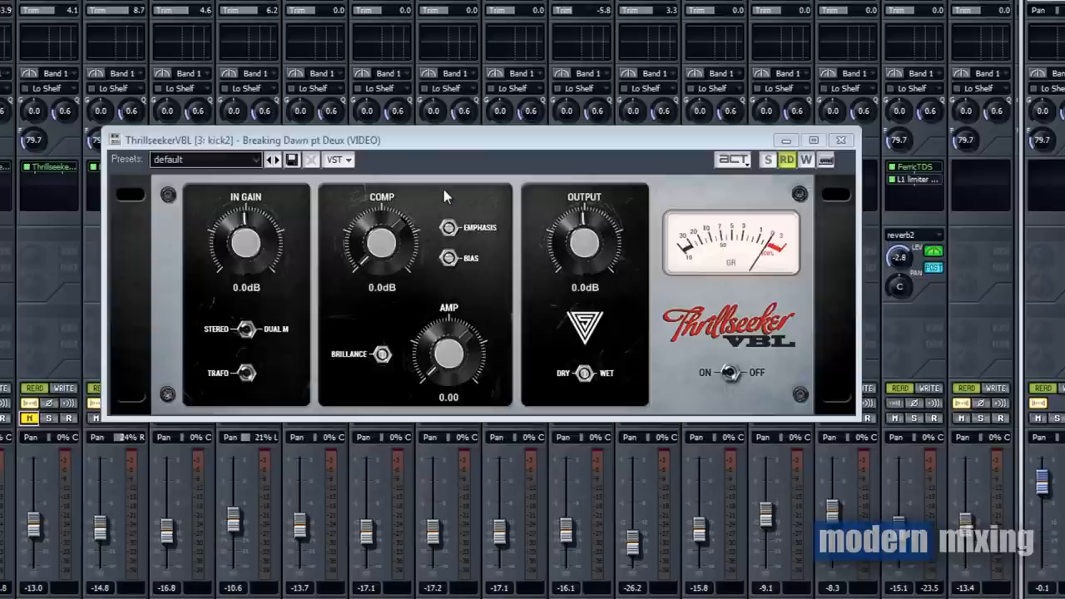
mouse_move(533, 237)
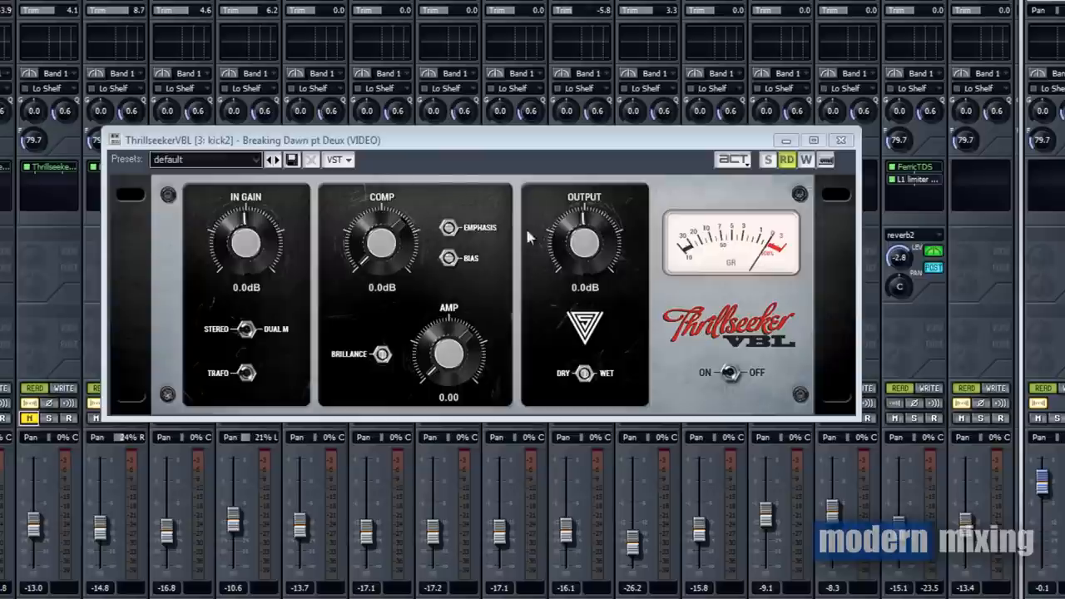
mouse_move(724, 213)
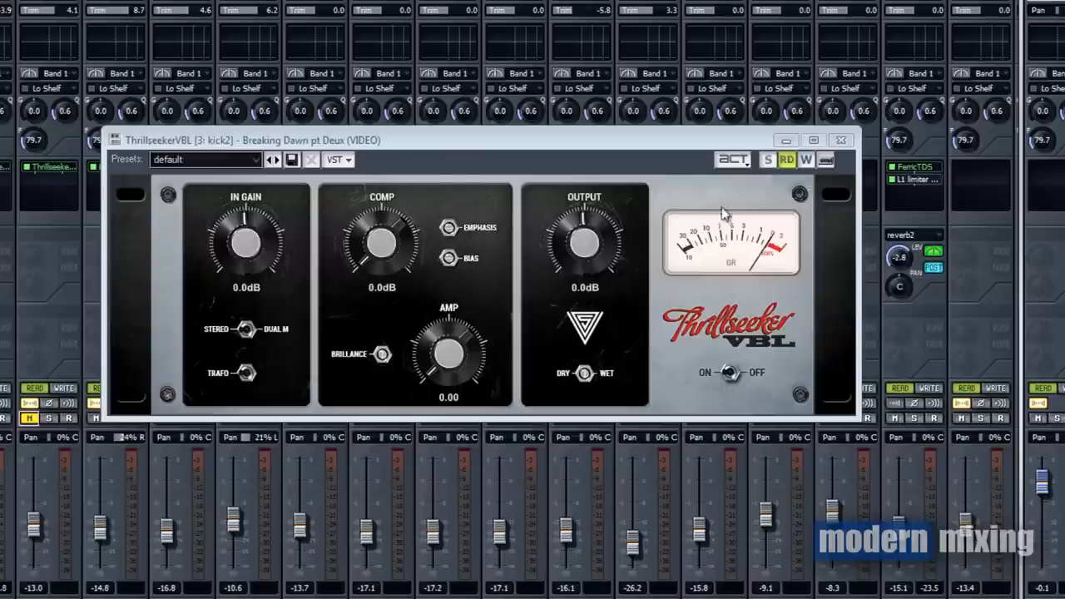
mouse_move(744, 250)
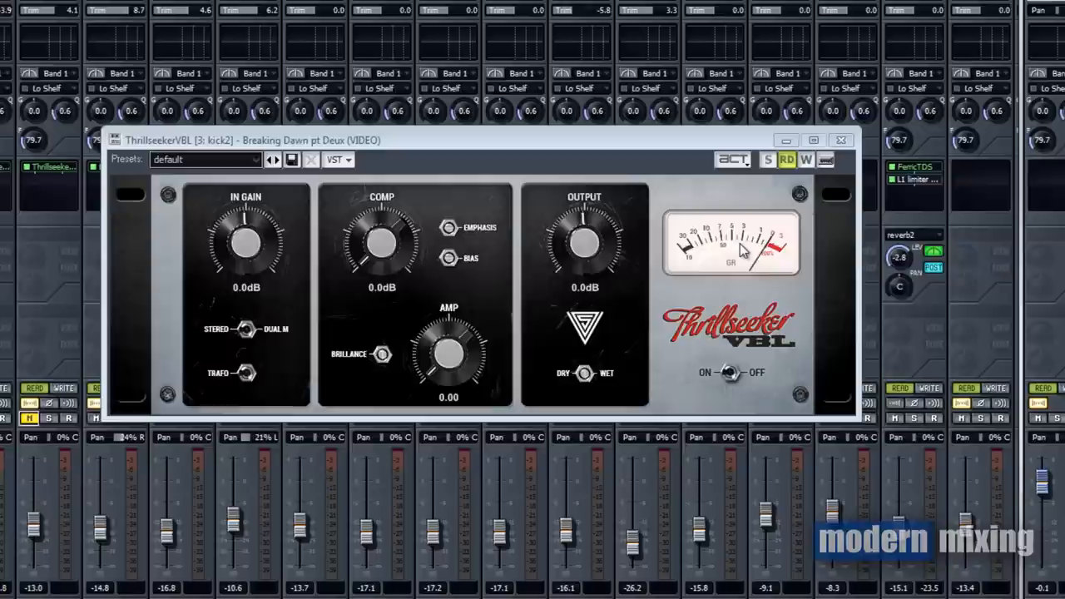
mouse_move(408, 304)
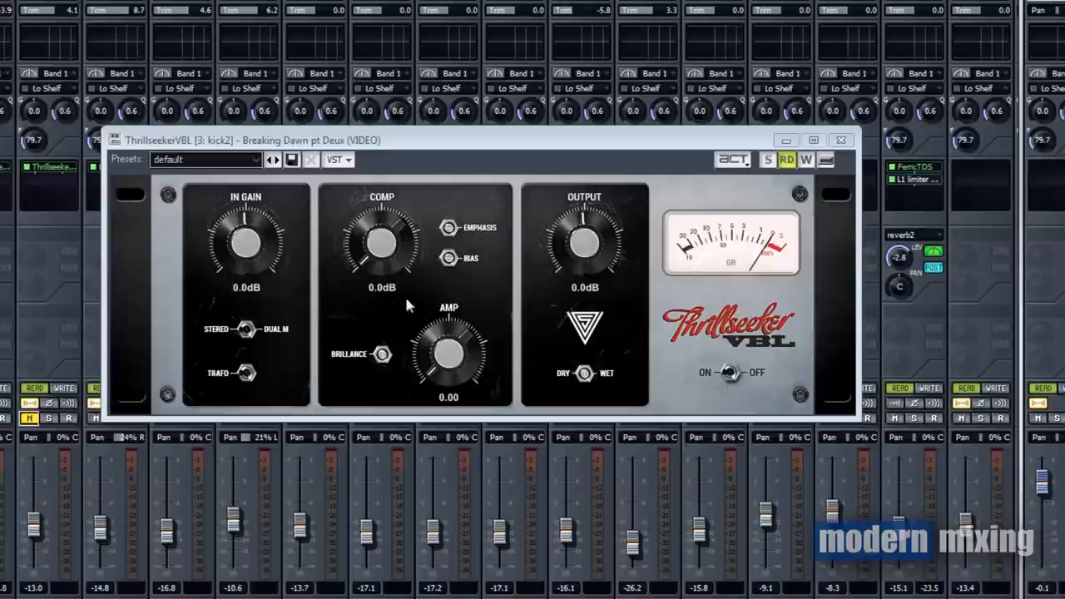
mouse_move(408, 319)
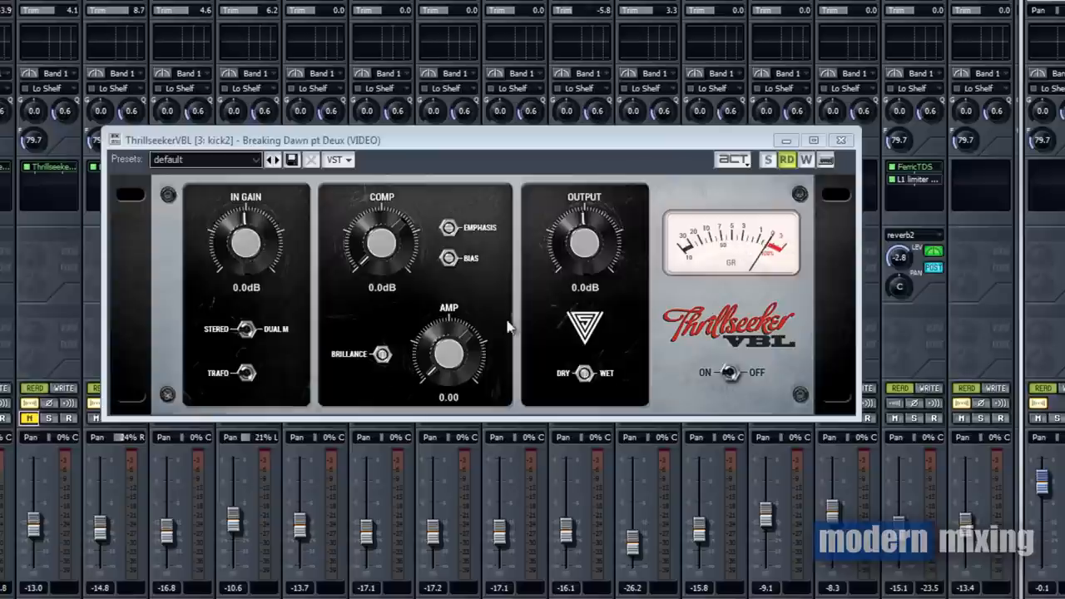
mouse_move(793, 254)
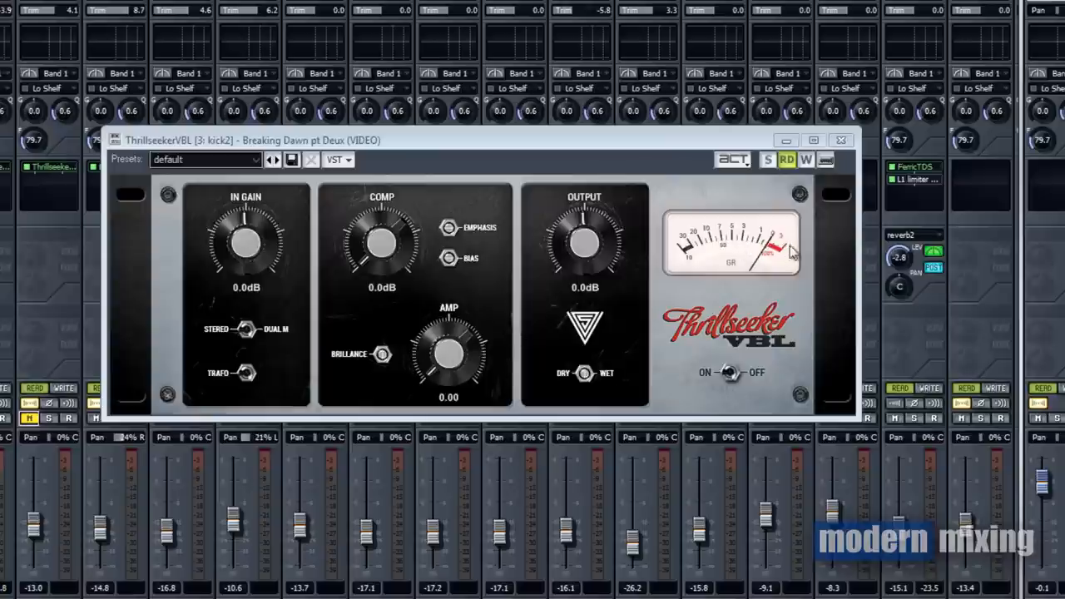
mouse_move(503, 366)
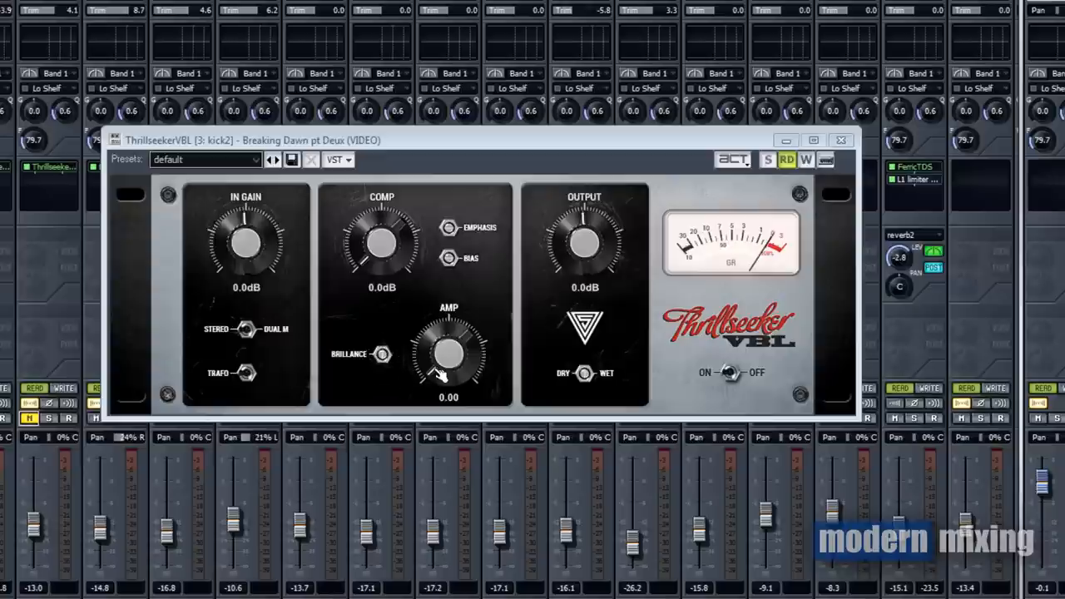
mouse_move(513, 346)
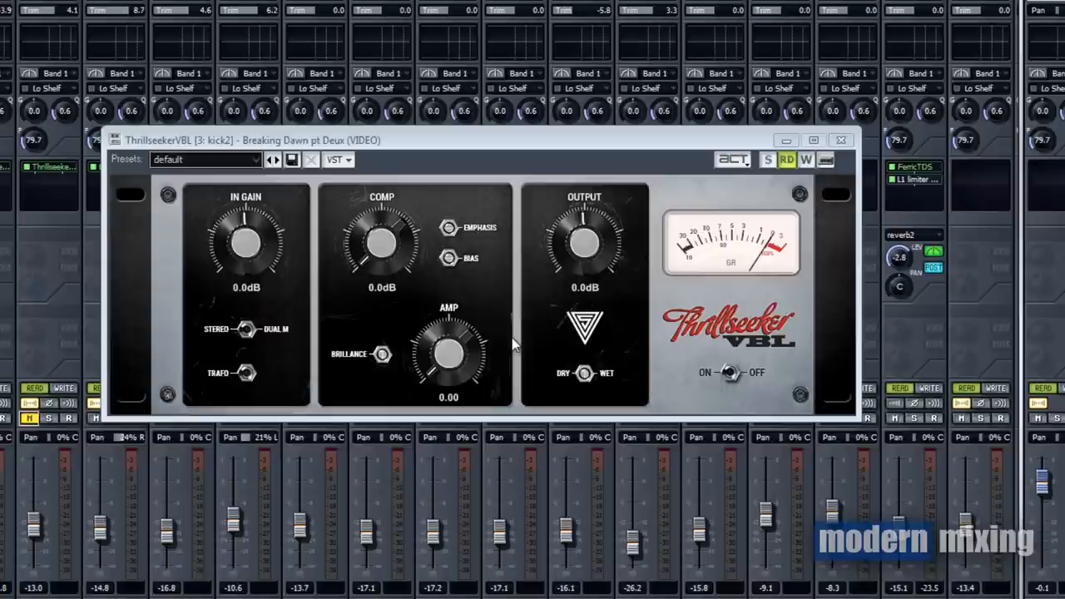
mouse_move(521, 323)
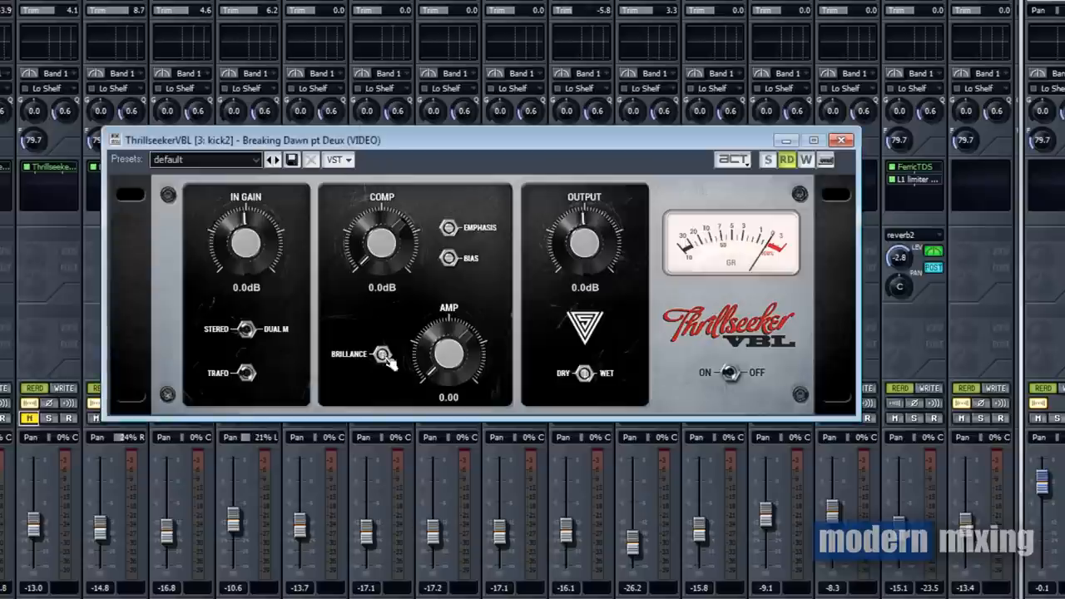
mouse_move(516, 250)
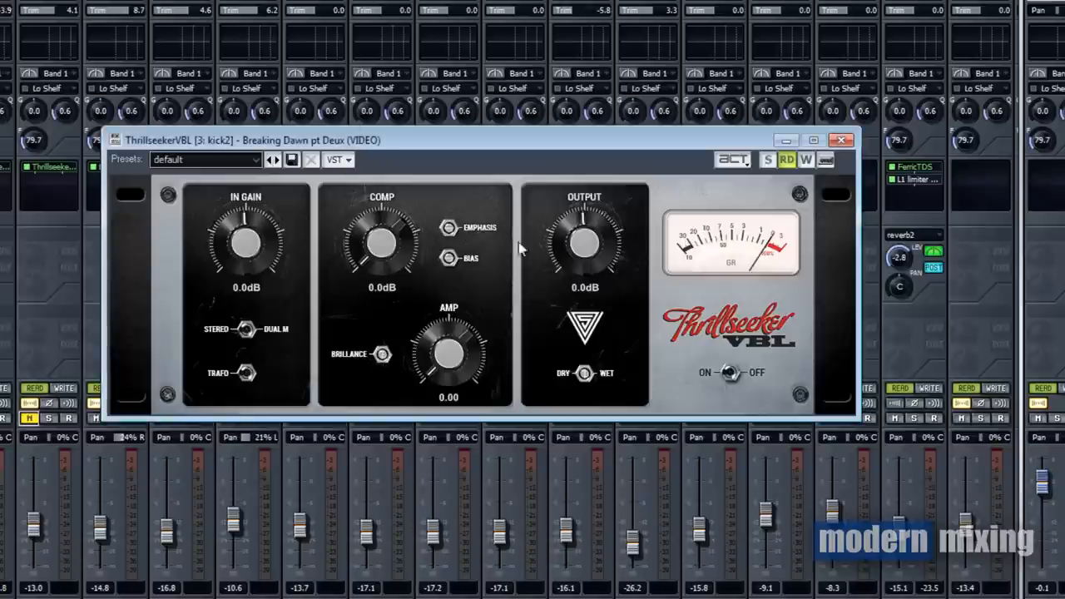
mouse_move(455, 218)
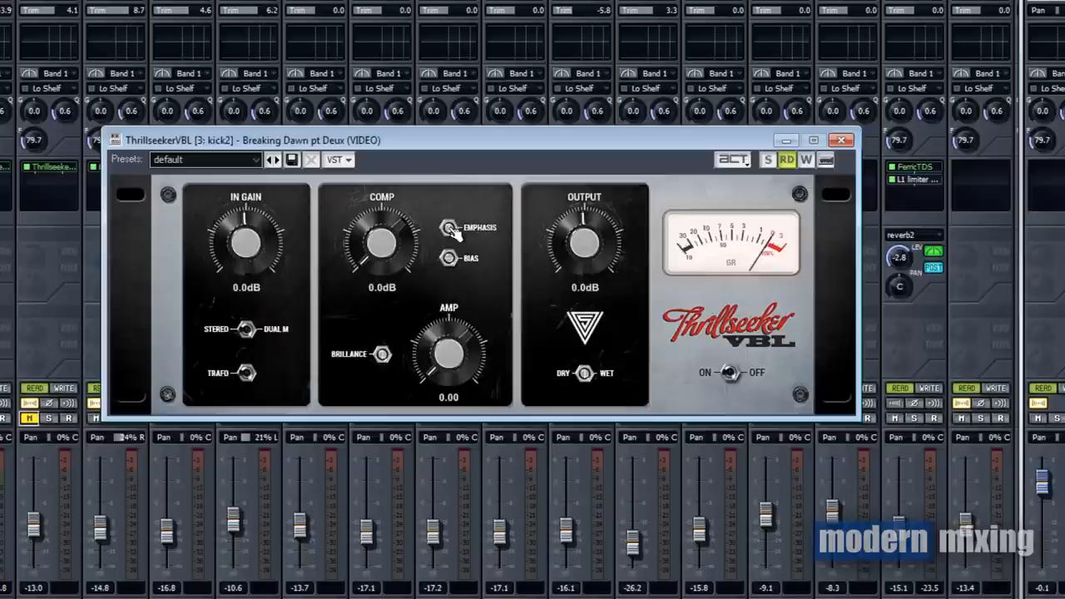
mouse_move(449, 249)
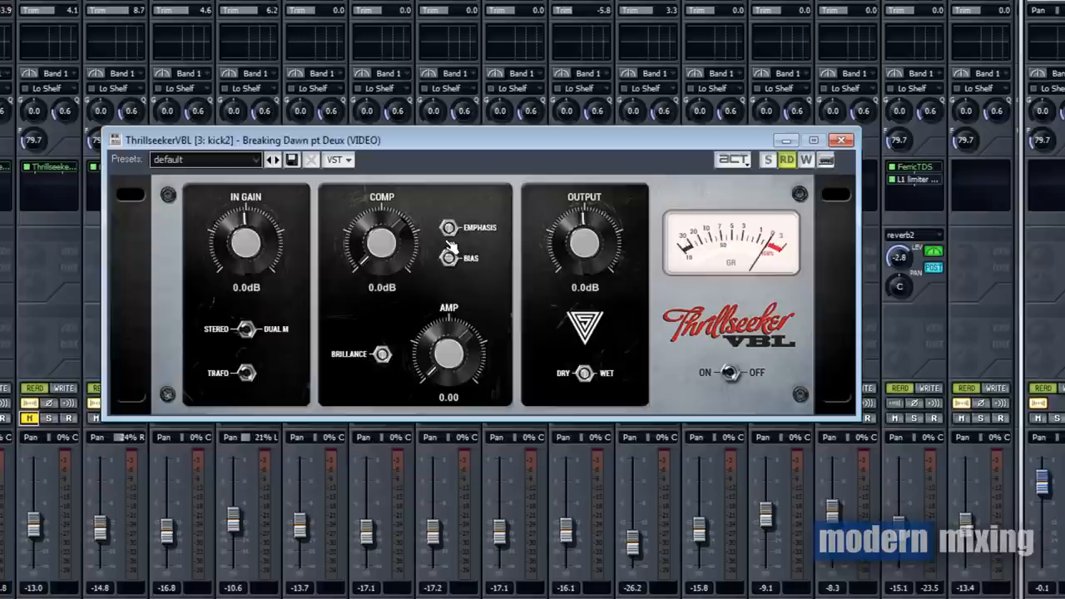
mouse_move(532, 169)
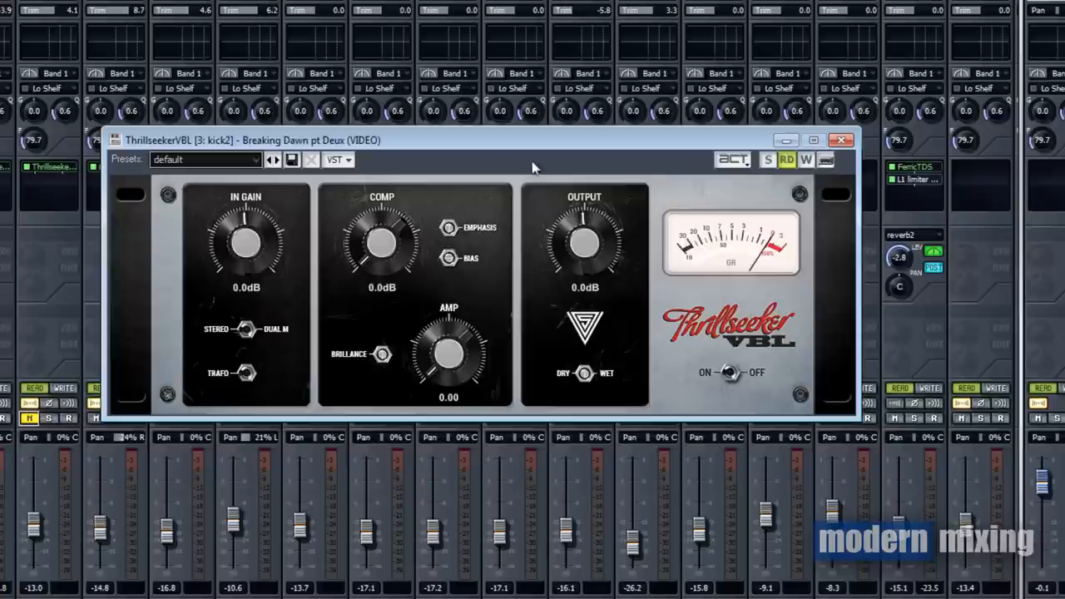
mouse_move(408, 150)
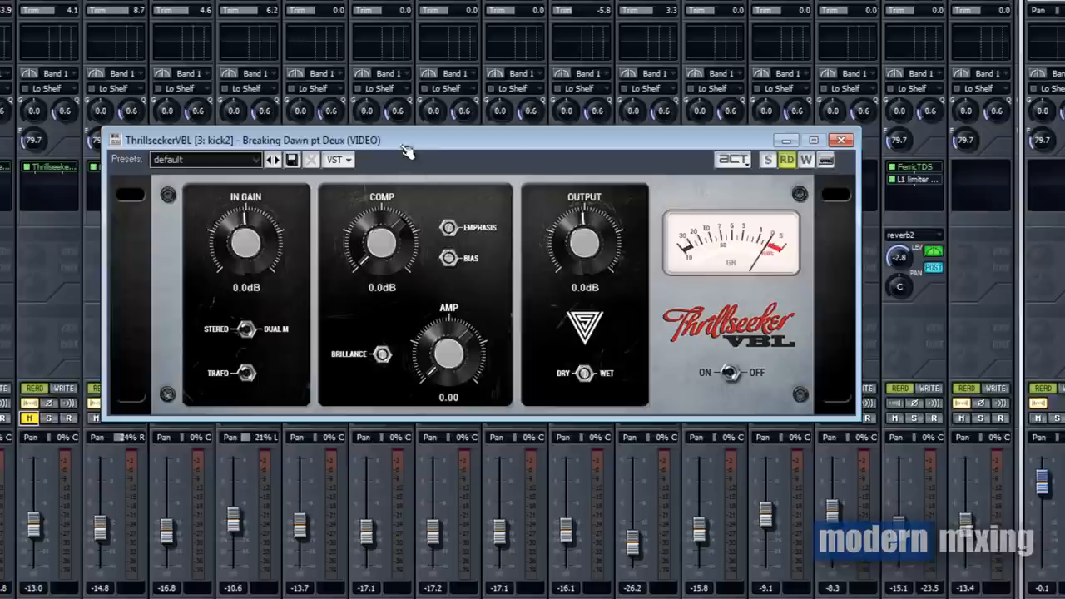
mouse_move(437, 171)
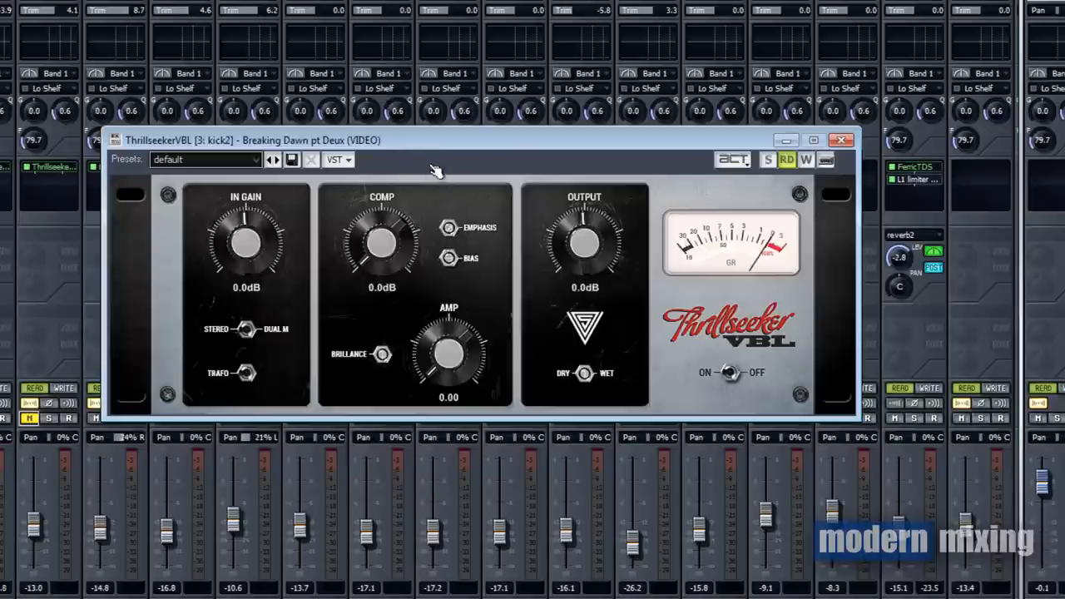
mouse_move(986, 383)
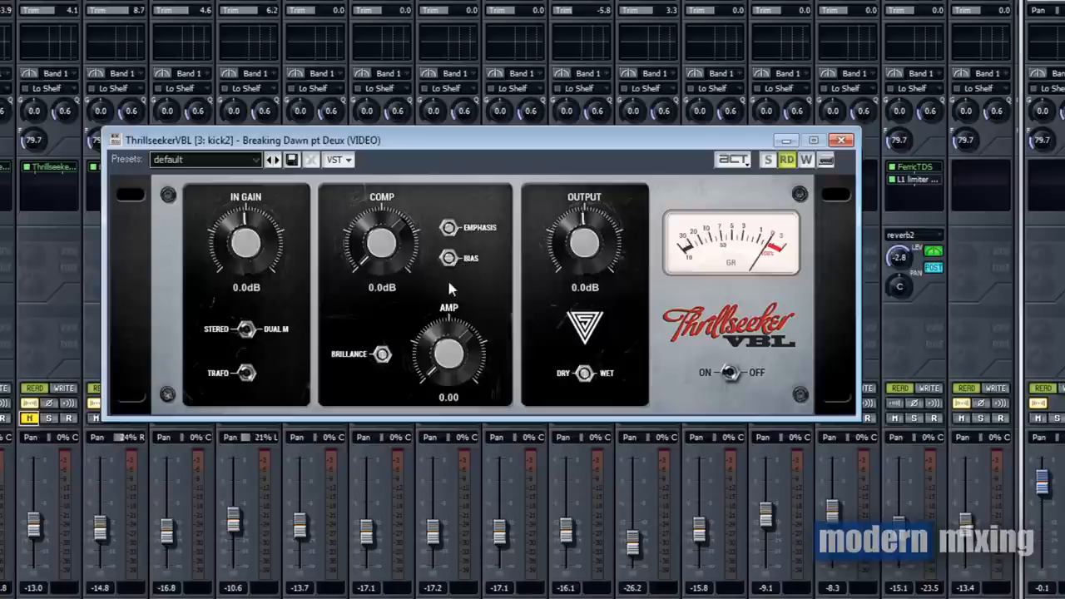
mouse_move(510, 252)
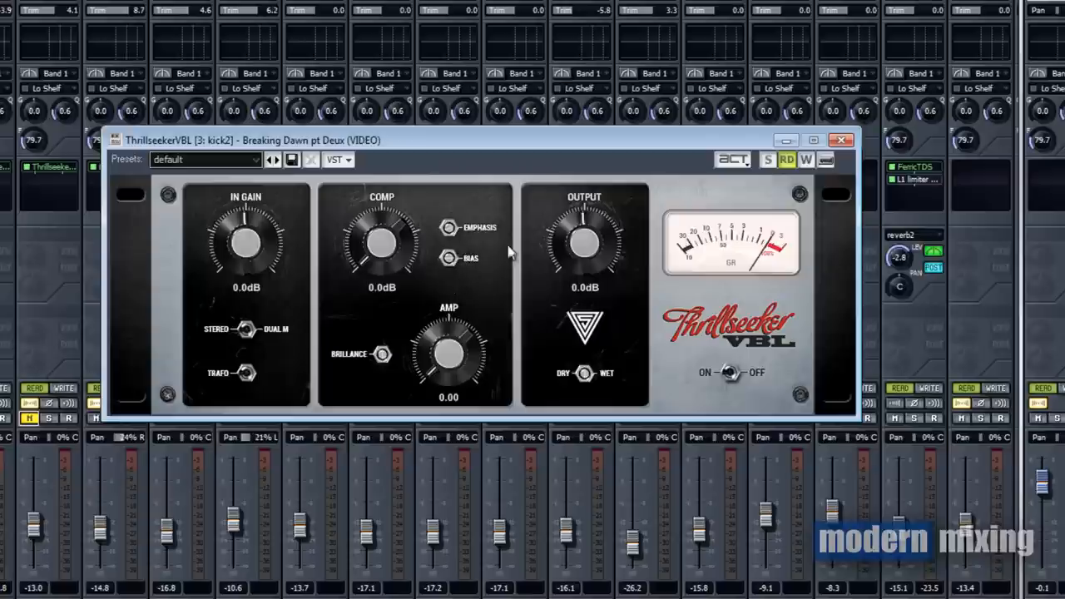
mouse_move(515, 250)
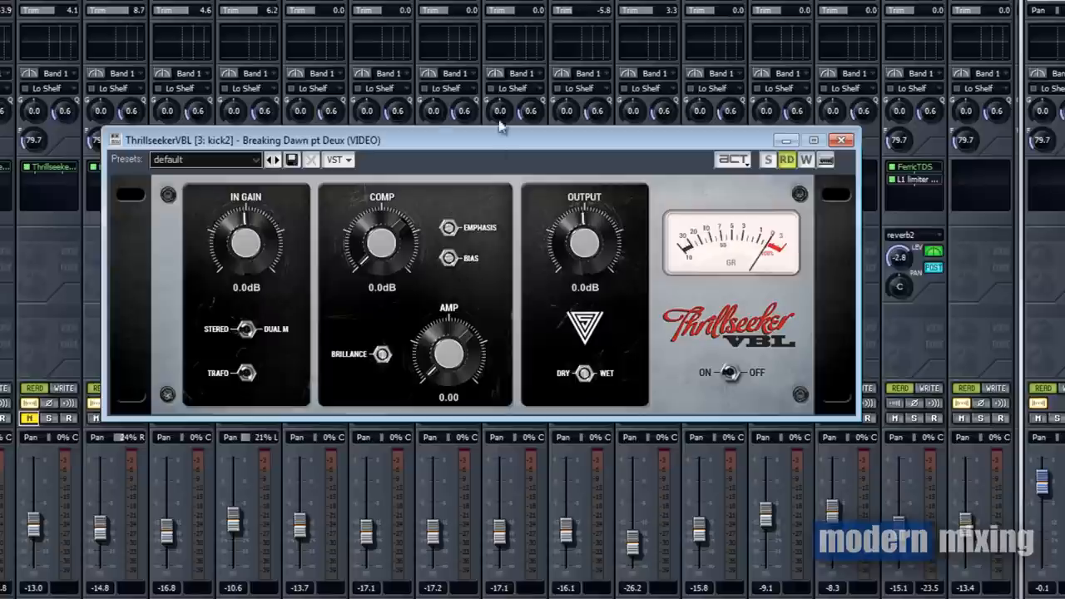
mouse_move(516, 88)
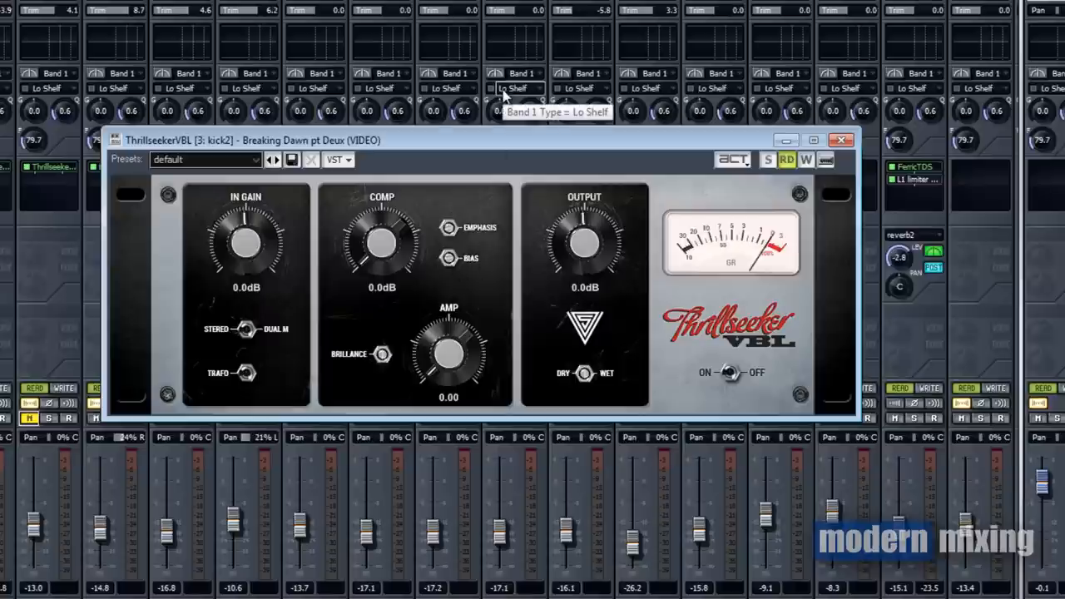
mouse_move(420, 300)
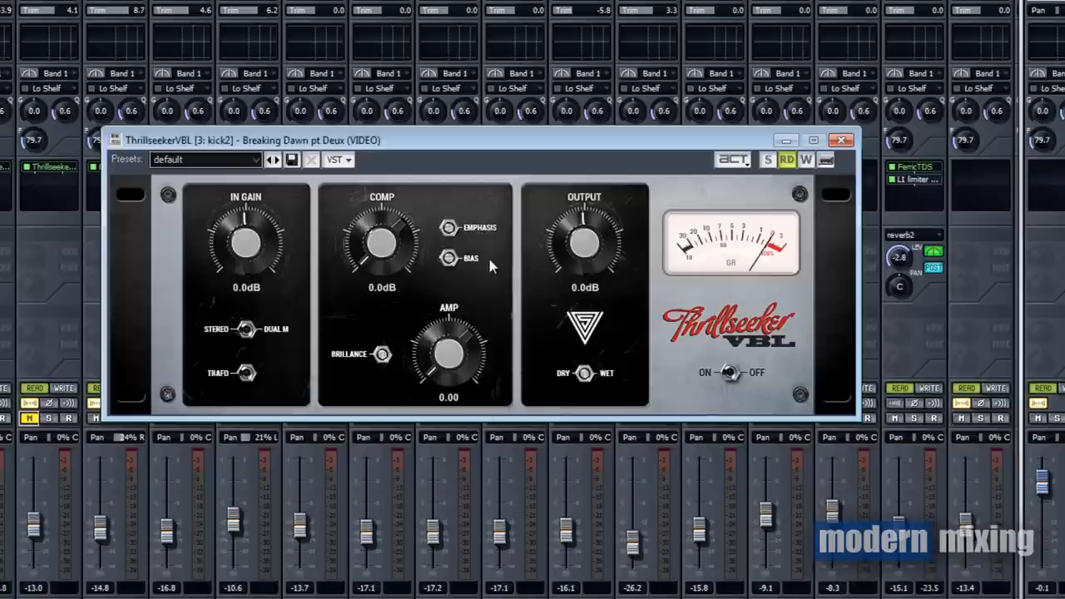
mouse_move(362, 296)
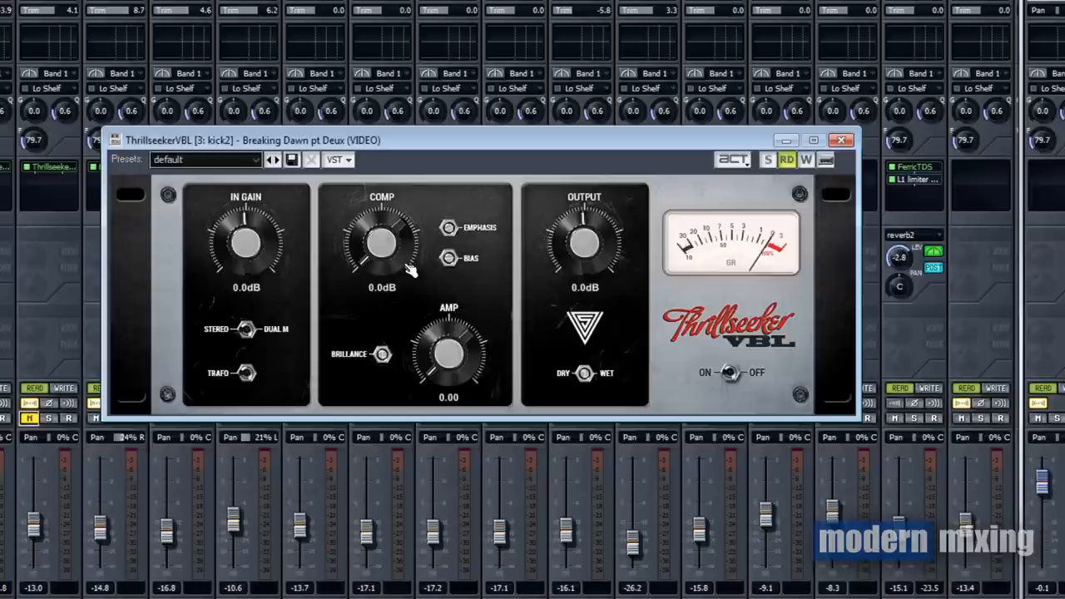
mouse_move(539, 254)
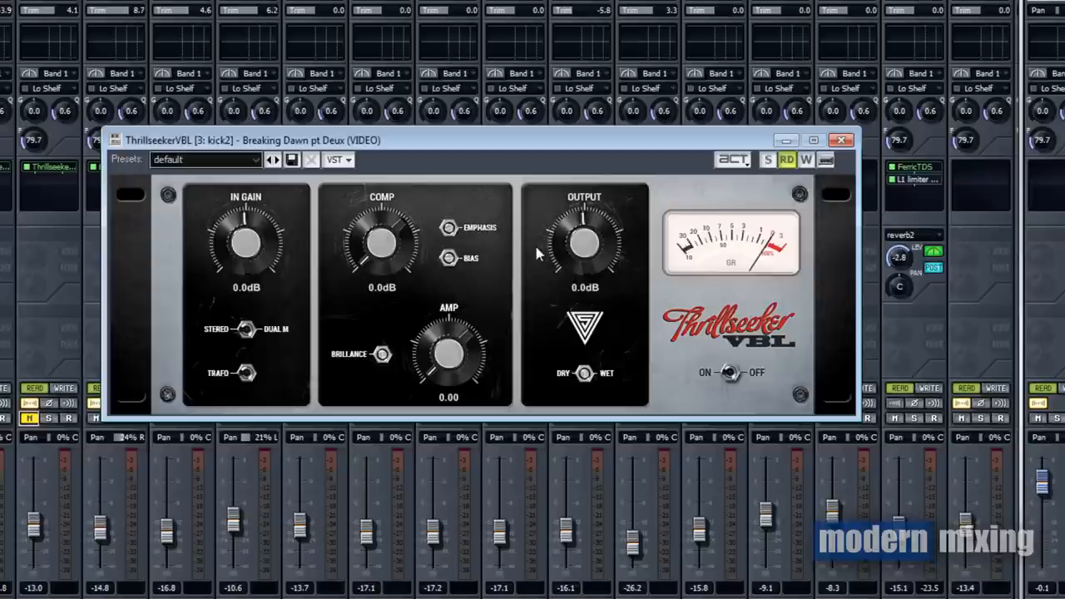
mouse_move(594, 264)
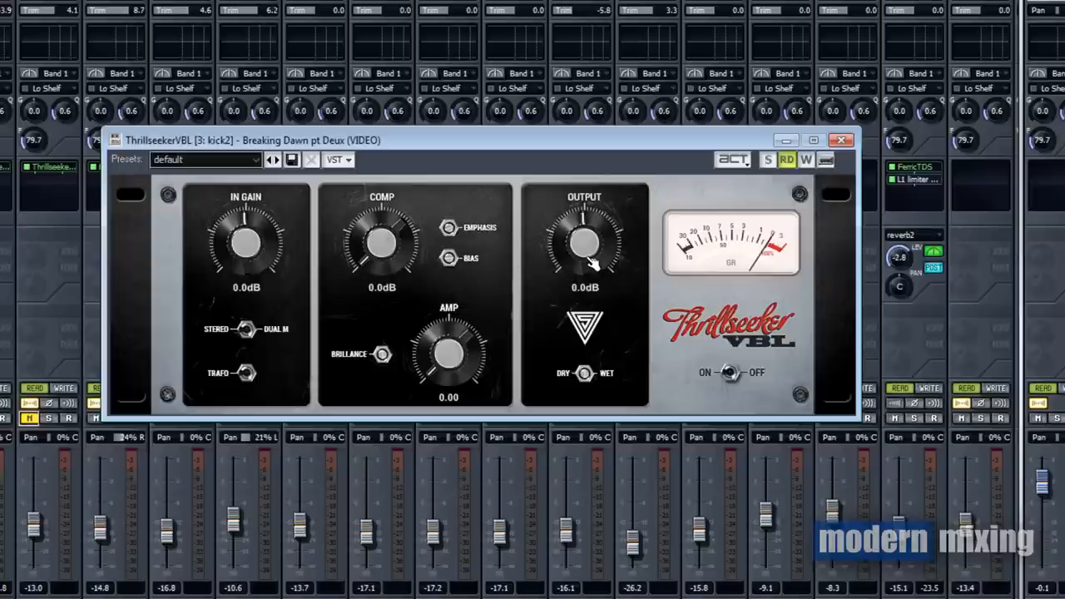
mouse_move(579, 404)
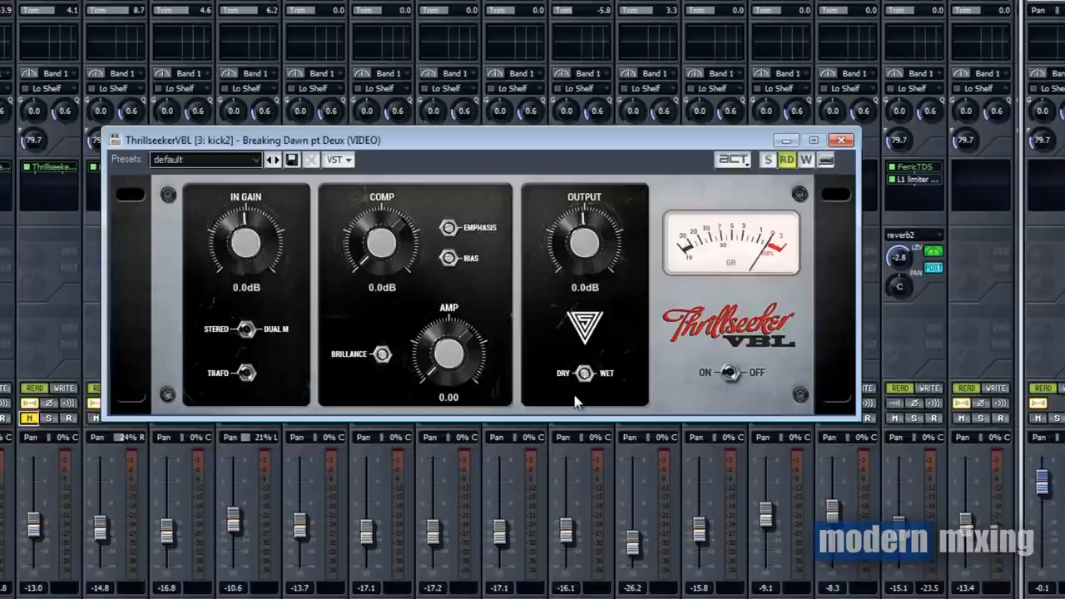
mouse_move(585, 381)
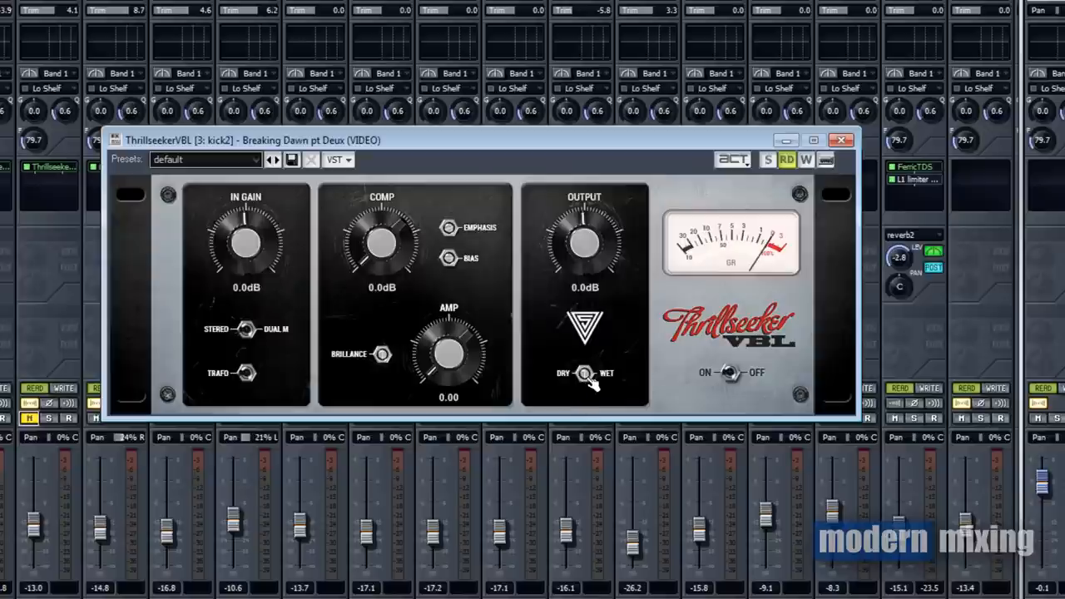
mouse_move(557, 448)
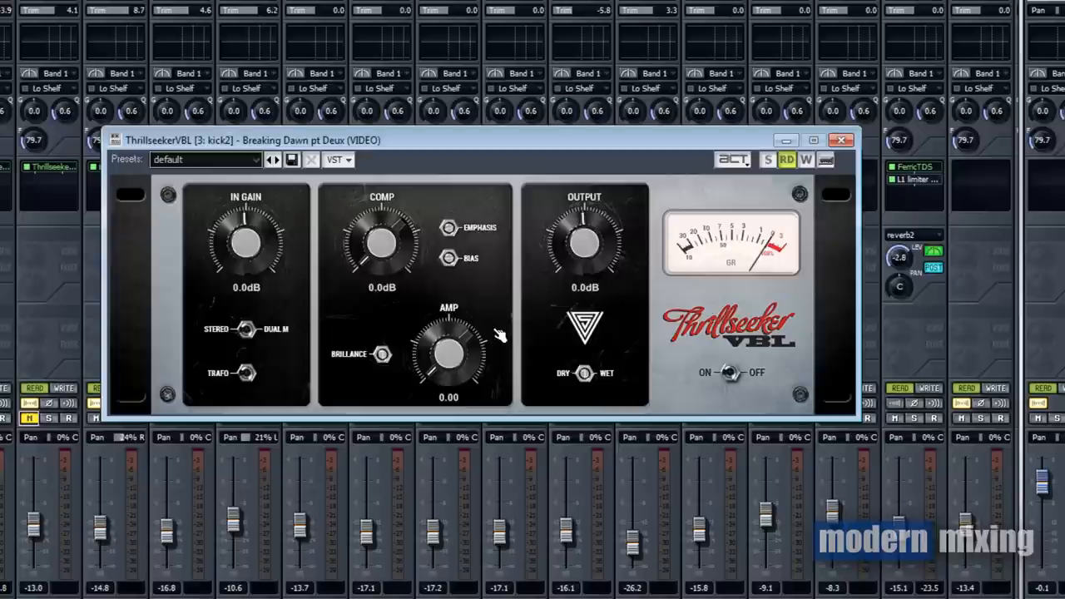
mouse_move(857, 298)
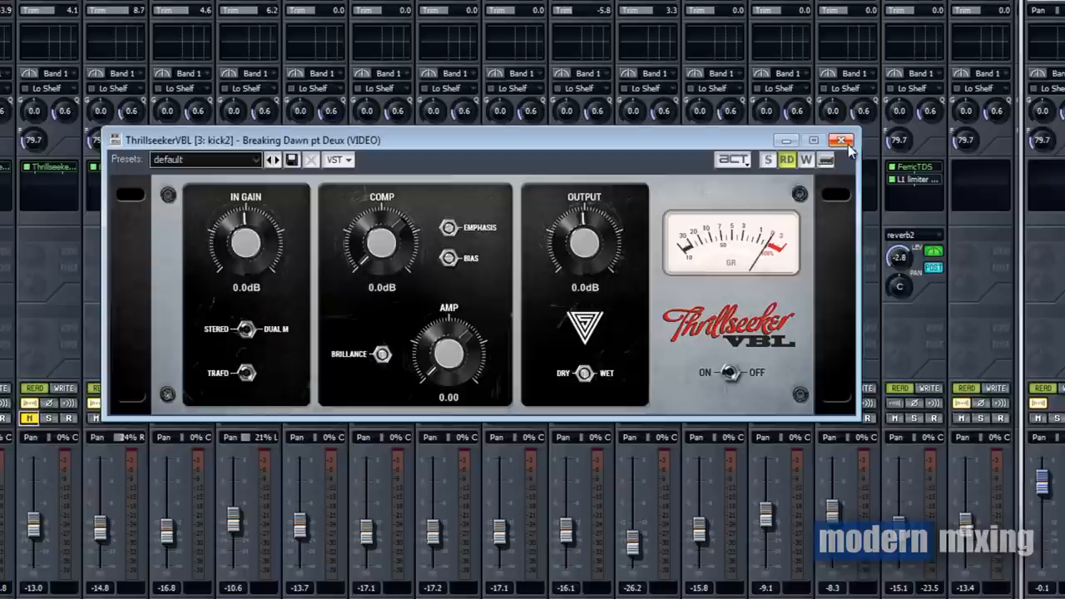
Step: Close the kick2 ThrillseekerVBL plugin window
click(841, 140)
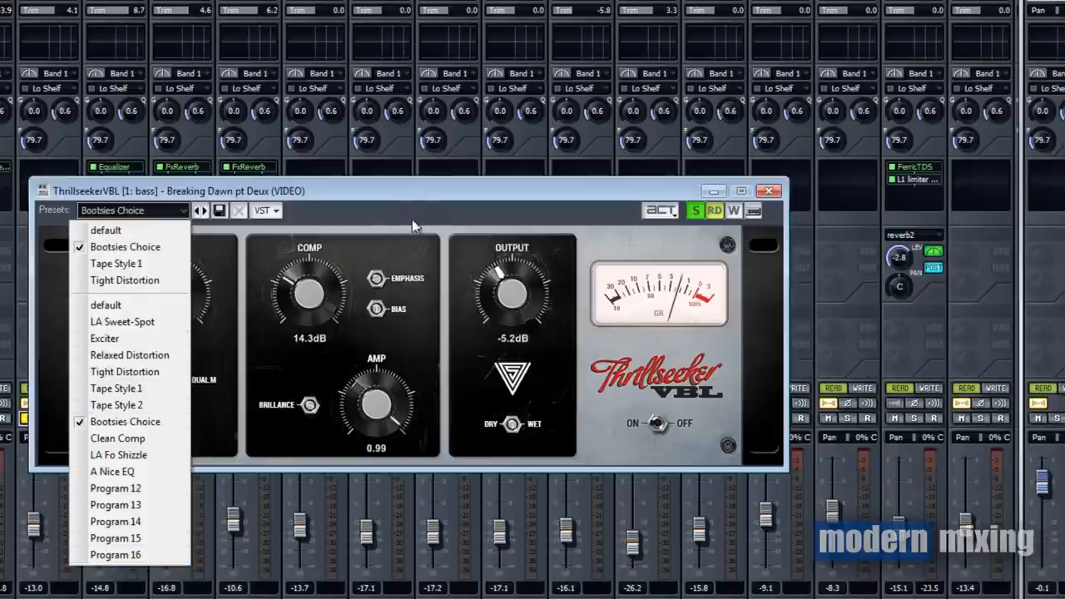
mouse_move(420, 206)
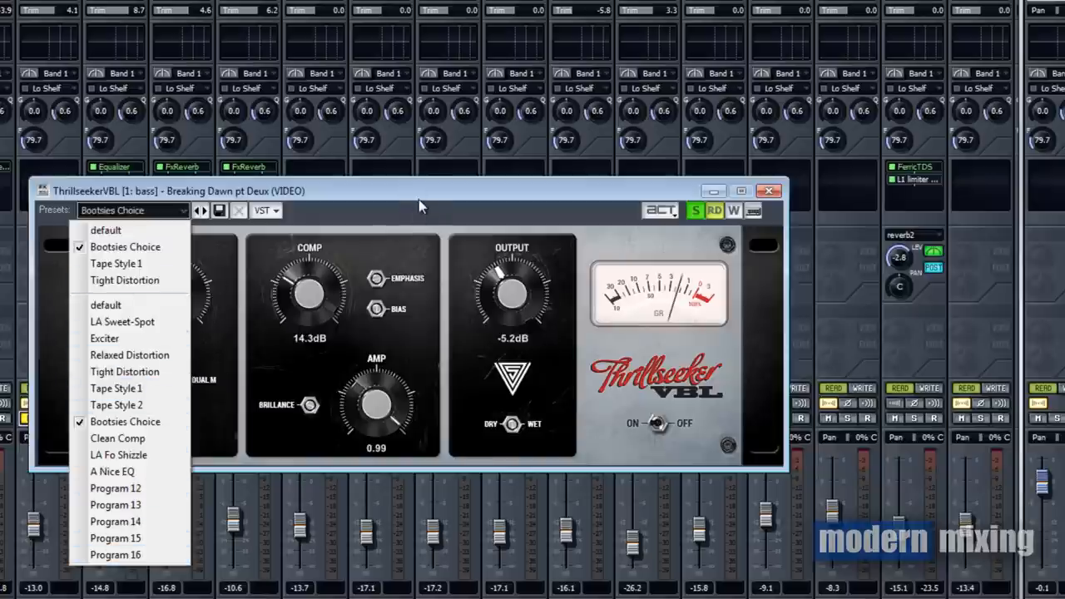
mouse_move(125, 423)
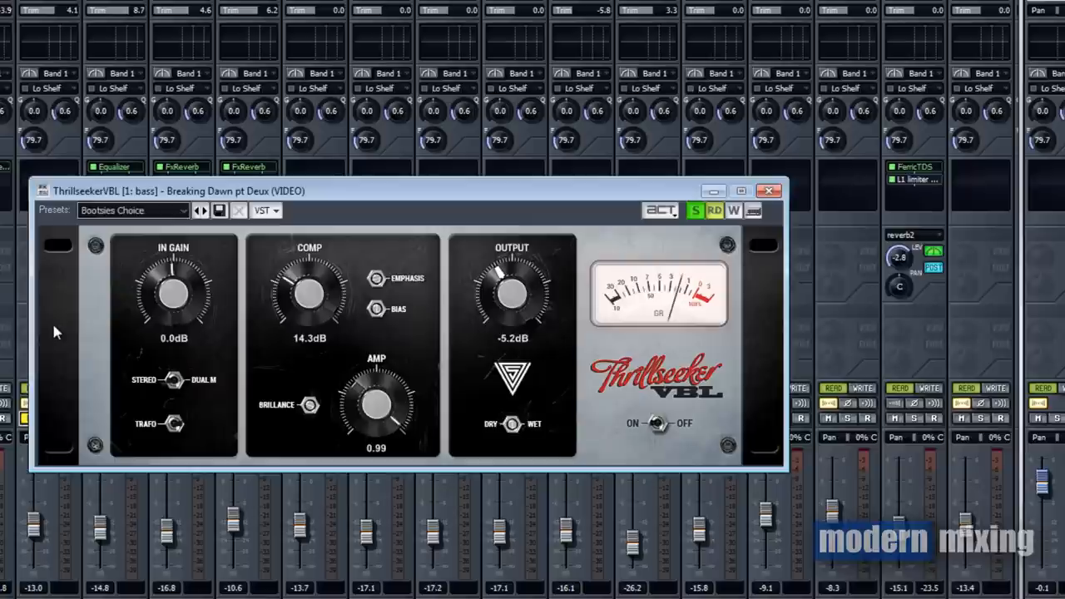
mouse_move(295, 404)
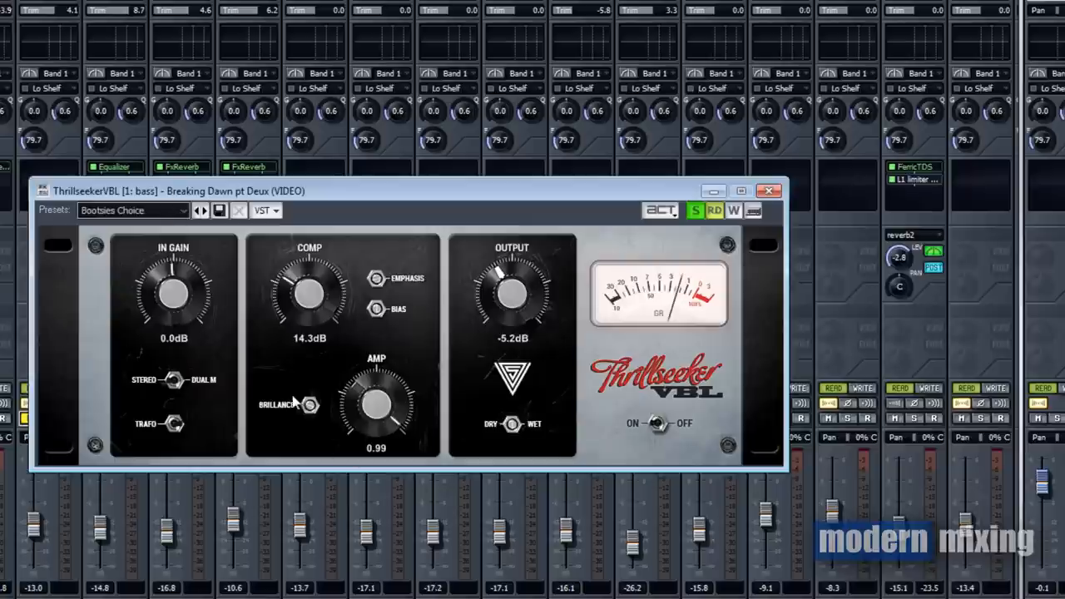
mouse_move(373, 431)
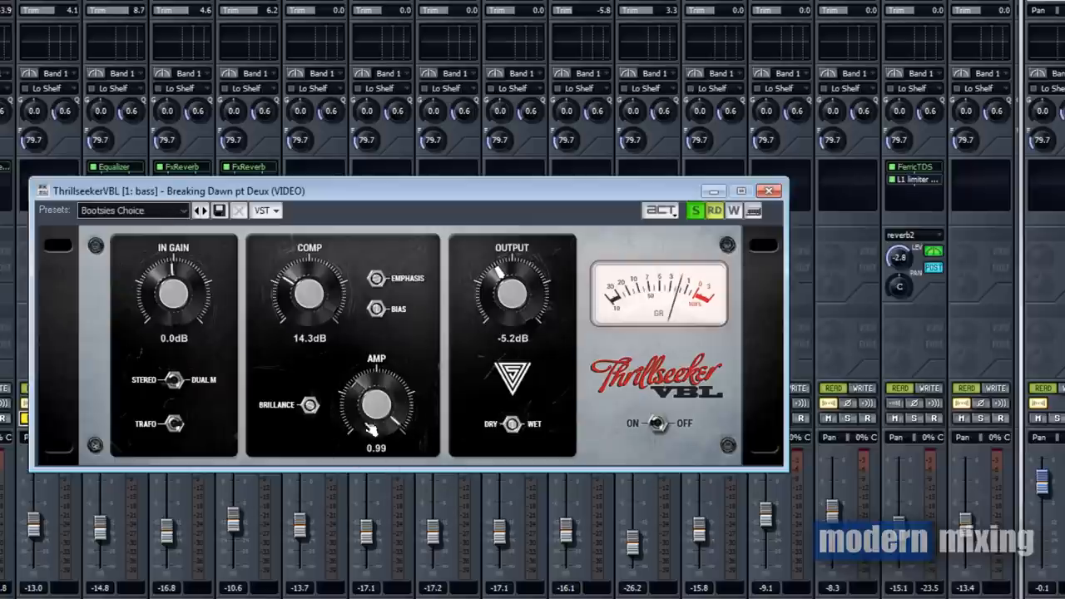
mouse_move(331, 476)
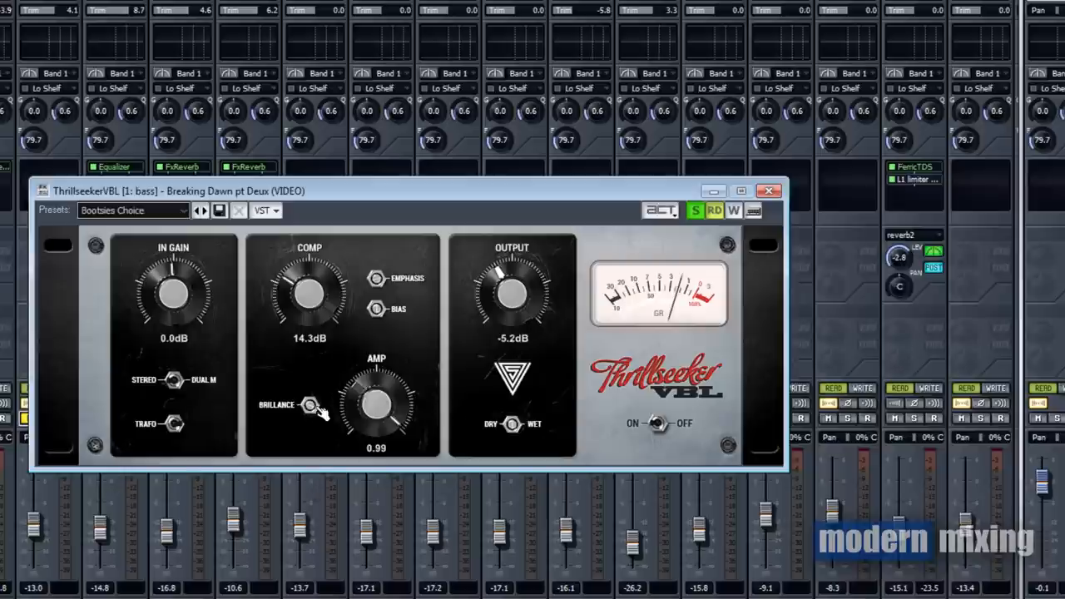
mouse_move(358, 346)
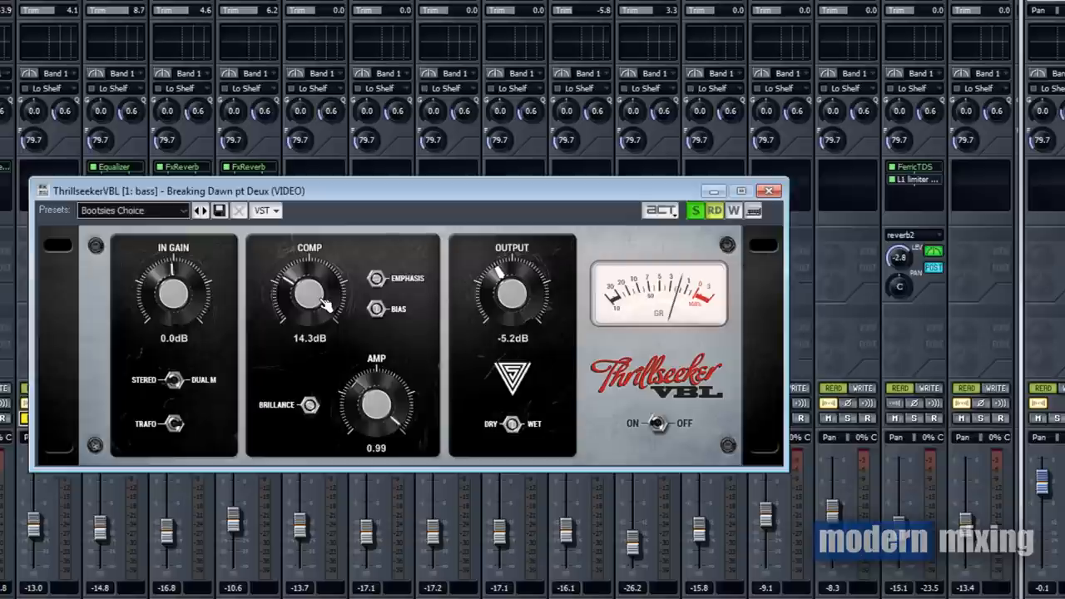
mouse_move(485, 247)
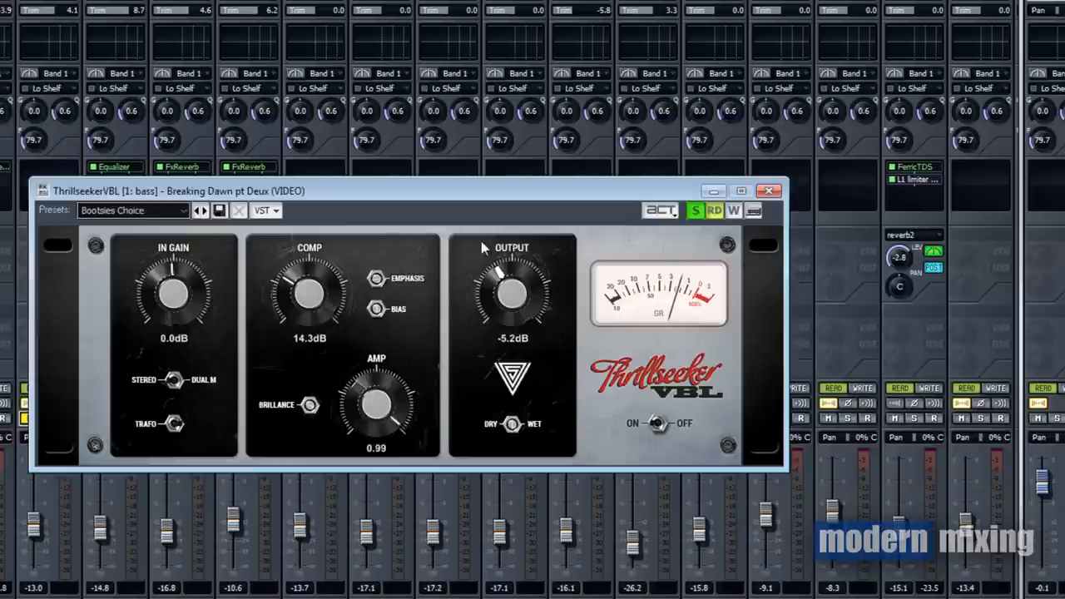
mouse_move(385, 291)
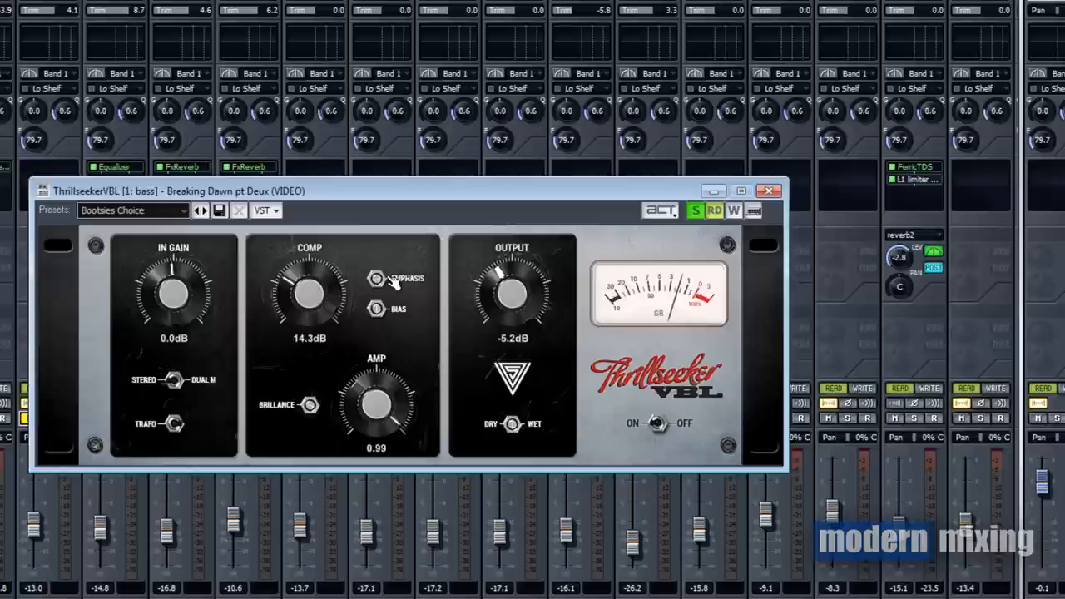
mouse_move(216, 387)
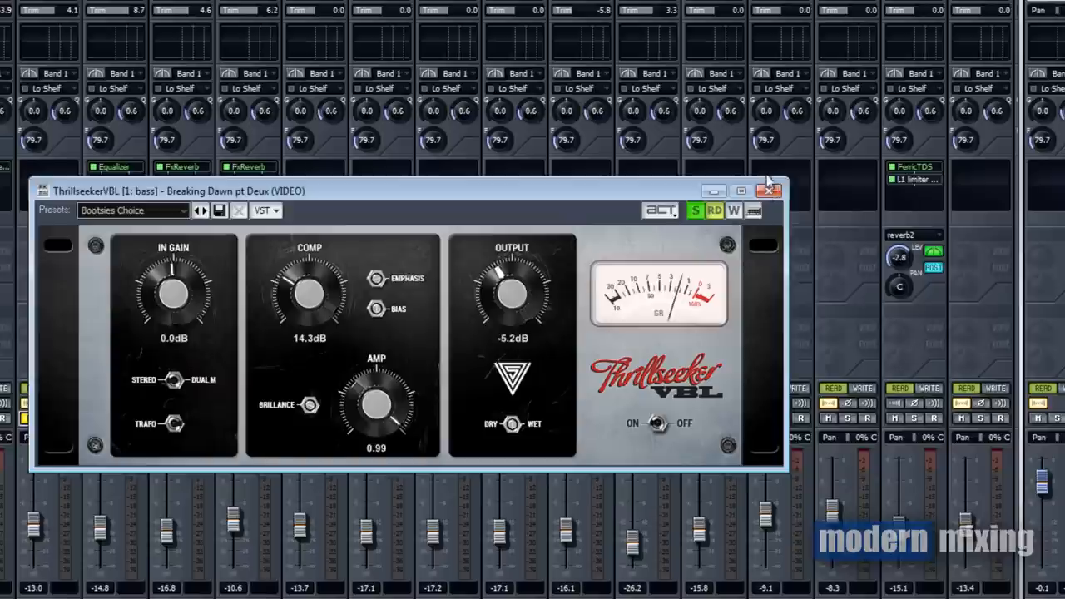
click(768, 191)
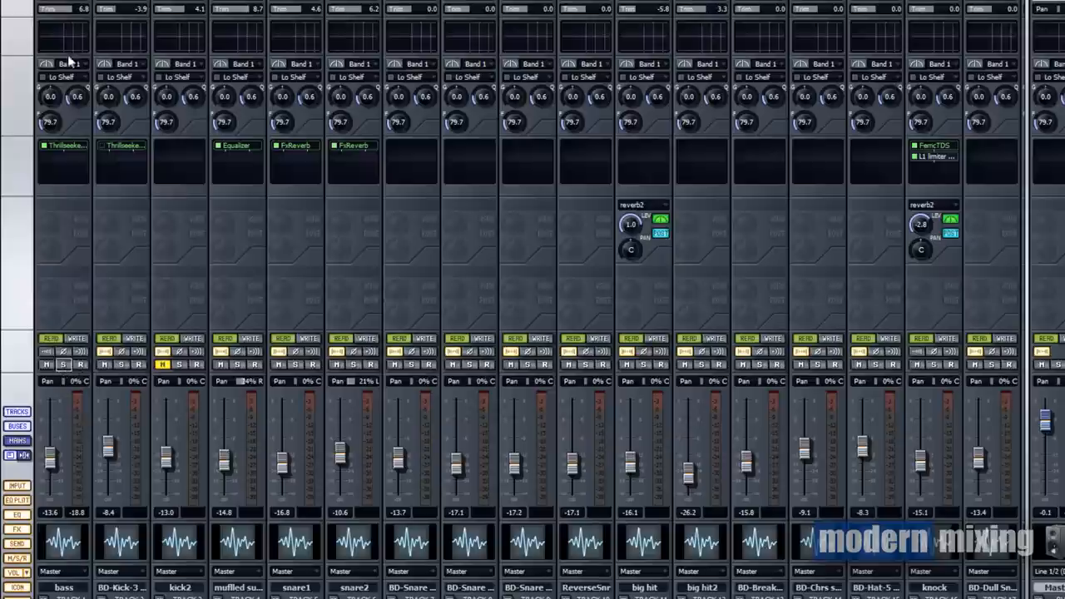
click(65, 145)
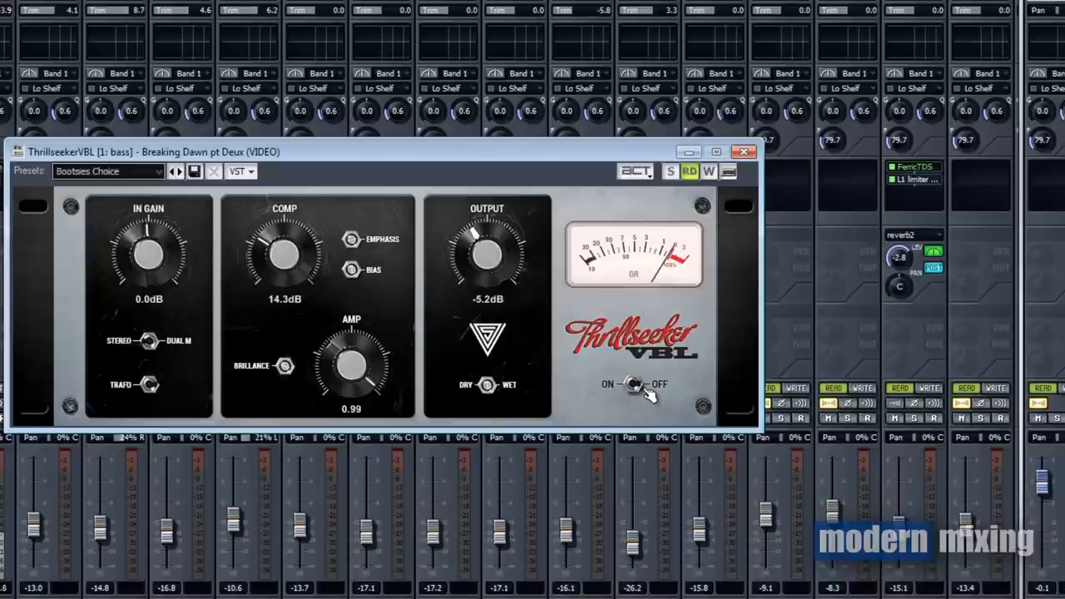
mouse_move(612, 378)
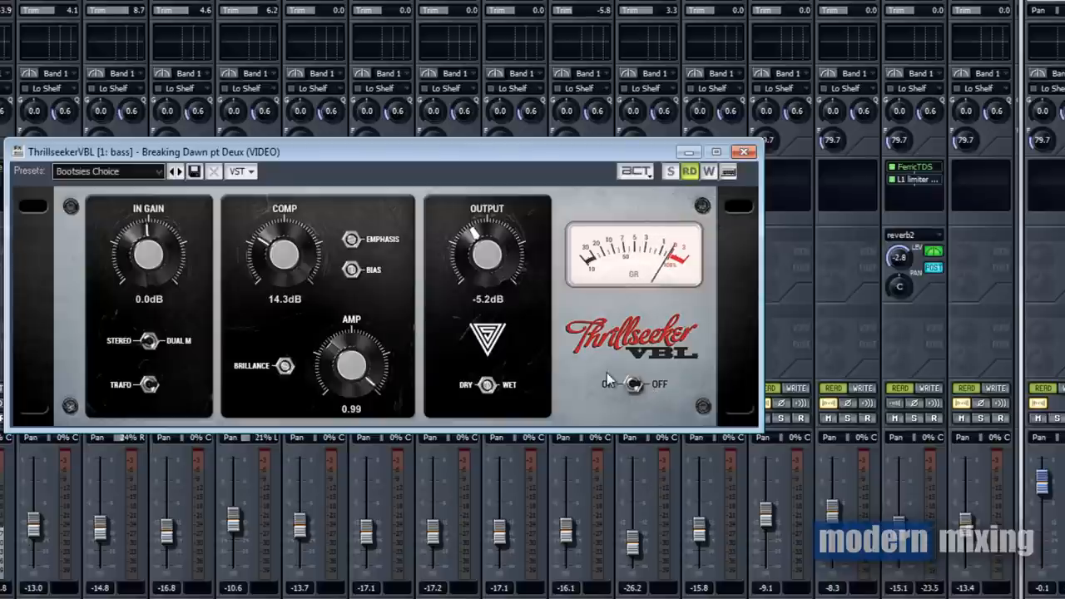
click(634, 384)
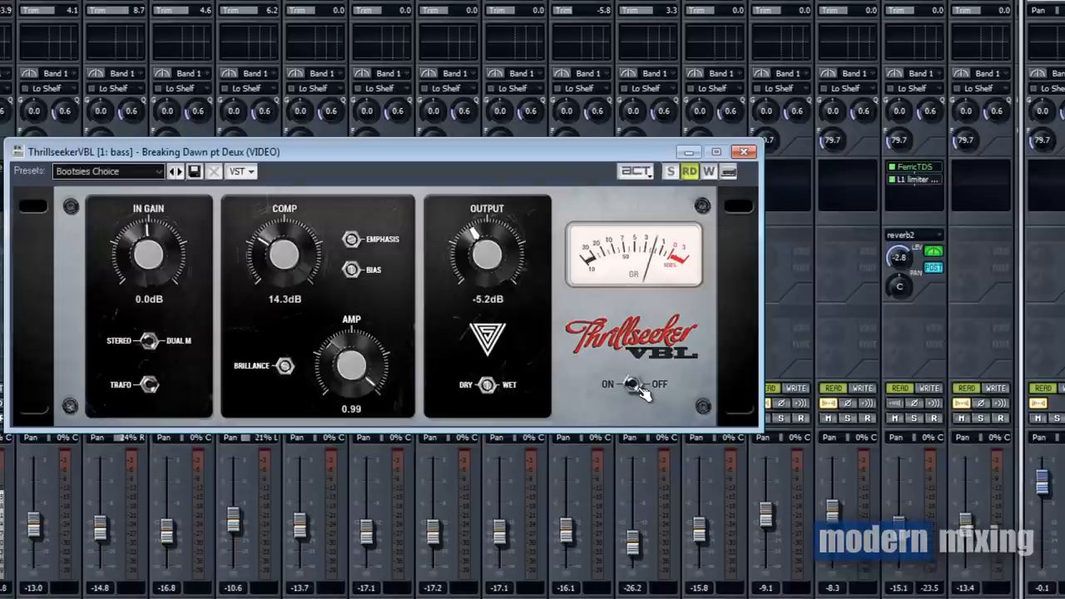
click(637, 383)
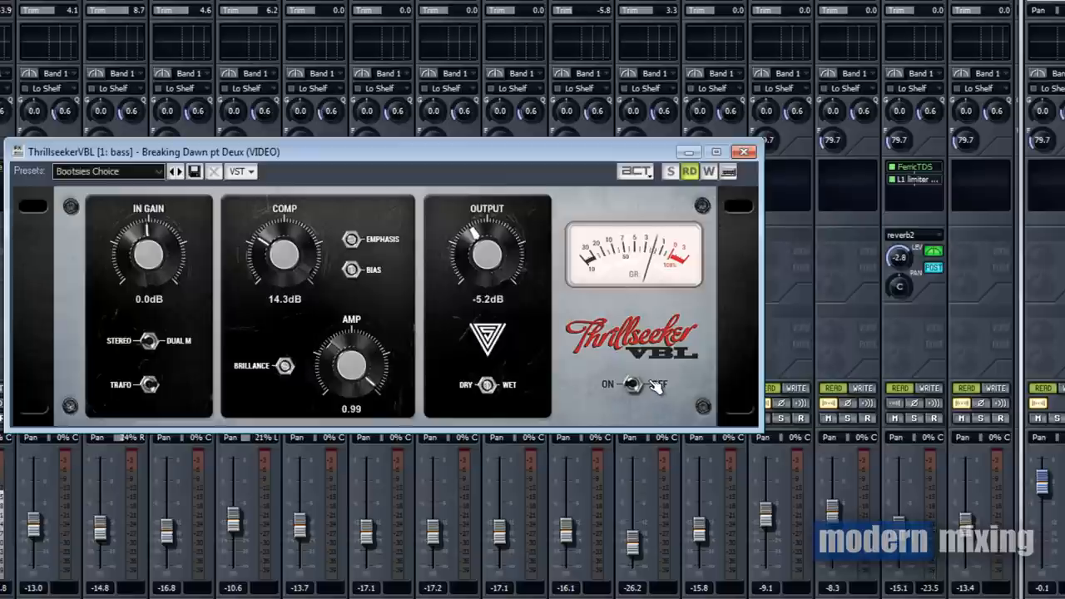
click(634, 383)
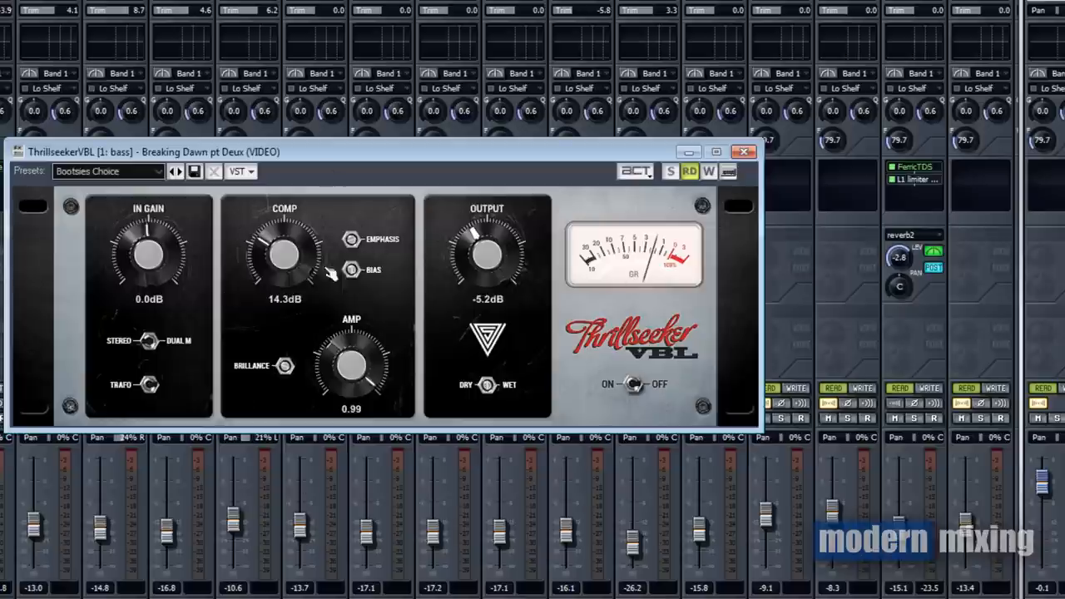
mouse_move(657, 474)
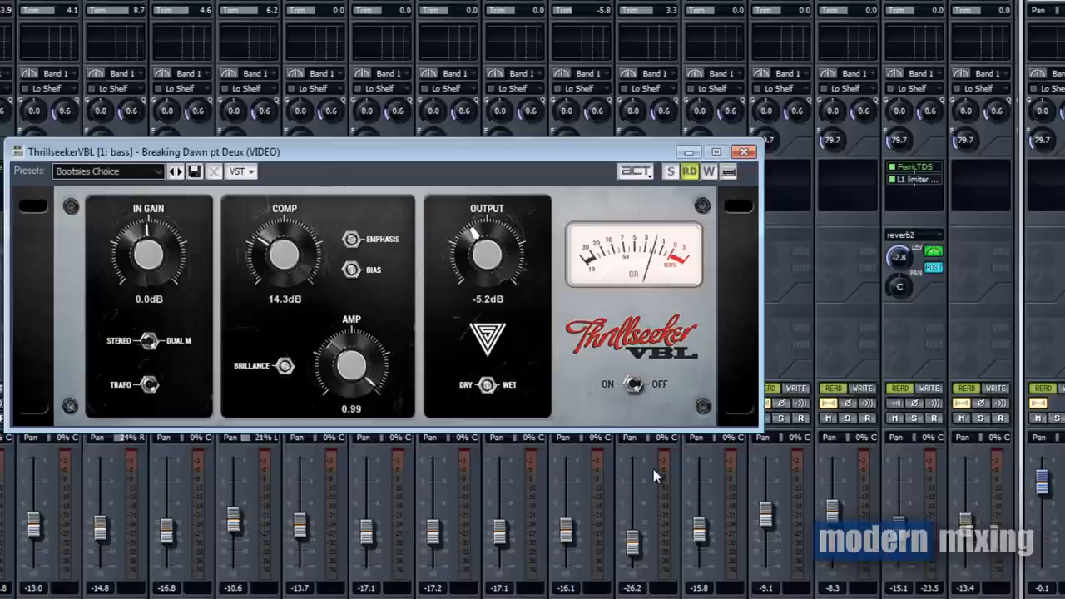
mouse_move(654, 464)
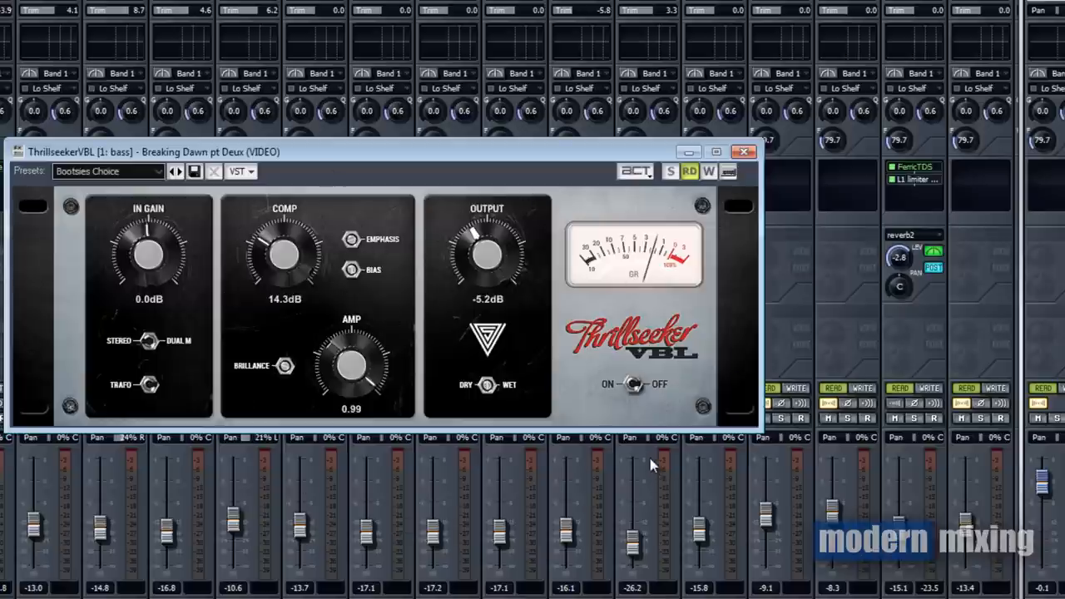
mouse_move(777, 125)
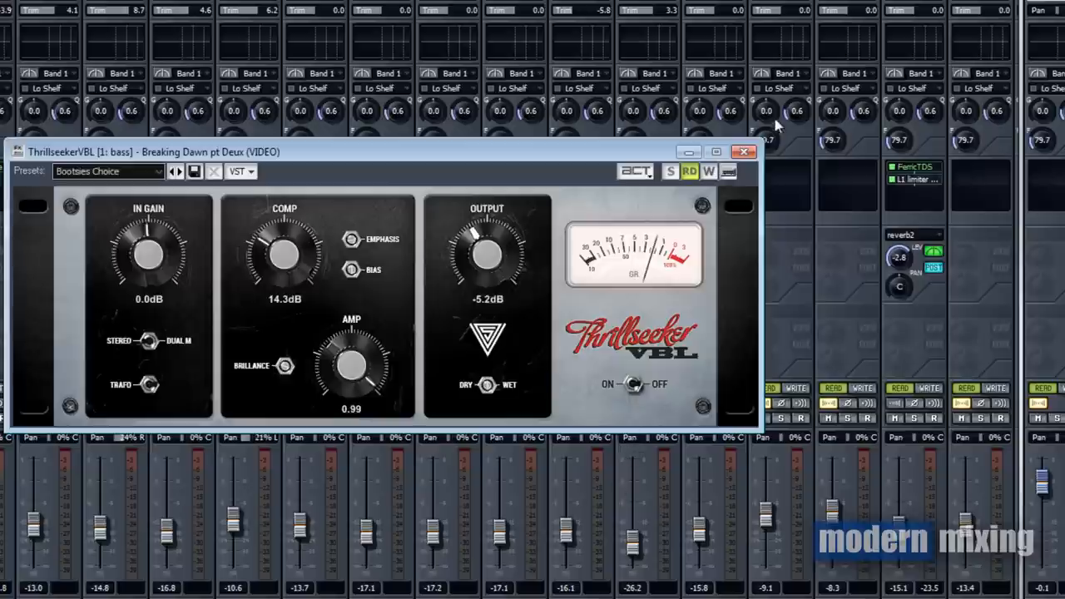
Step: Open the ThrillseekerVBL insert on the BD-Kick-3 mixer strip
click(743, 152)
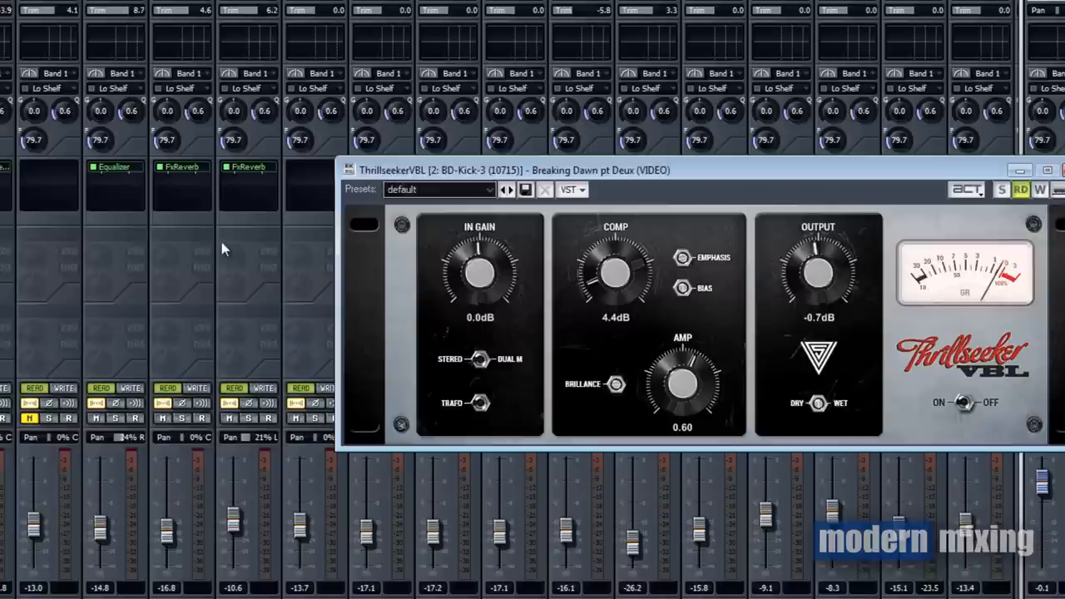
mouse_move(258, 252)
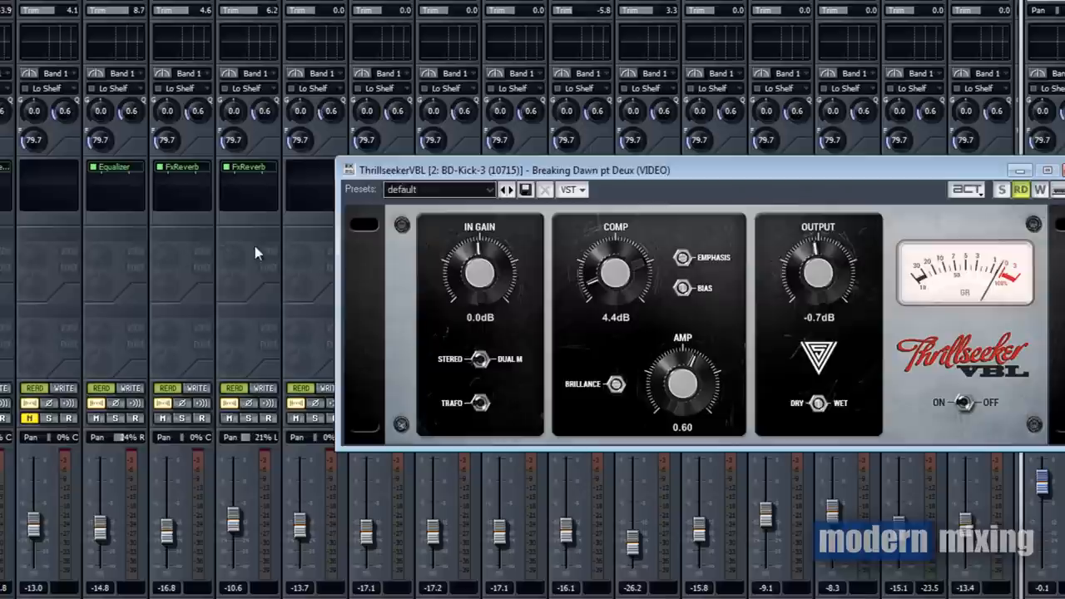
mouse_move(266, 251)
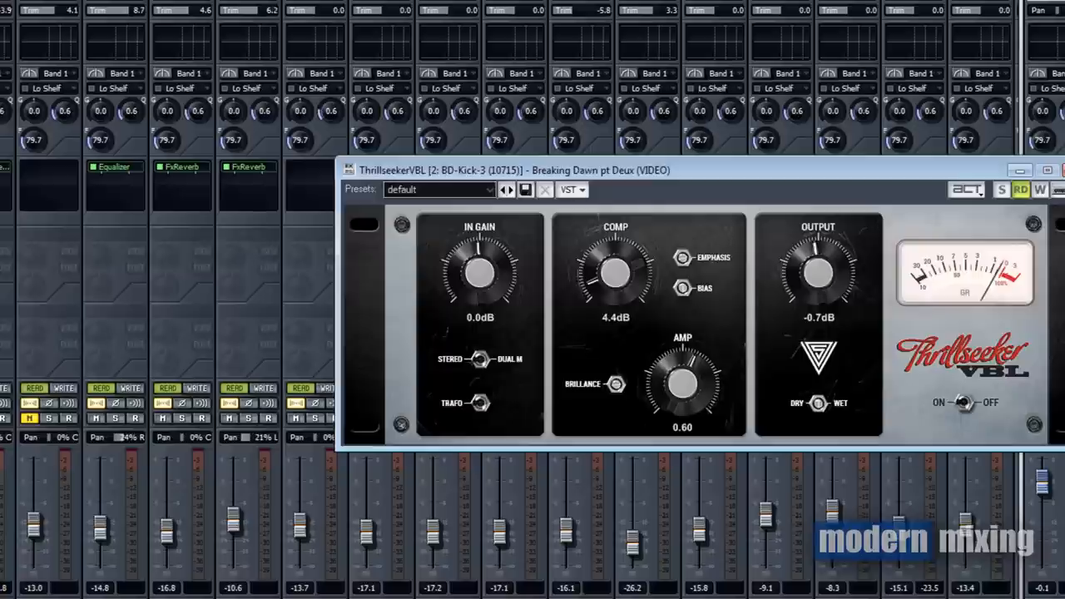
mouse_move(518, 353)
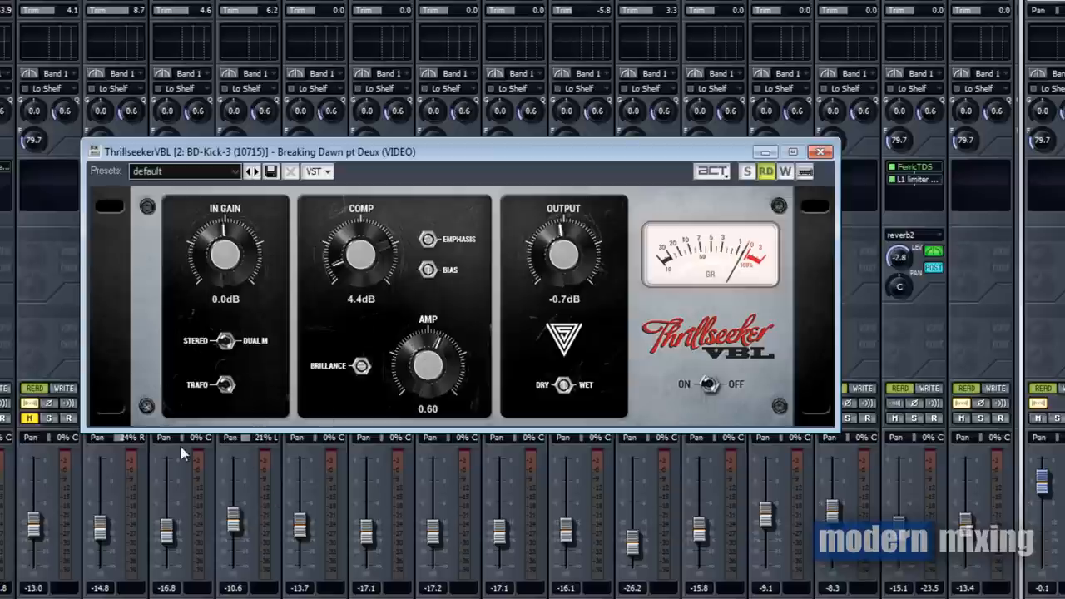
mouse_move(327, 306)
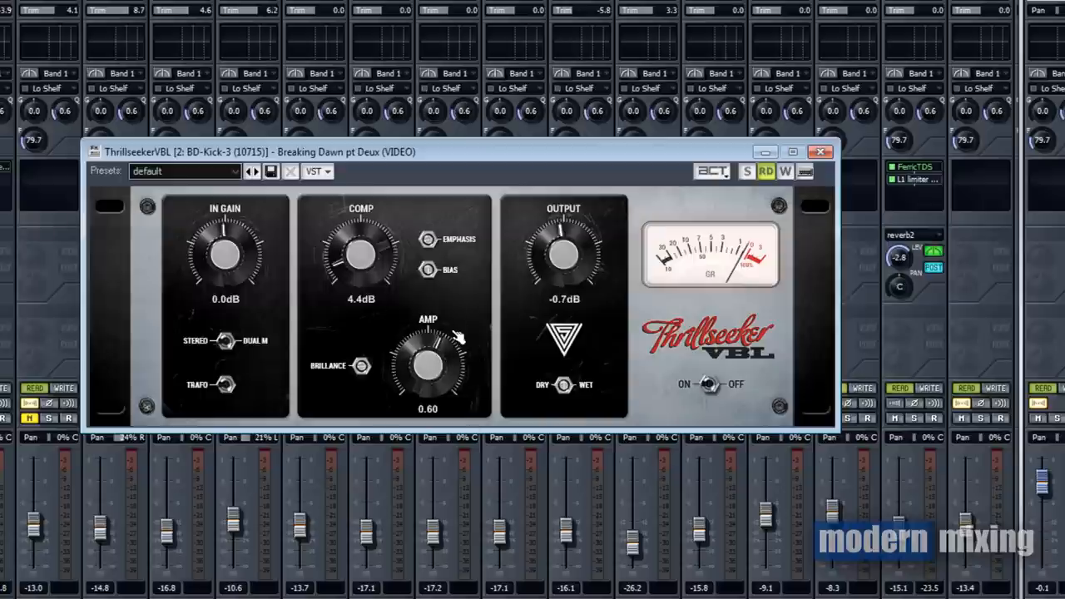
mouse_move(371, 381)
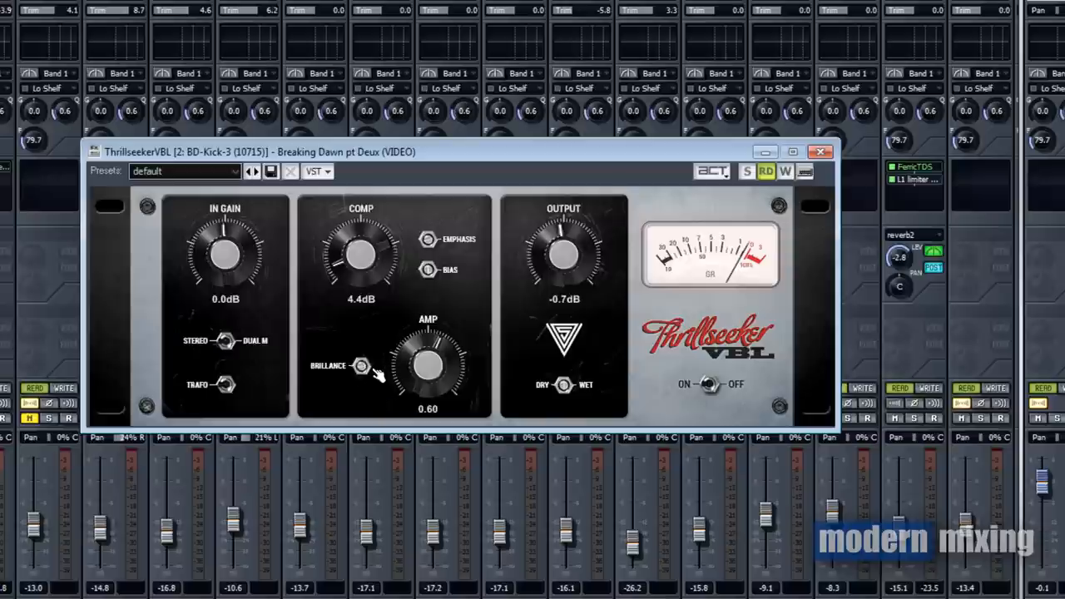
mouse_move(437, 245)
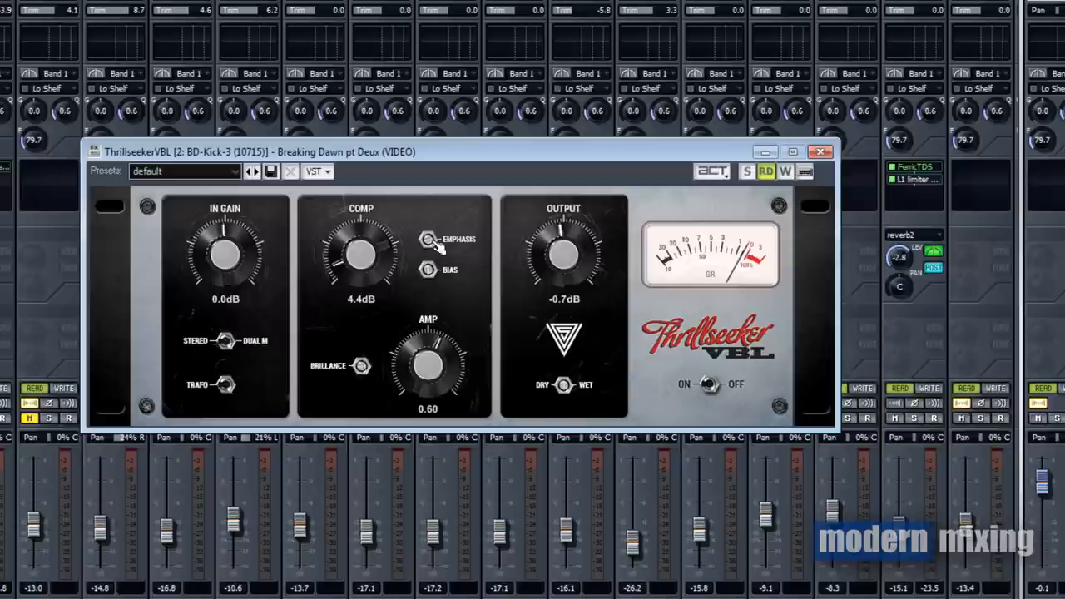
mouse_move(383, 283)
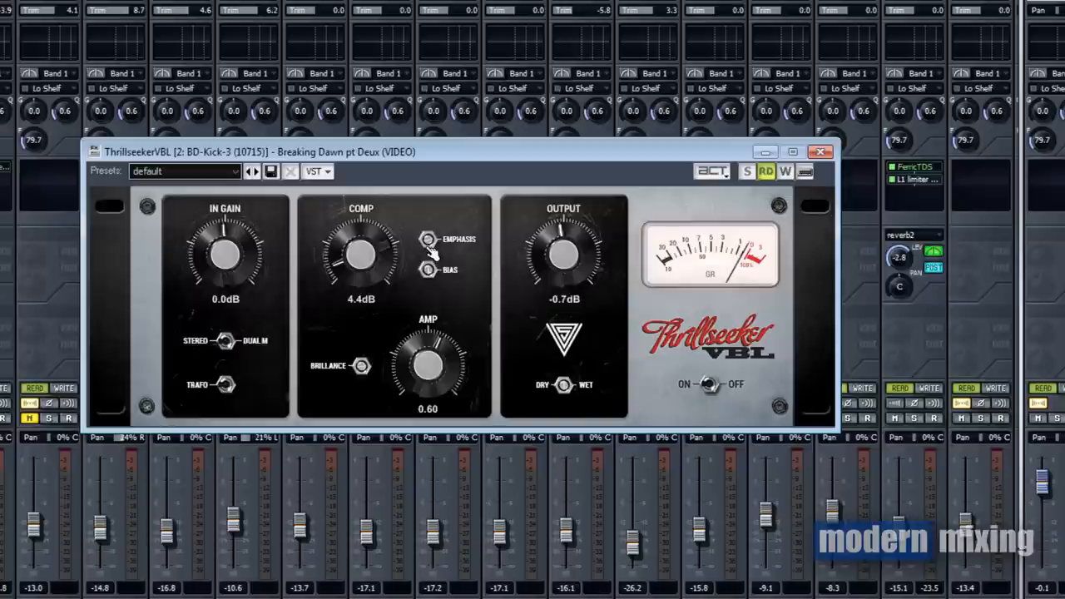
mouse_move(449, 287)
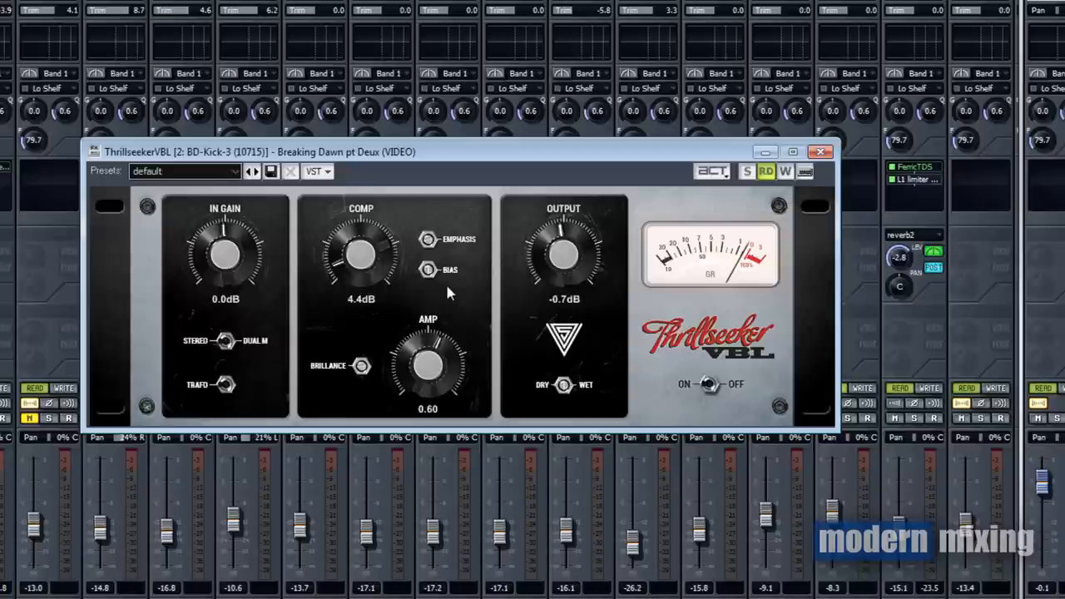
mouse_move(808, 173)
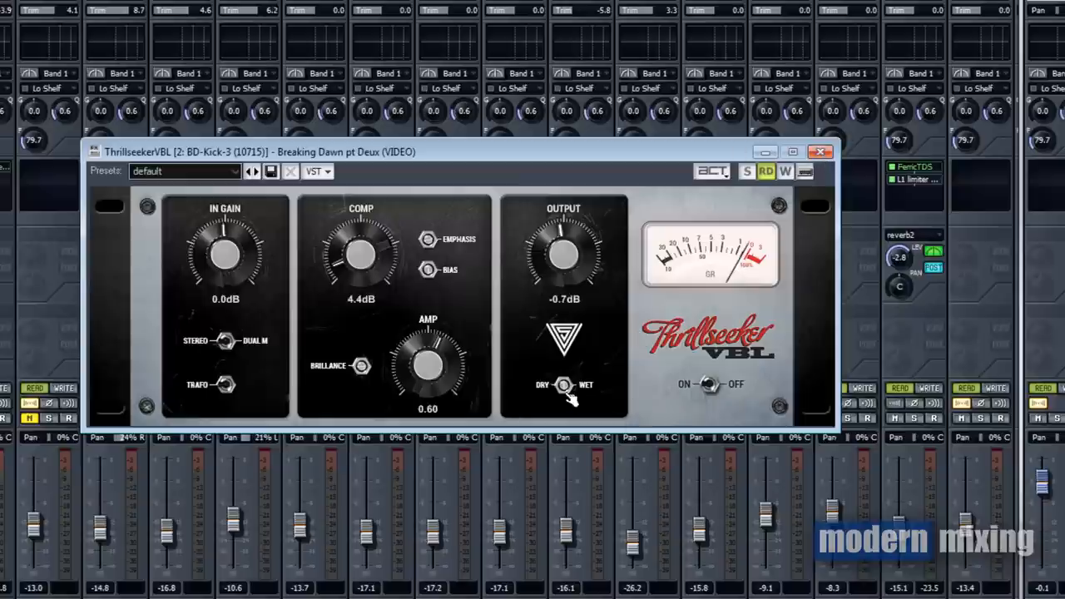
mouse_move(759, 208)
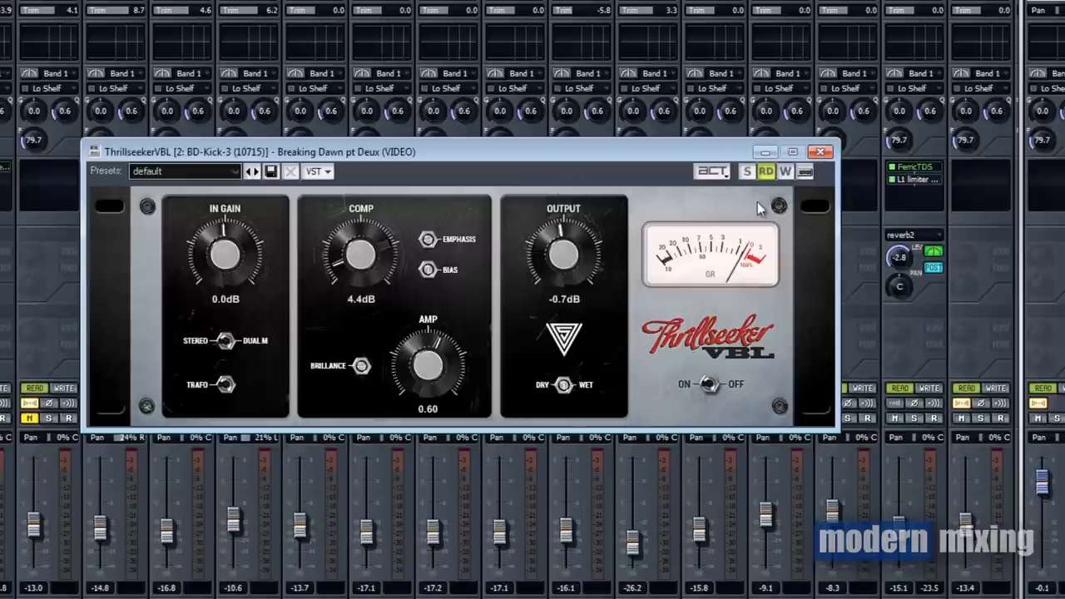
Step: Solo the BD-Kick-3 track
click(821, 152)
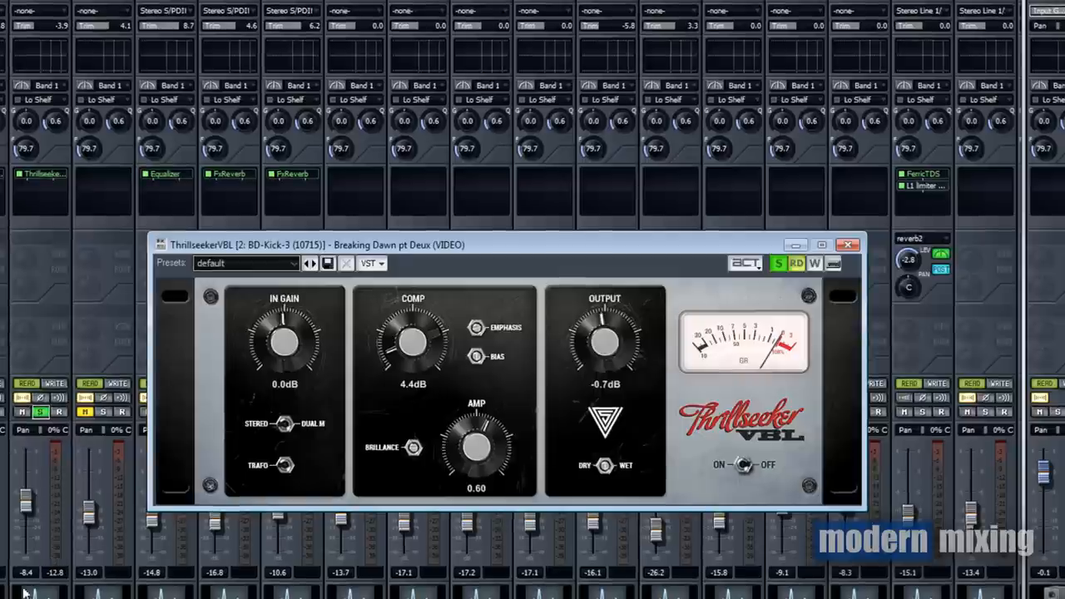
mouse_move(565, 412)
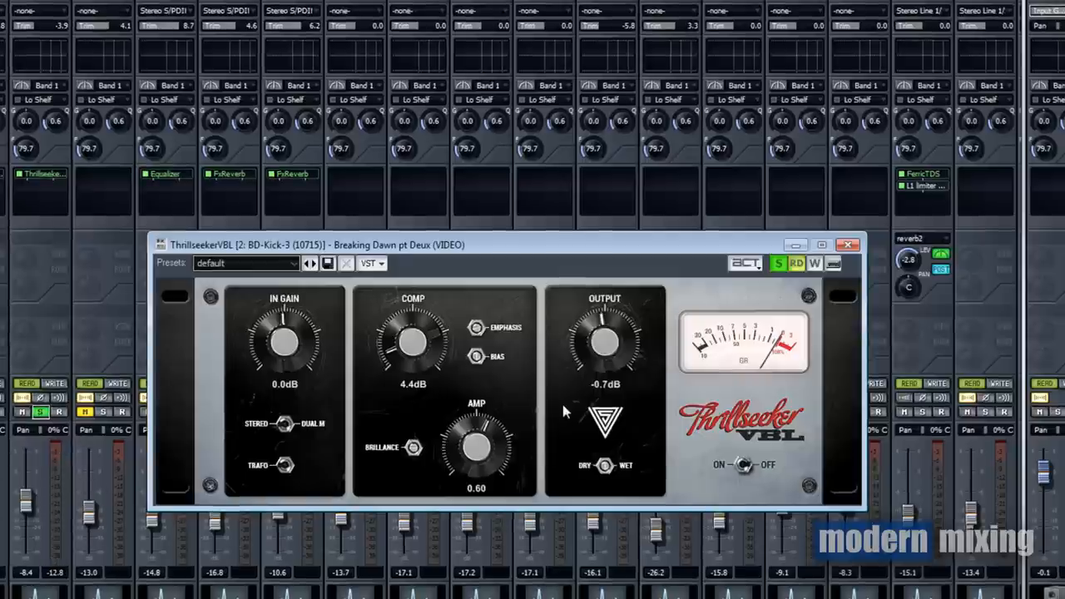
mouse_move(458, 333)
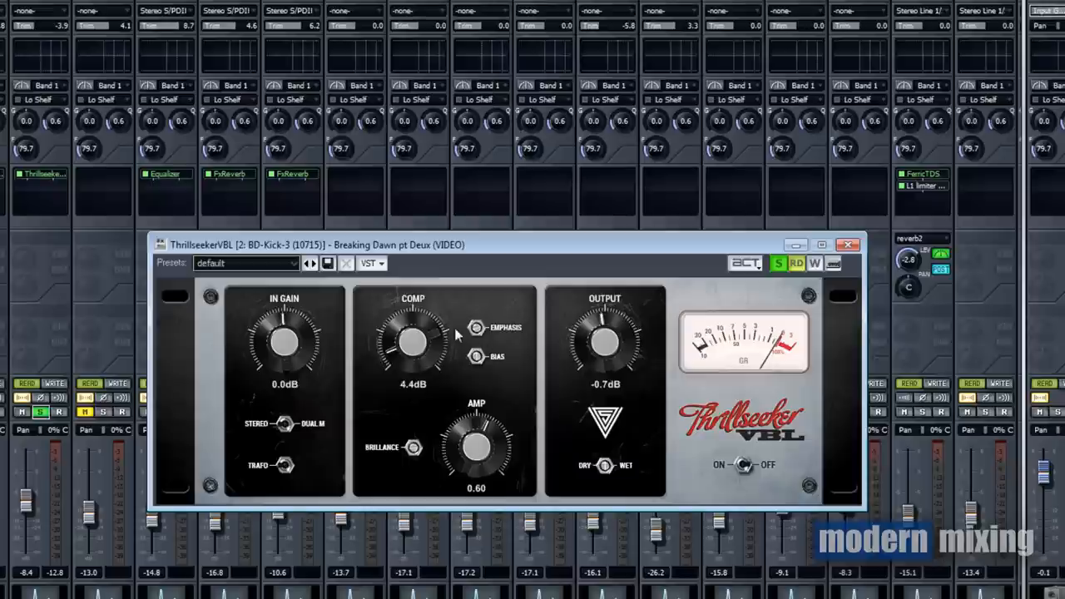
mouse_move(66, 492)
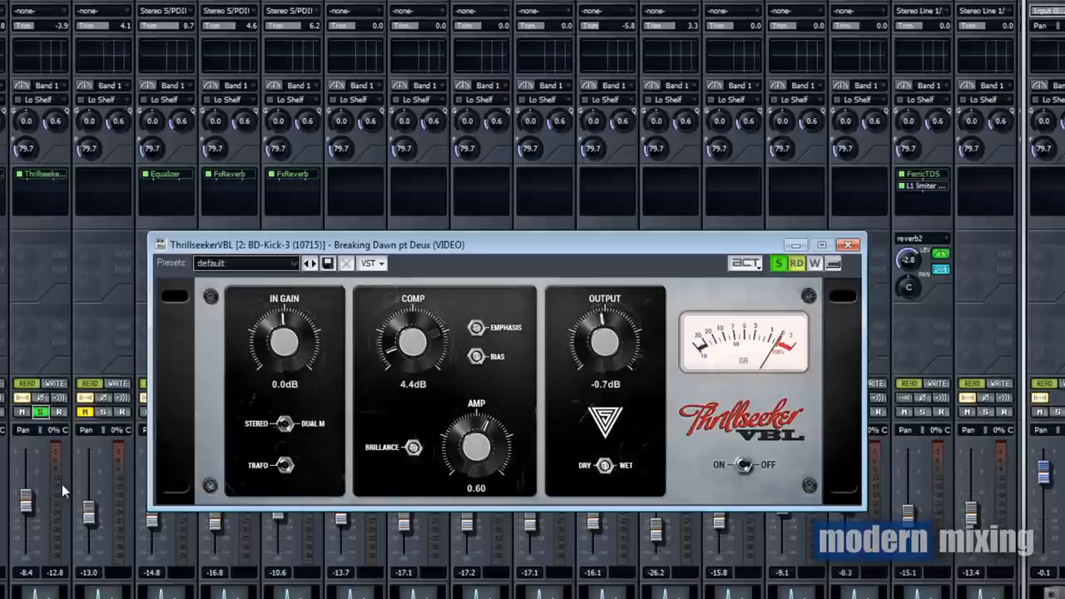
mouse_move(70, 491)
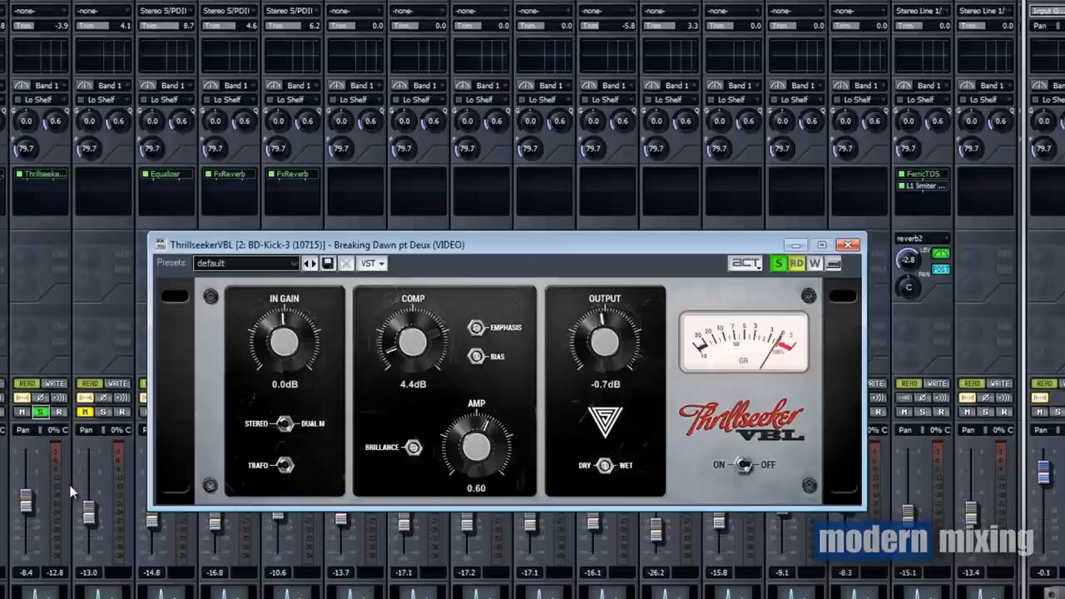
mouse_move(60, 497)
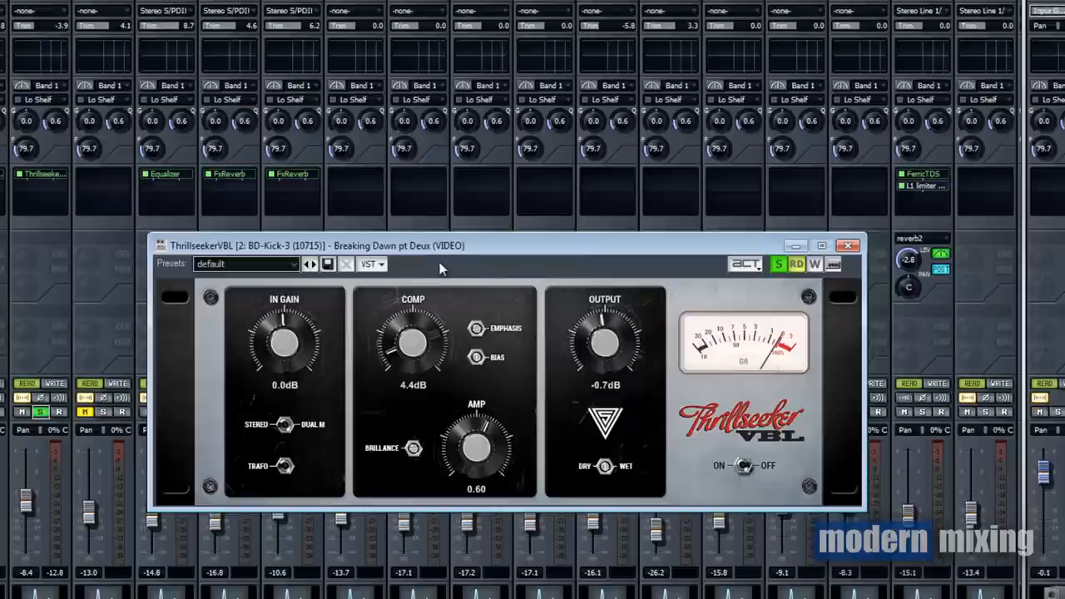
mouse_move(749, 466)
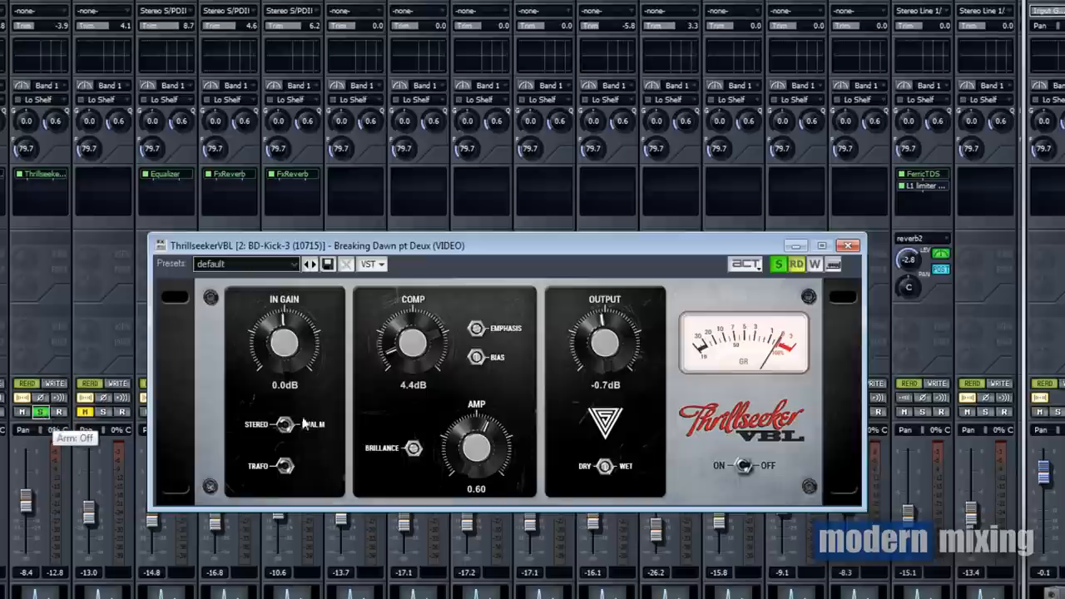
mouse_move(778, 468)
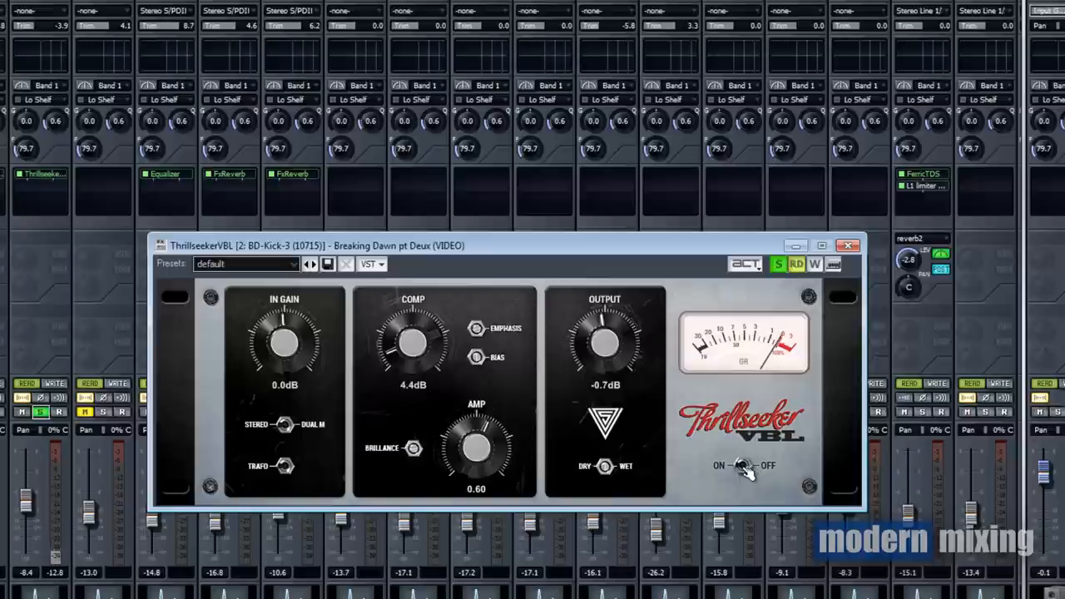
Step: A/B the kick compressor with its On/Off switch, then close the plugin window
click(743, 466)
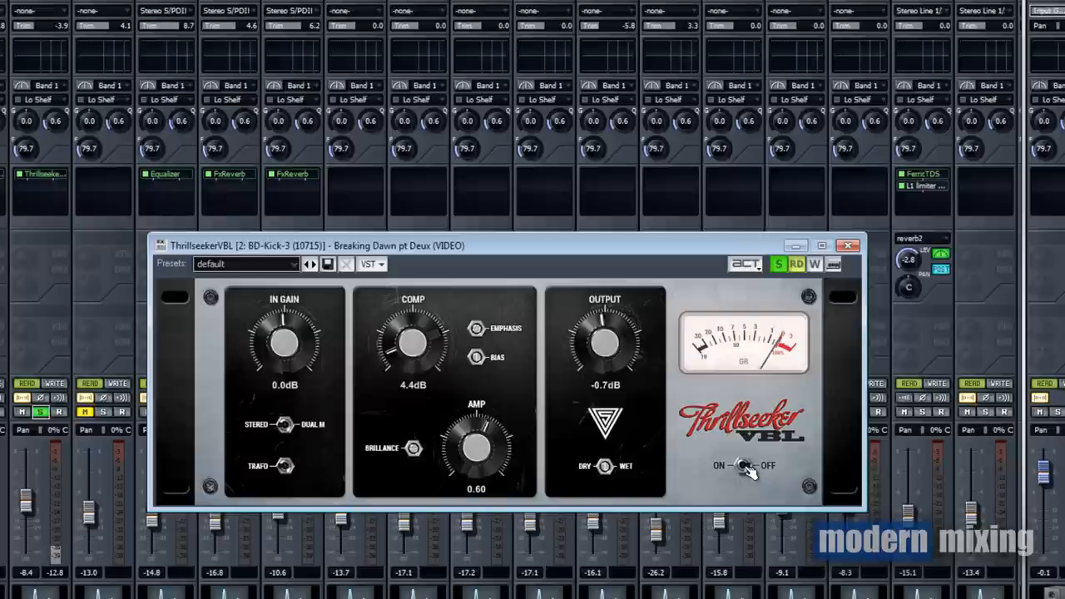
click(744, 465)
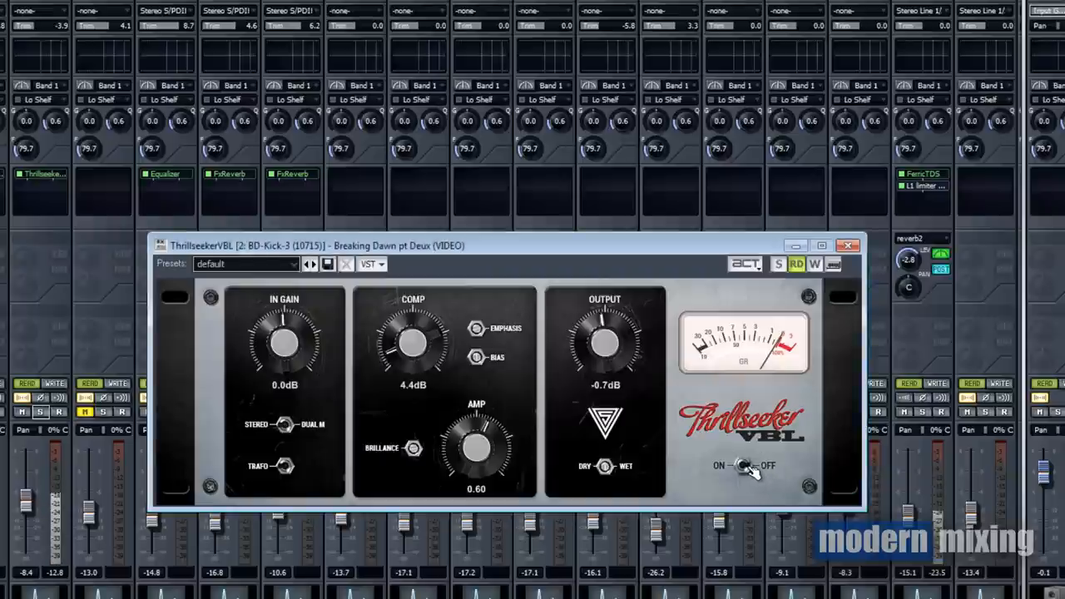
click(741, 467)
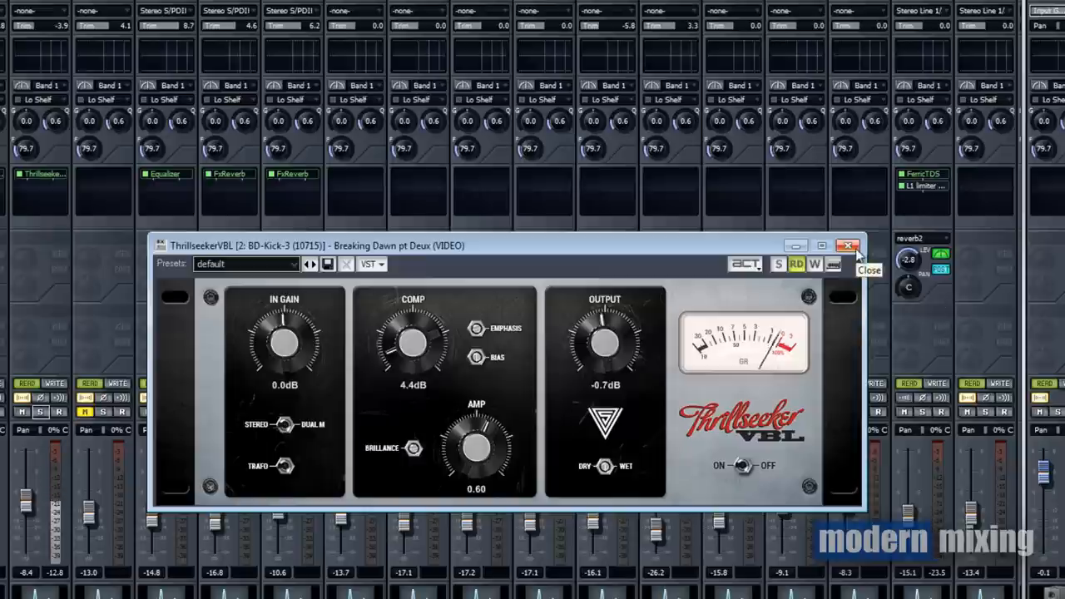
click(848, 245)
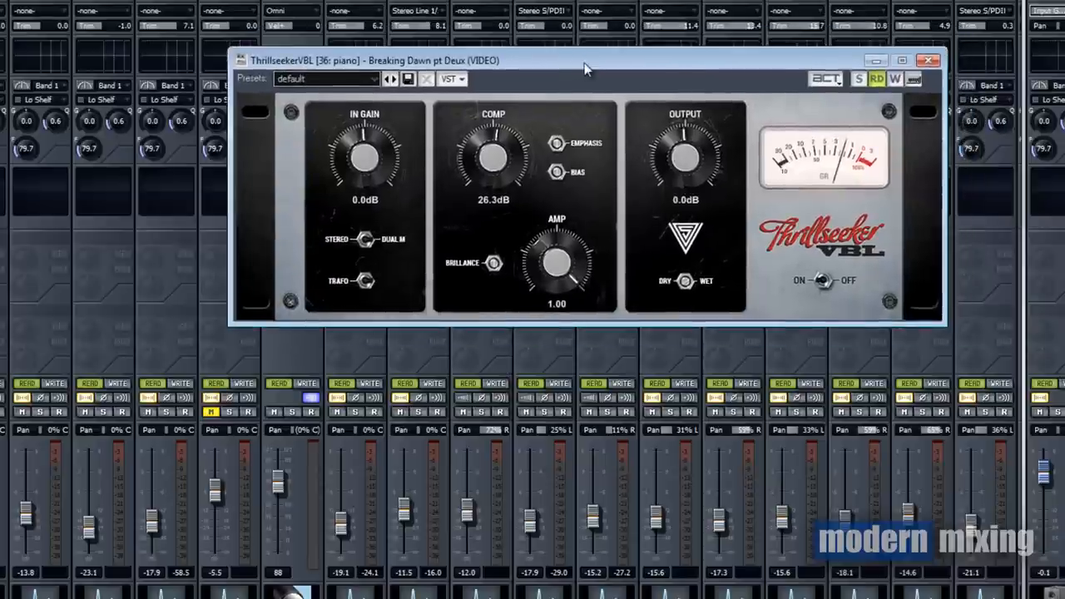
drag(585, 60, 582, 197)
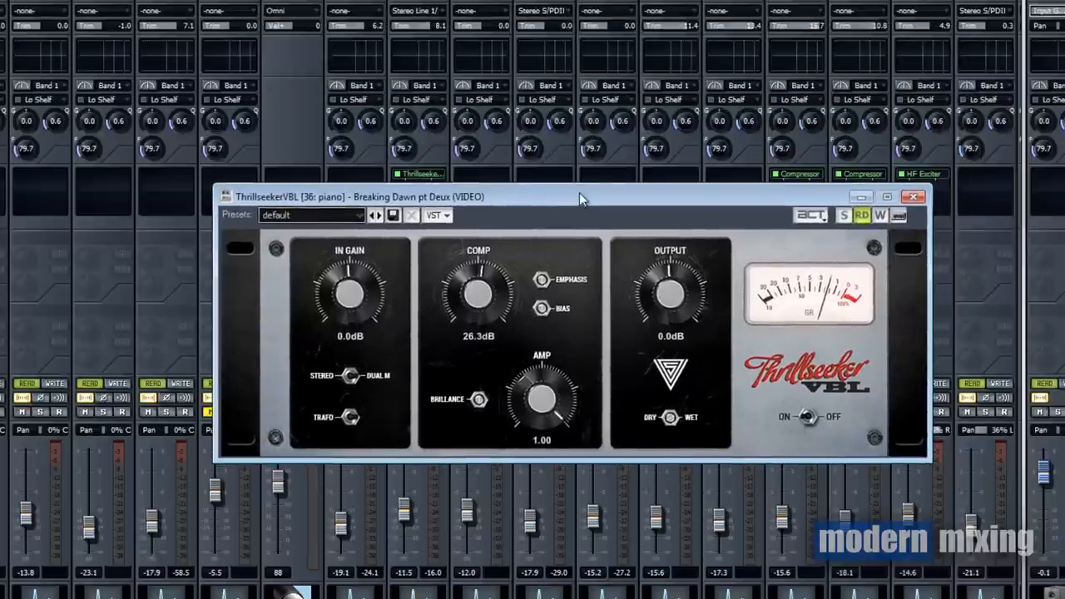
drag(582, 196, 512, 145)
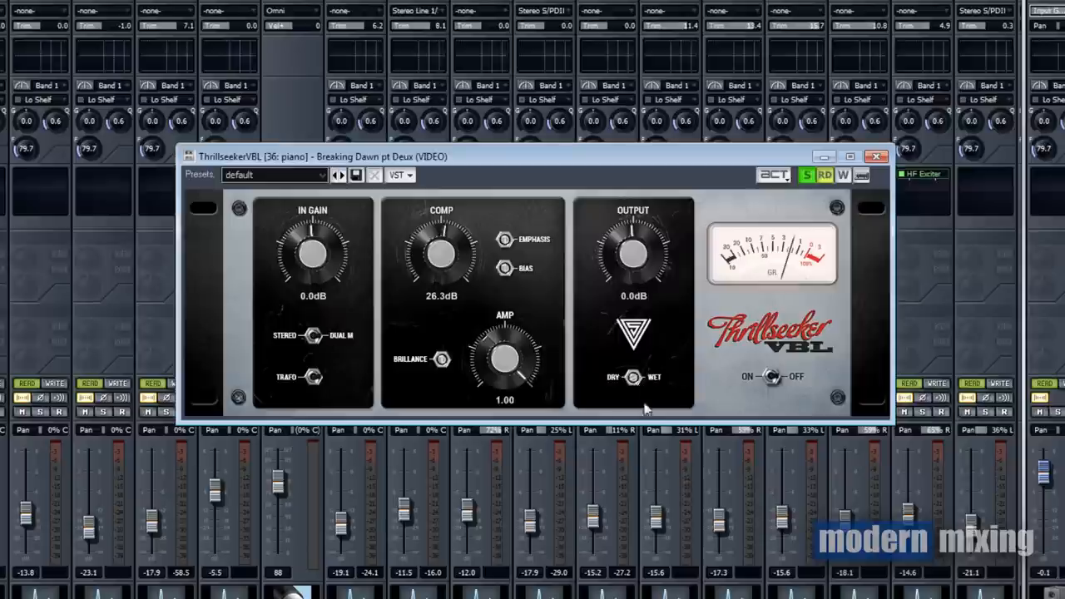
mouse_move(665, 392)
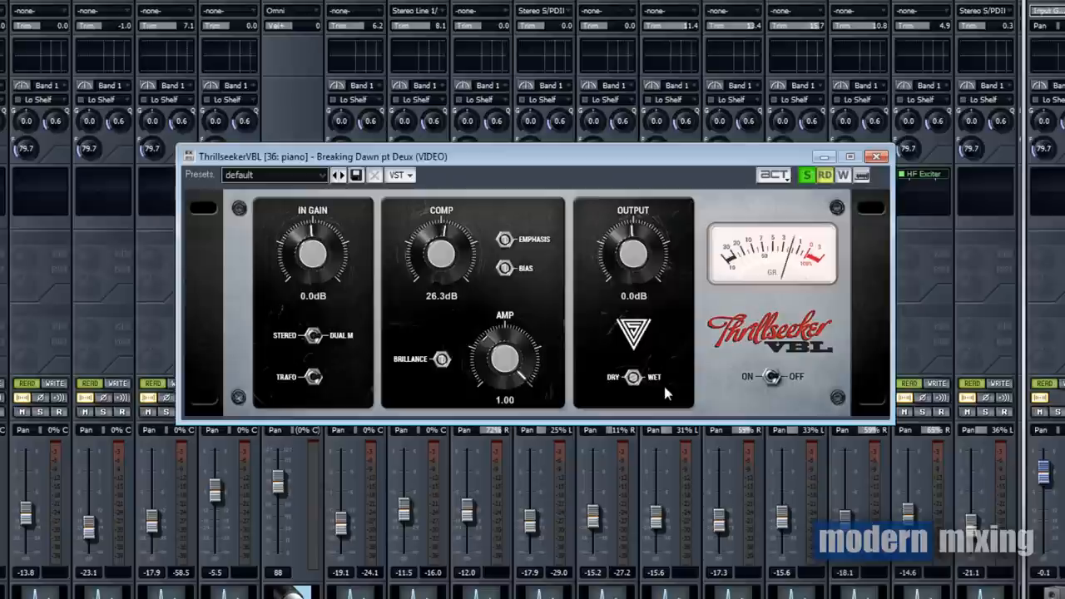
mouse_move(511, 302)
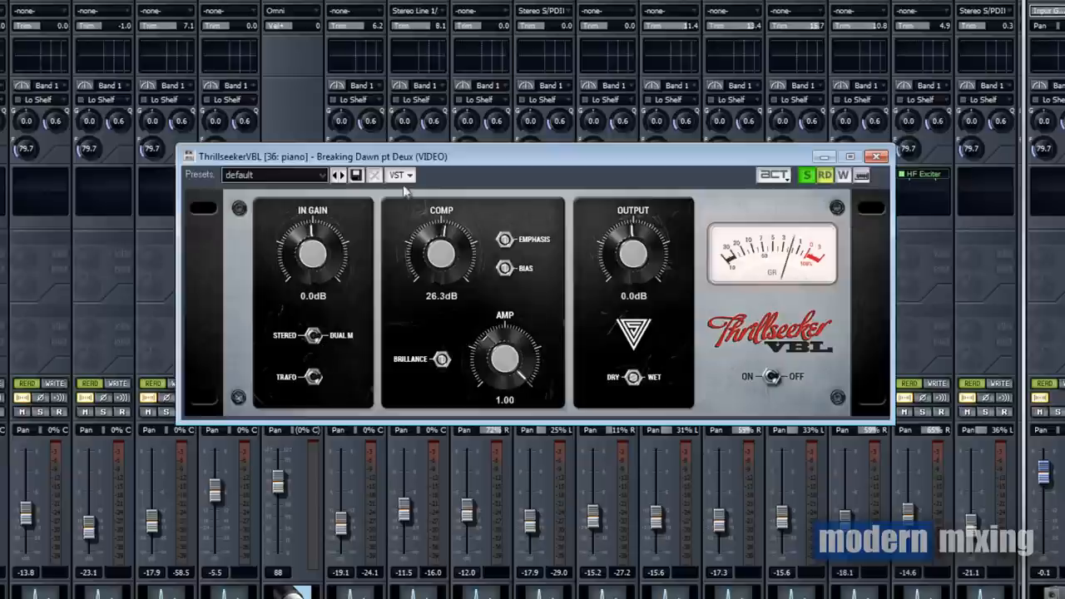
mouse_move(481, 331)
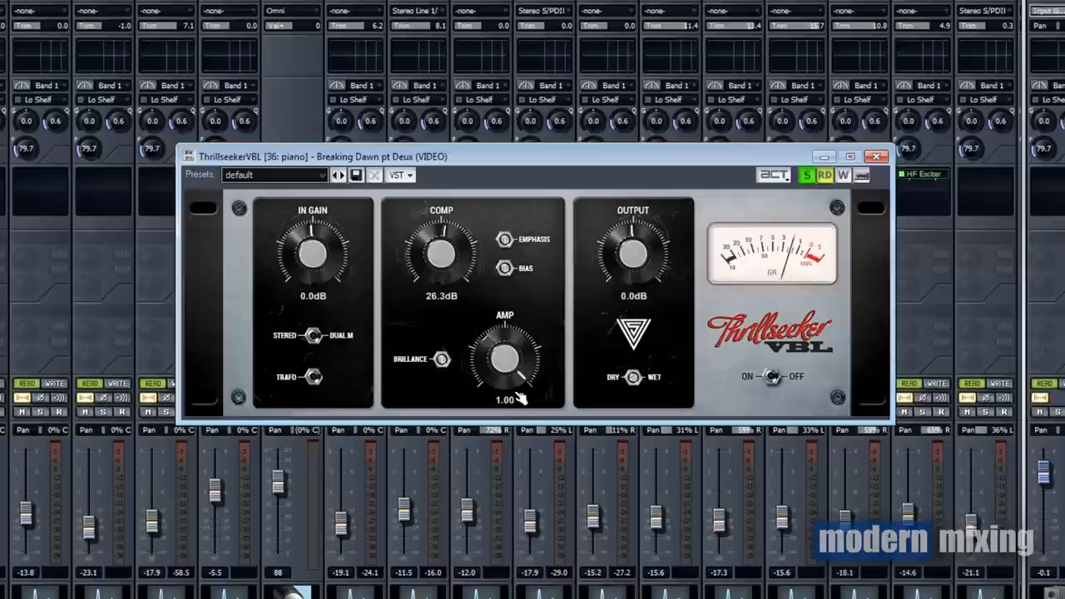
mouse_move(446, 358)
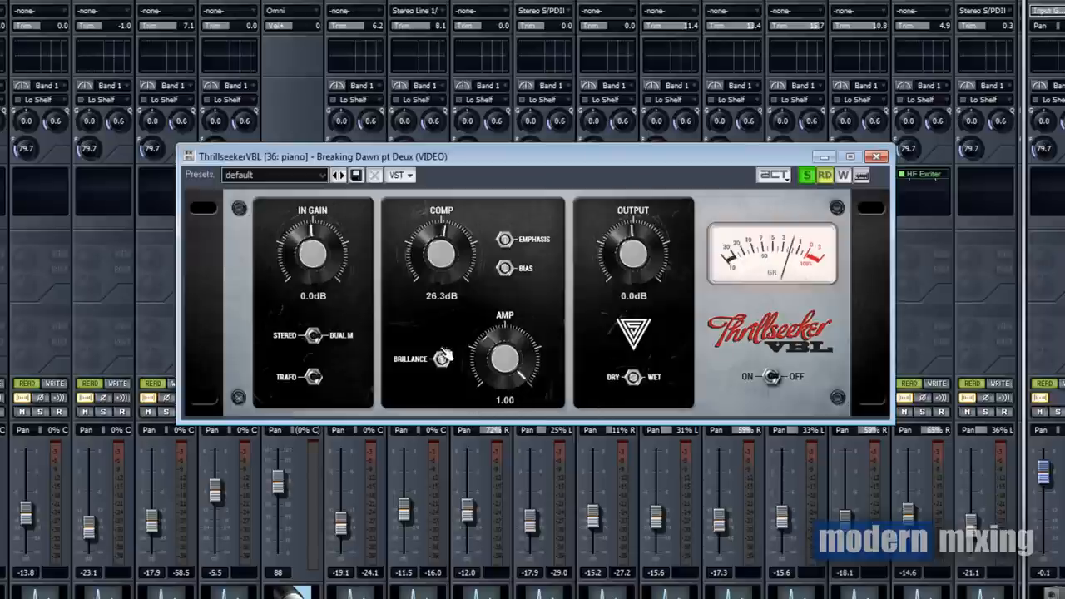
mouse_move(450, 365)
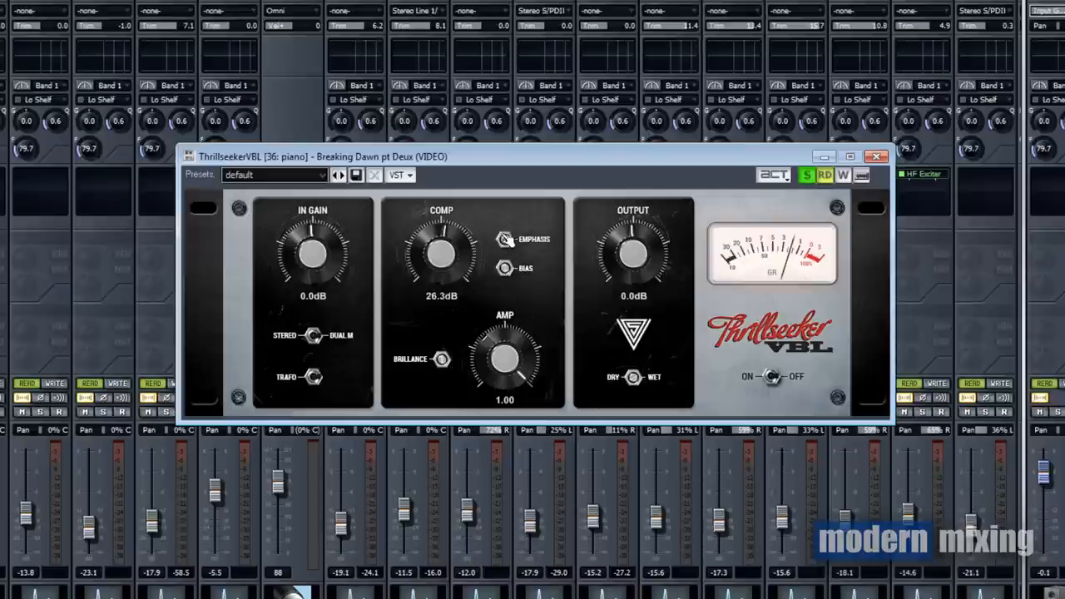
mouse_move(570, 445)
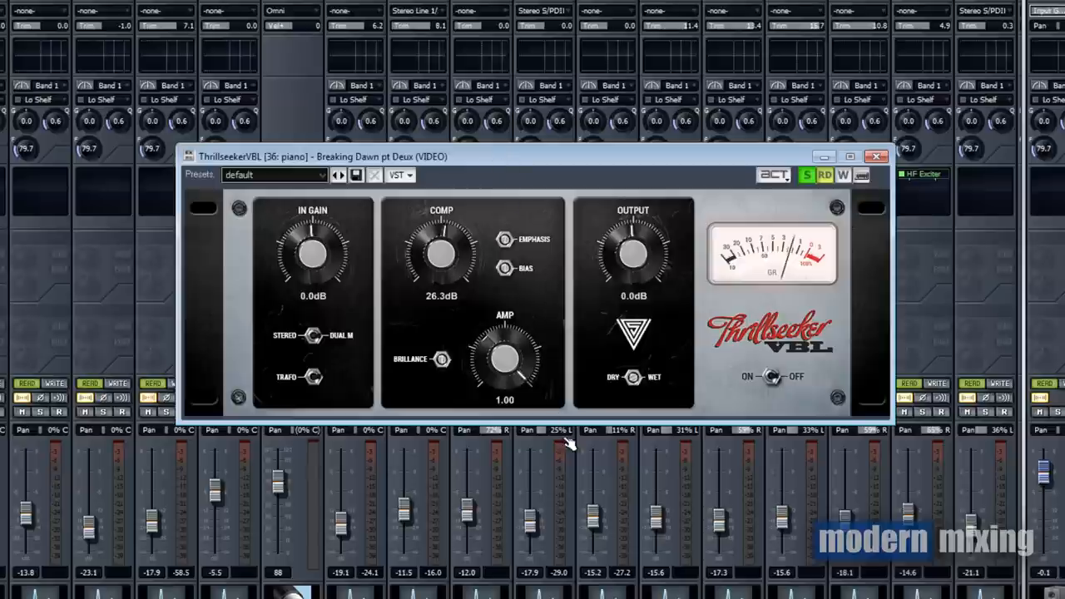
mouse_move(510, 230)
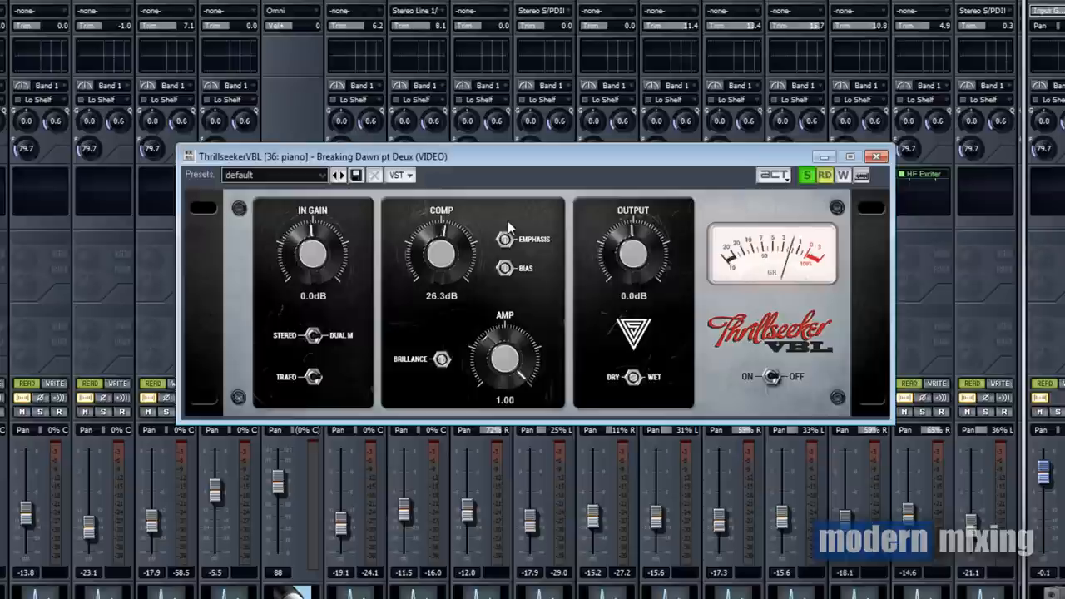
mouse_move(641, 391)
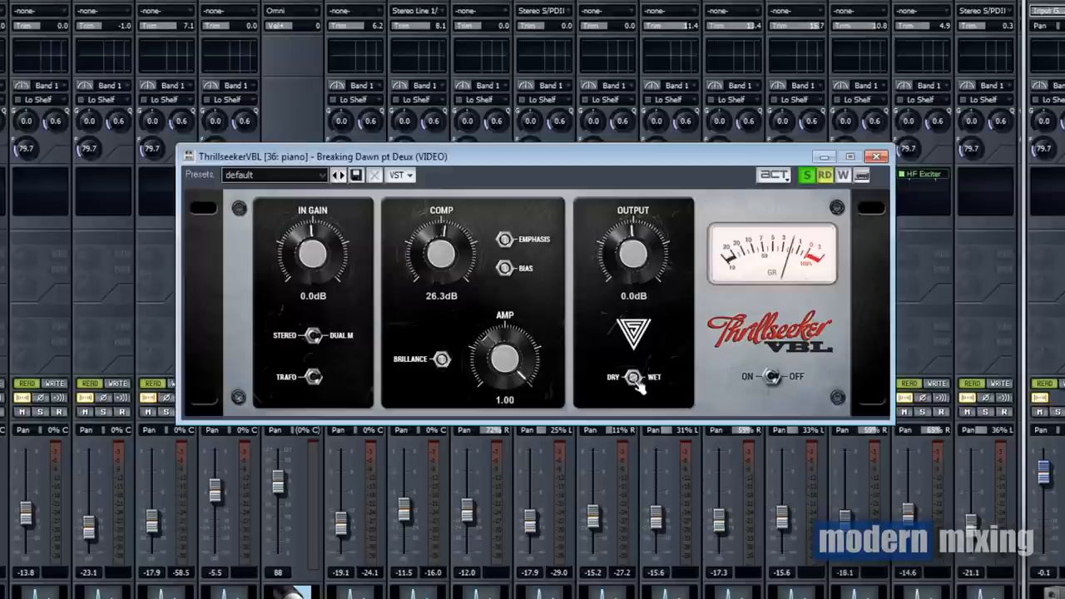
mouse_move(587, 353)
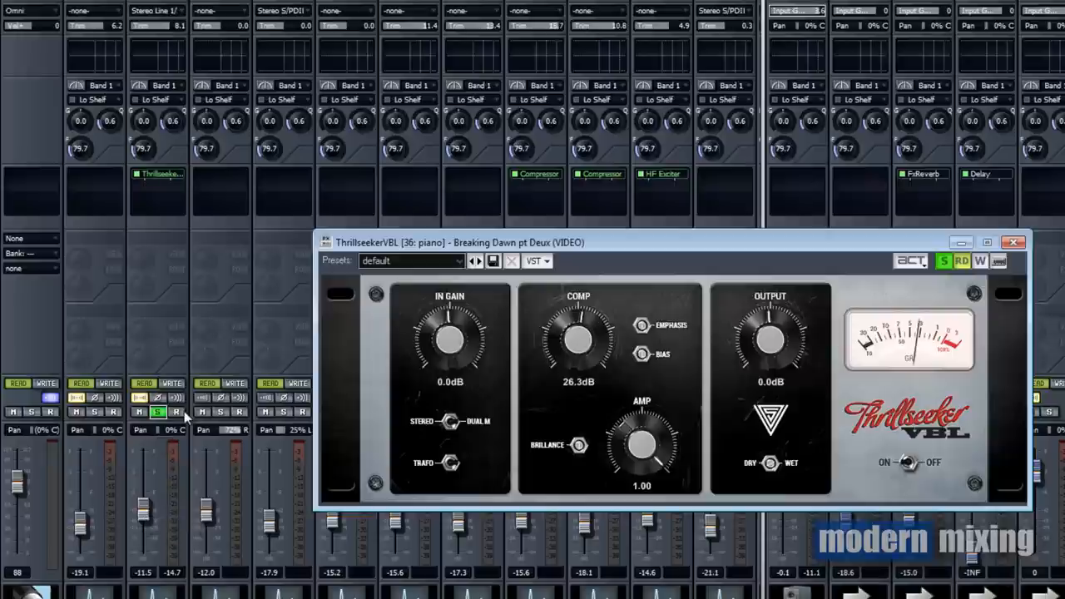
mouse_move(177, 412)
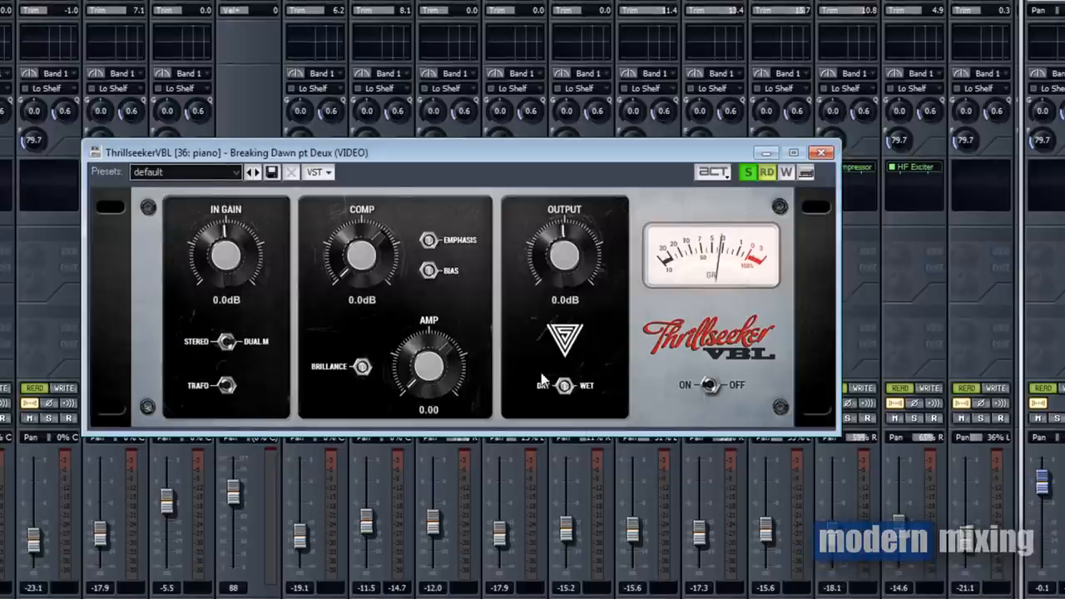
Step: Set the piano compressor's amp to 1.00 and compression to 48 dB, toggling On/Off to compare
drag(427, 366, 431, 362)
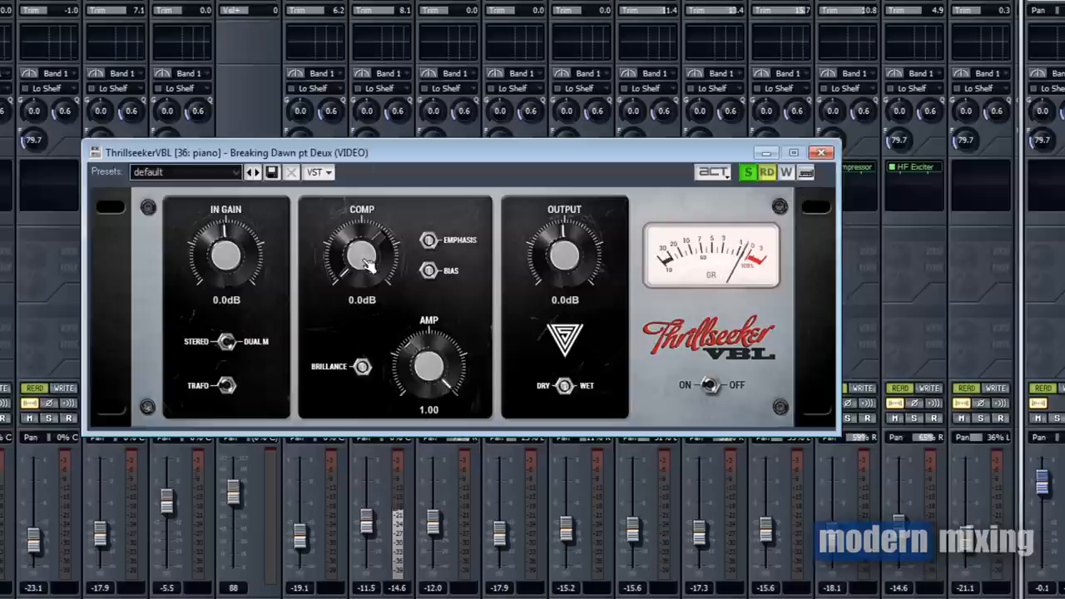
drag(361, 254, 374, 229)
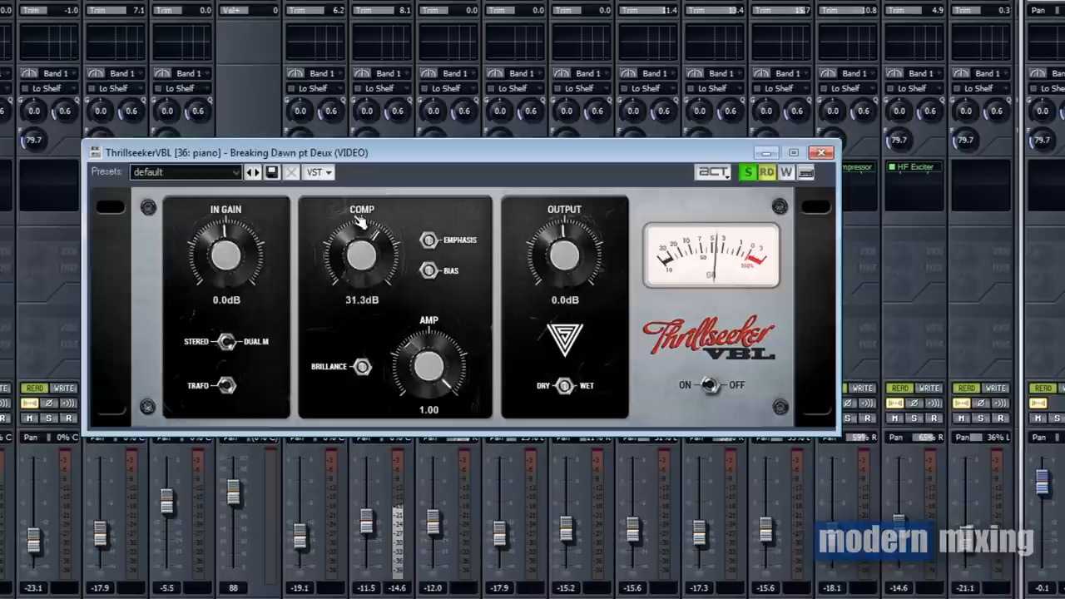
drag(363, 254, 371, 229)
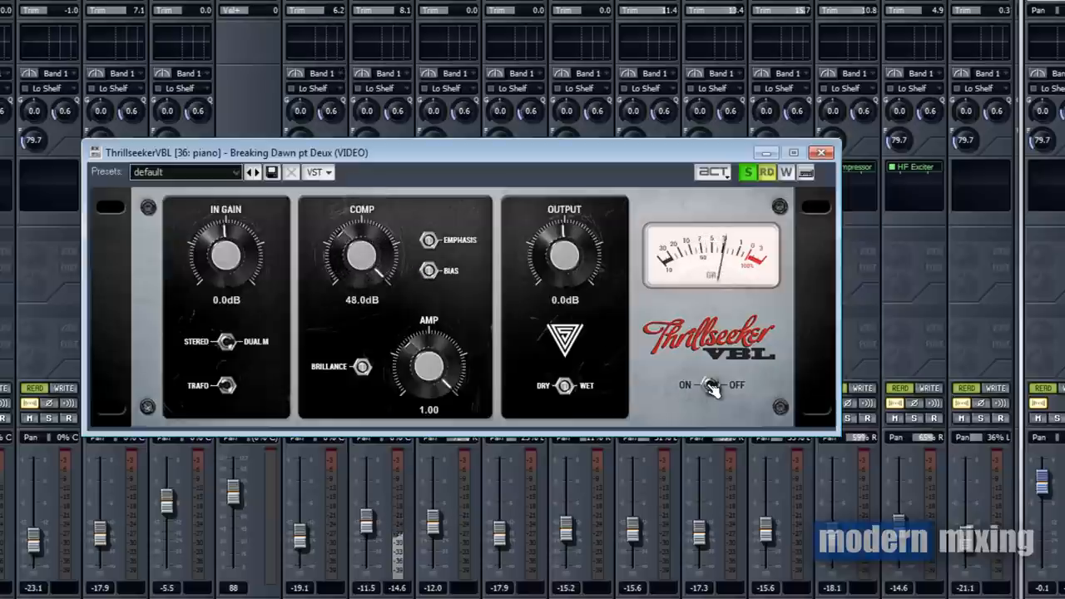
click(712, 386)
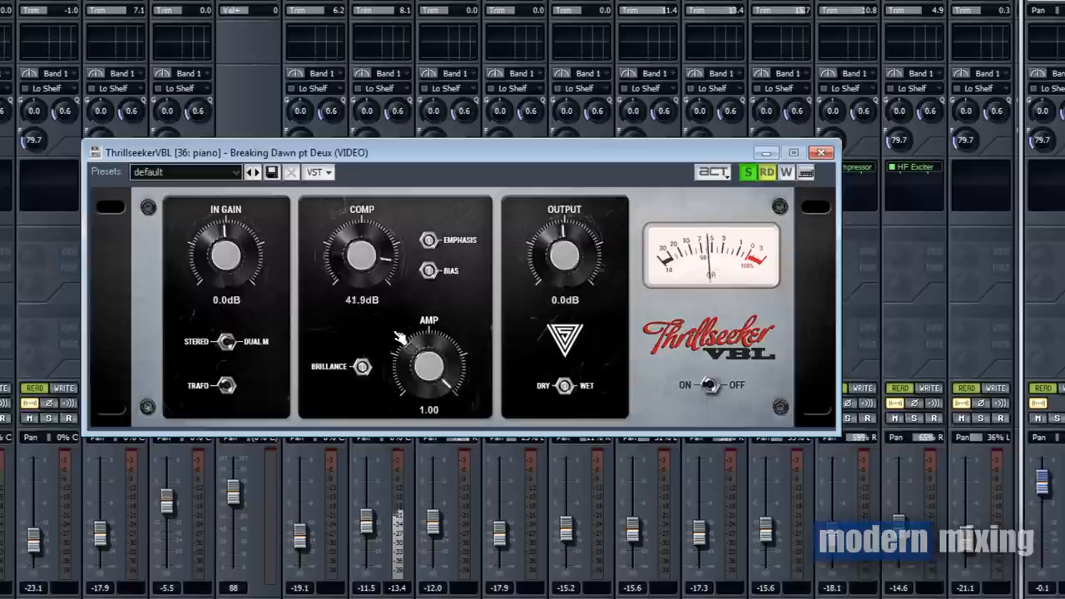
drag(362, 250, 367, 233)
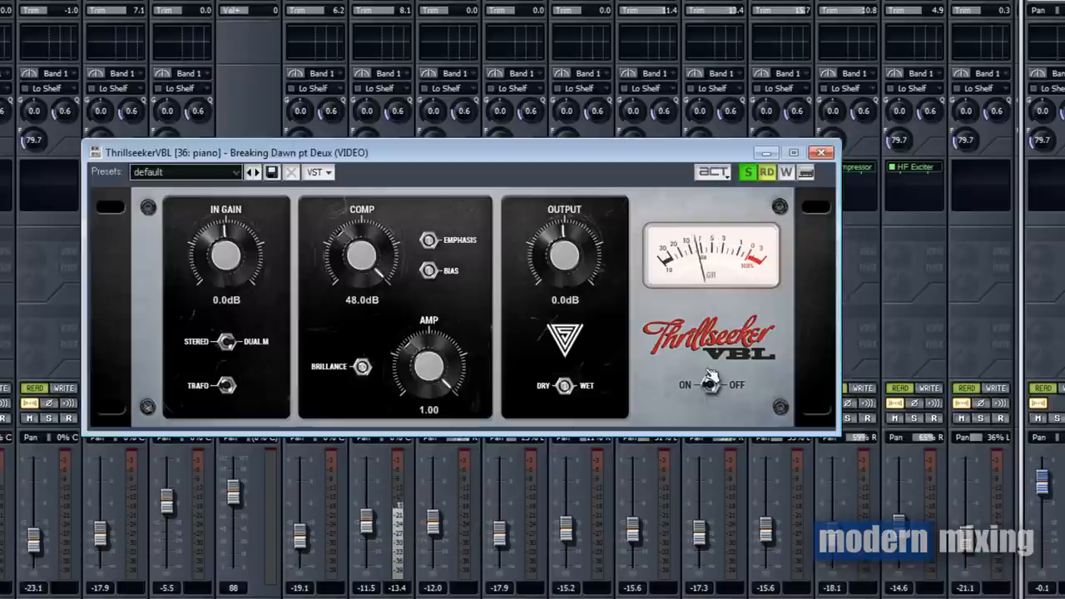
Step: Toggle the piano compressor, then set amp 0.96, input gain 24 dB, output -8 dB
click(711, 383)
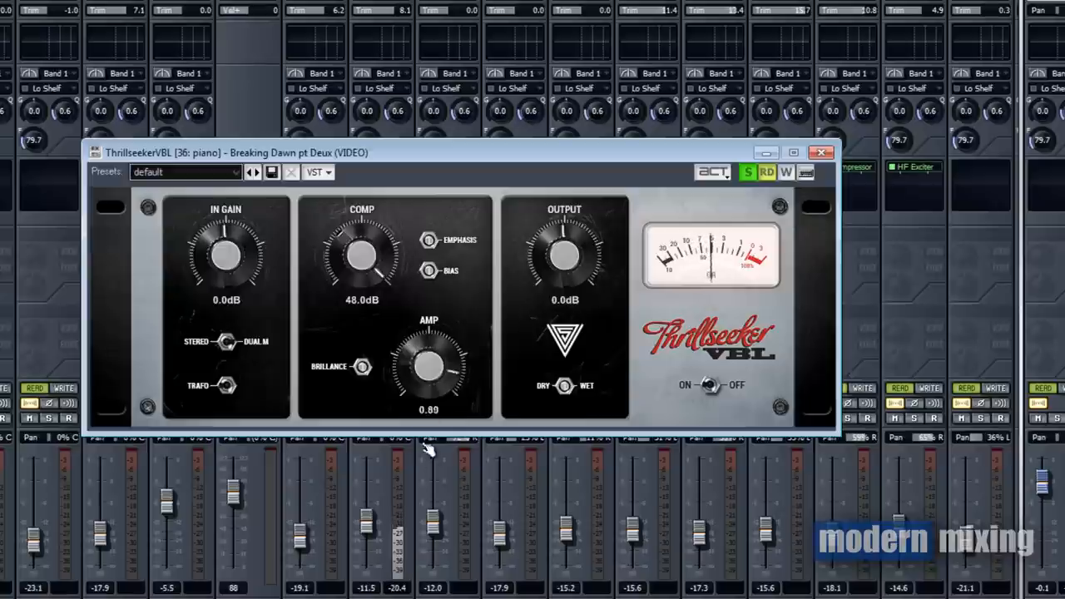
drag(429, 366, 429, 382)
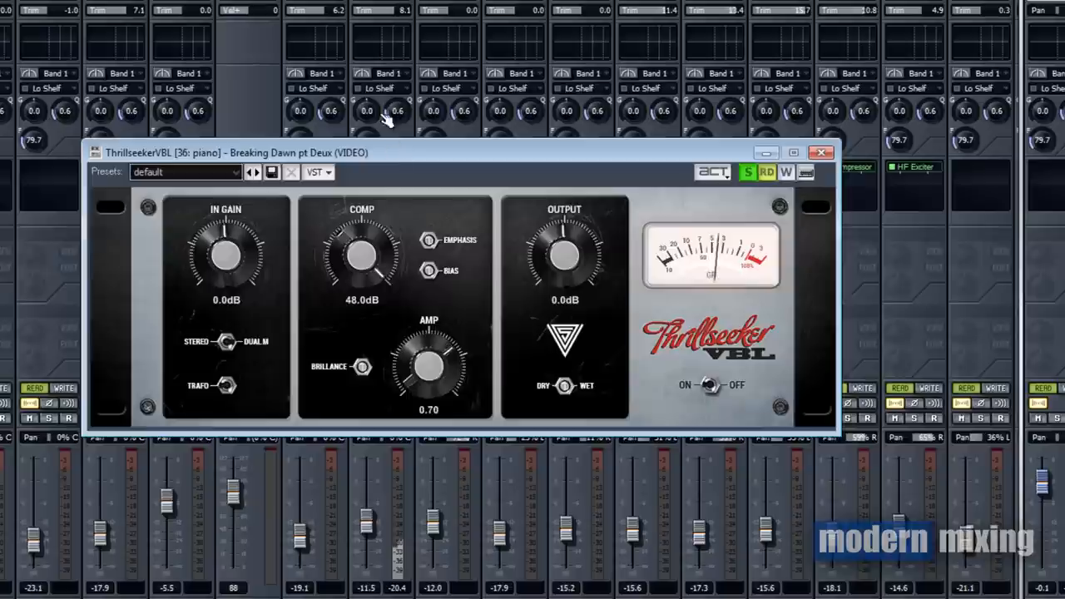
drag(429, 366, 441, 341)
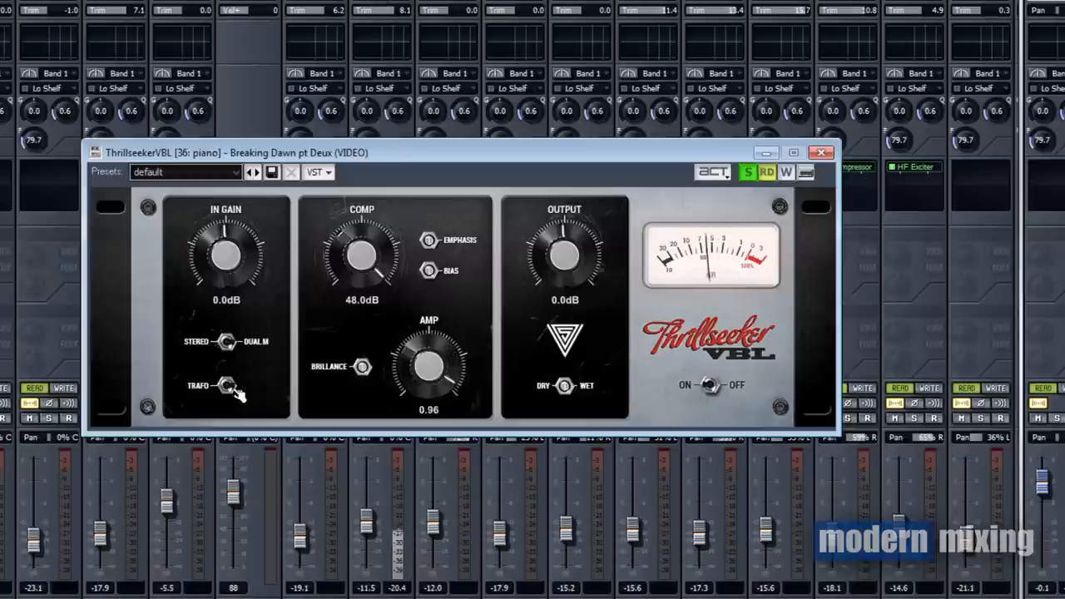
drag(225, 250, 229, 233)
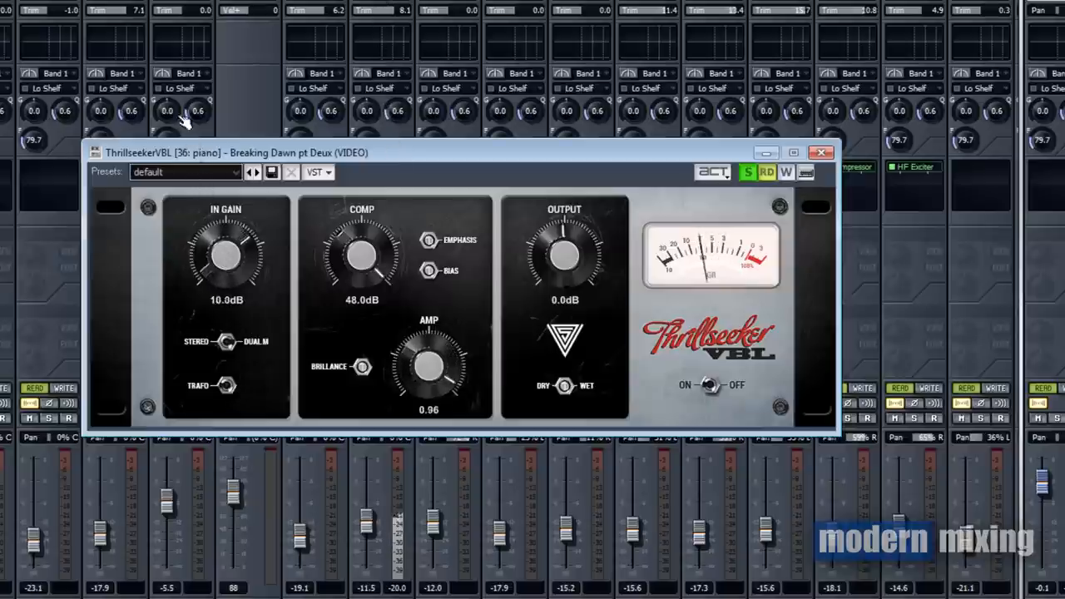
drag(225, 254, 237, 233)
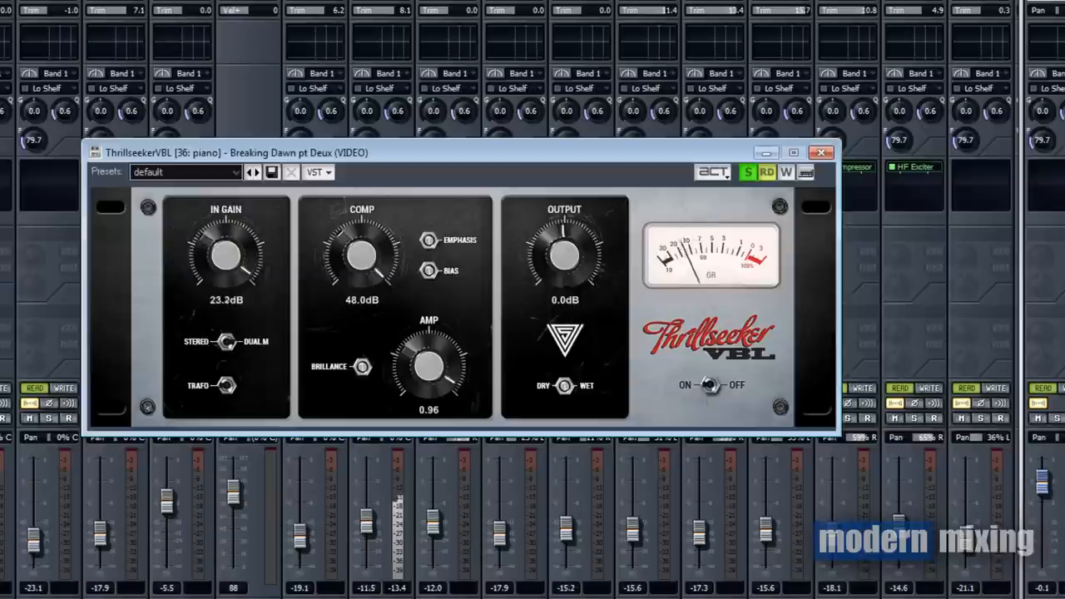
drag(564, 249, 574, 266)
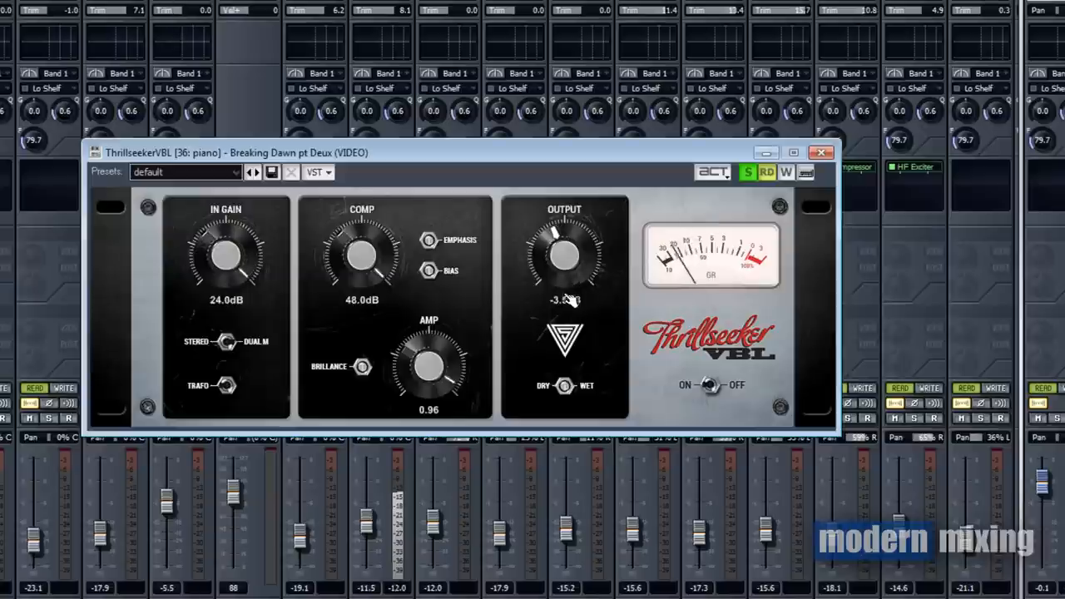
drag(565, 250, 564, 291)
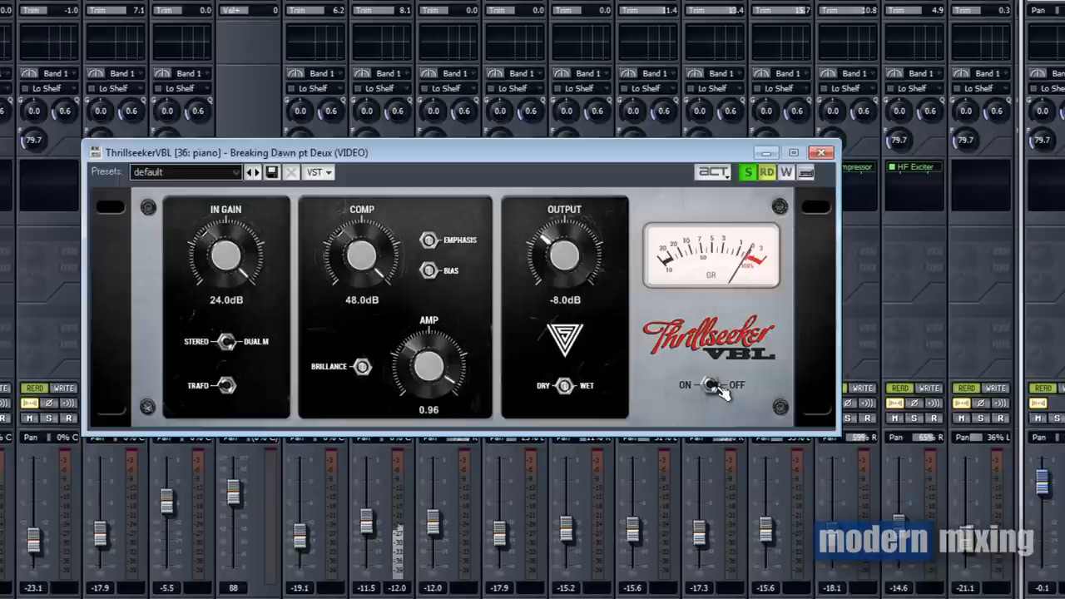
mouse_move(815, 171)
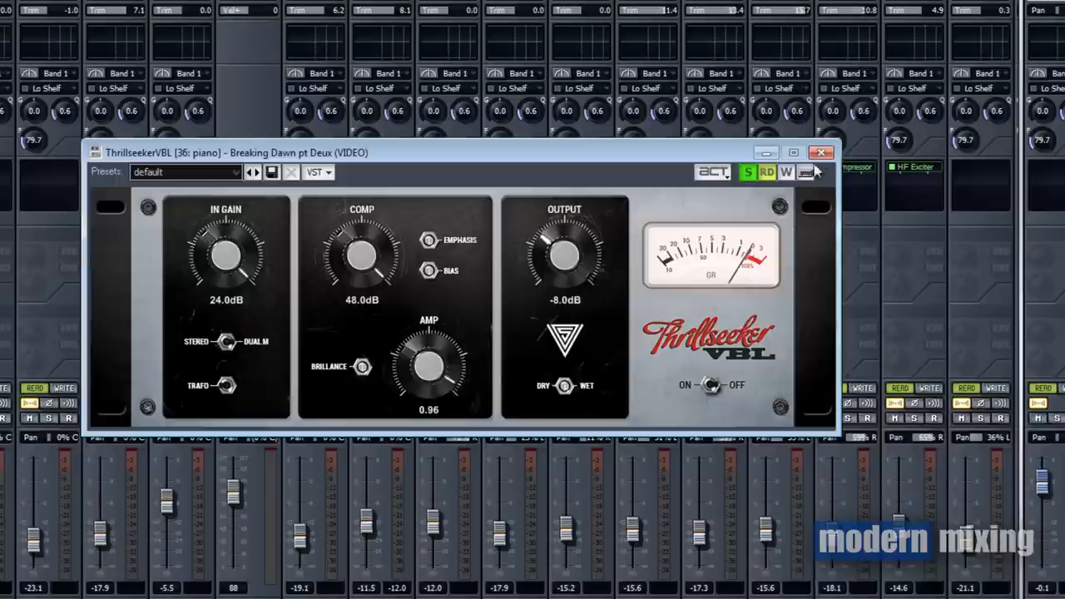
click(822, 153)
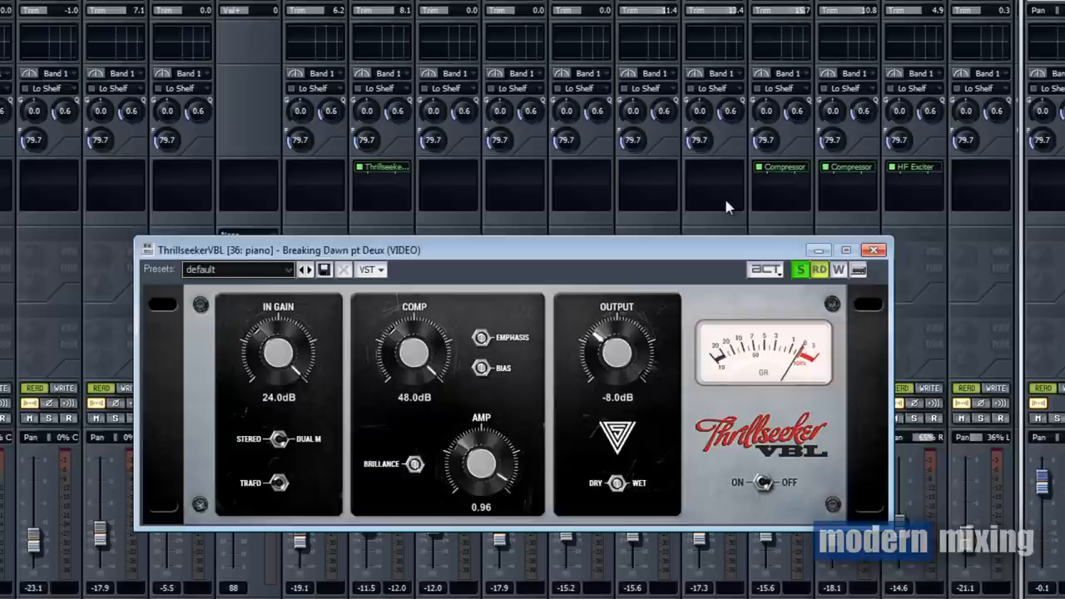
mouse_move(759, 204)
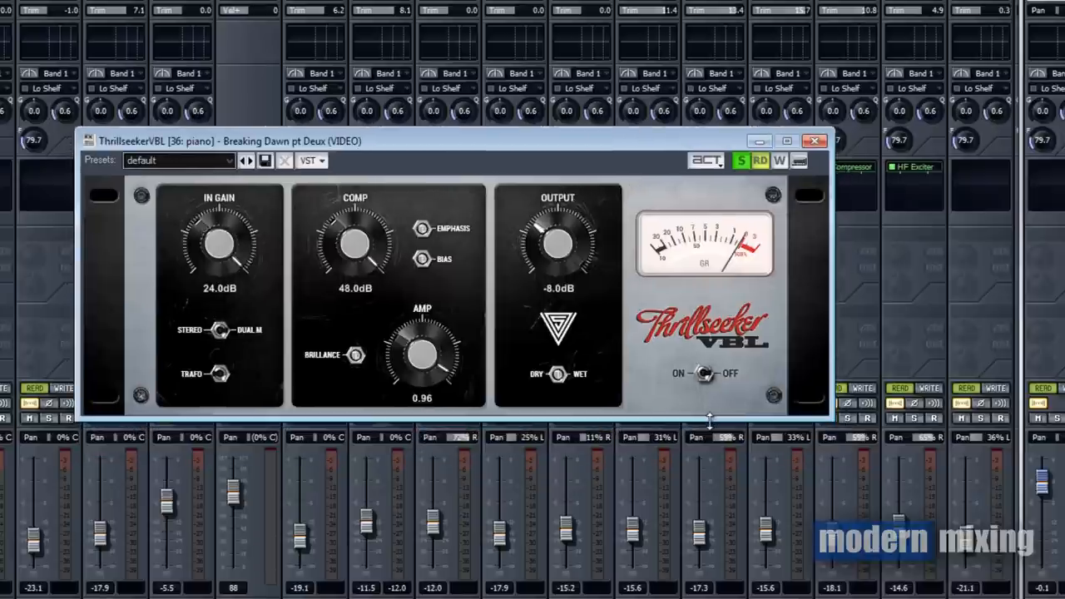
mouse_move(757, 383)
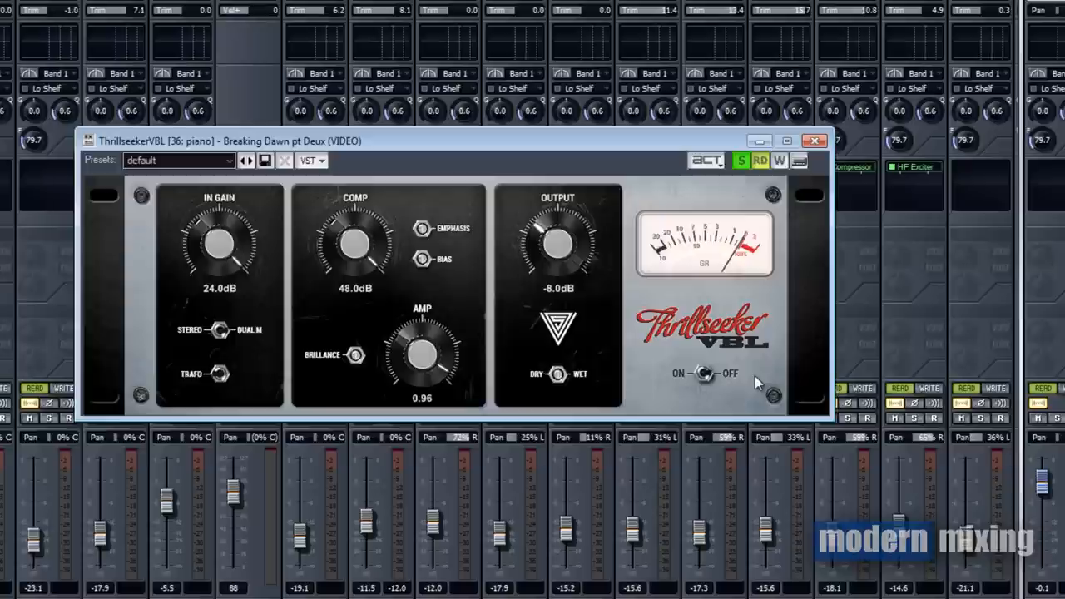
mouse_move(778, 235)
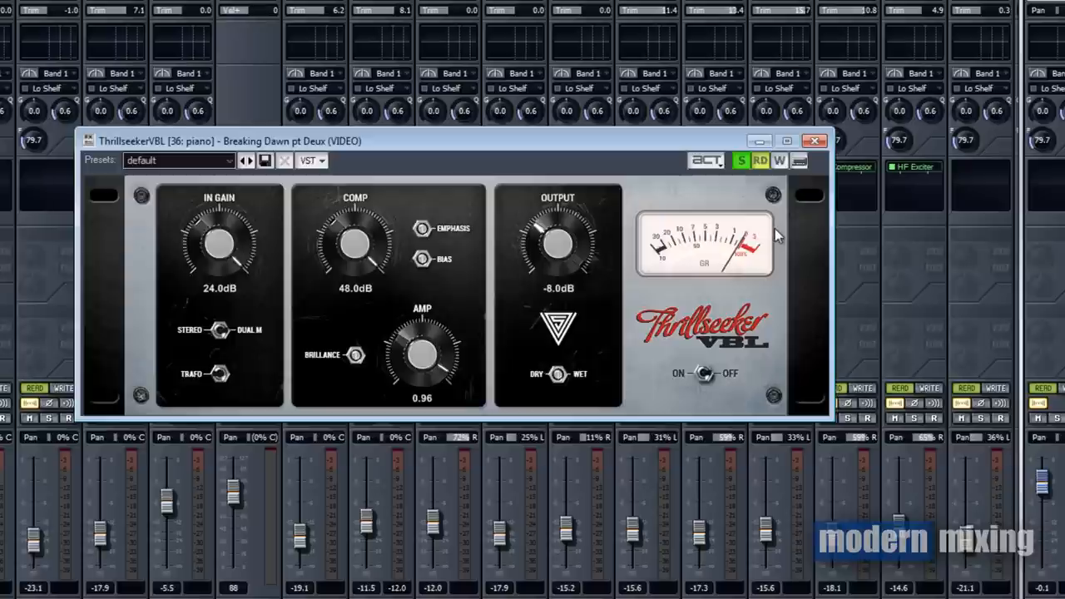
mouse_move(814, 140)
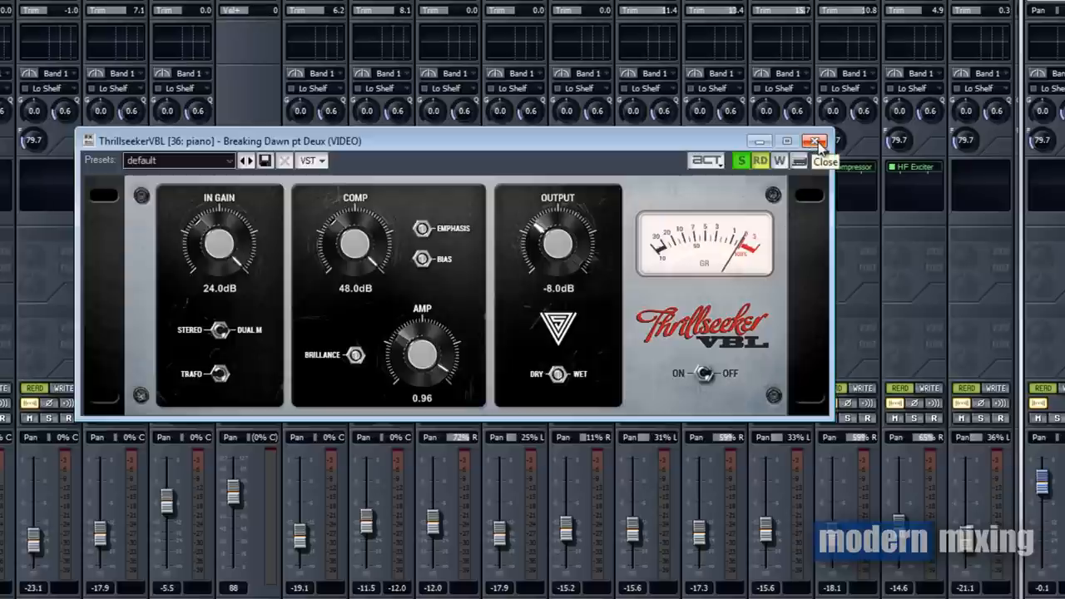
Step: Close the piano track's ThrillseekerVBL window to return to the mixer
click(814, 141)
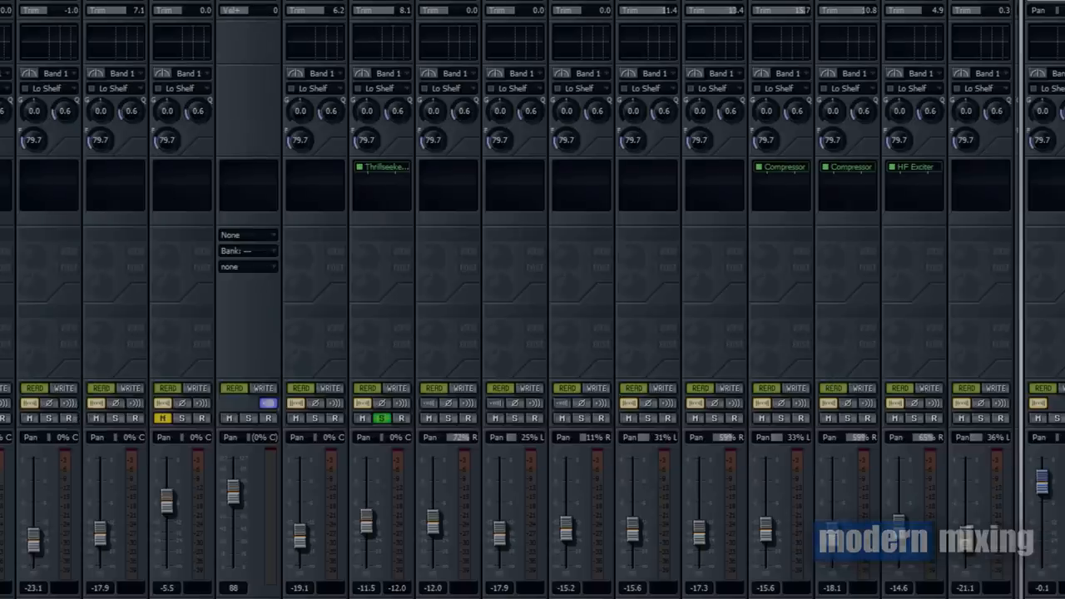